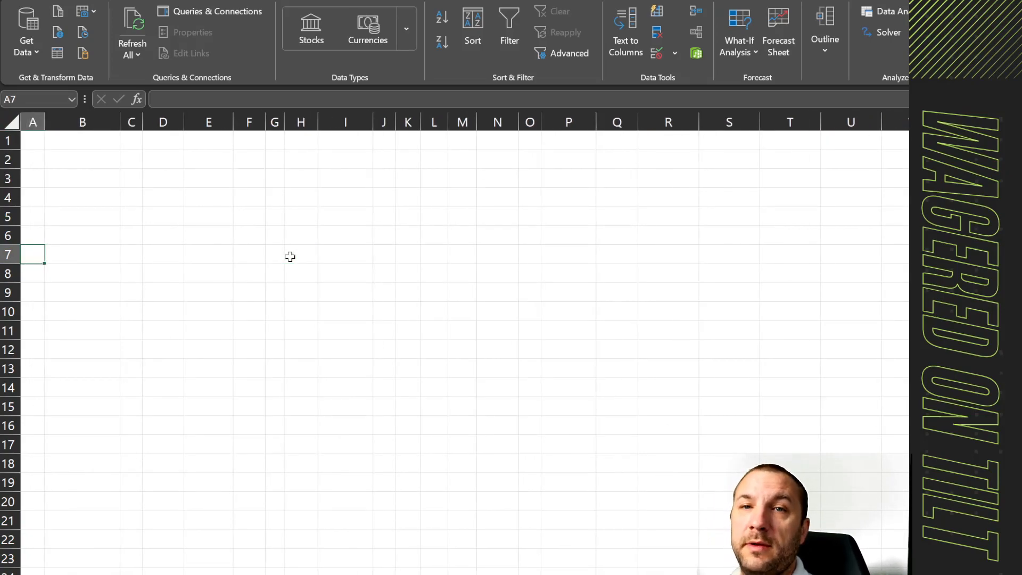
Widen column A and add a blank Sheet2 to the workbook.
left_click_drag(44, 122, 82, 122)
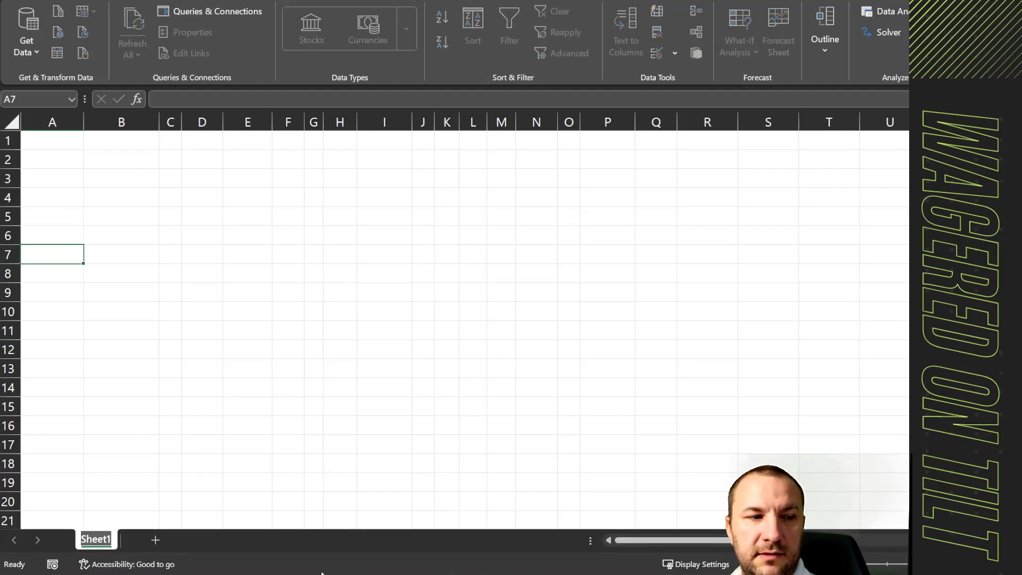
left_click(155, 539)
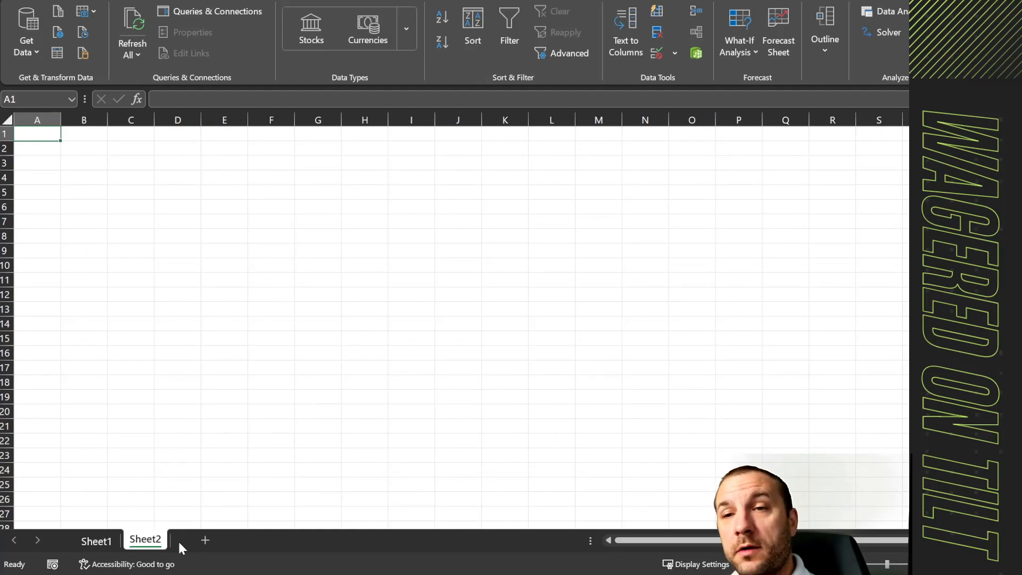
left_click(96, 539)
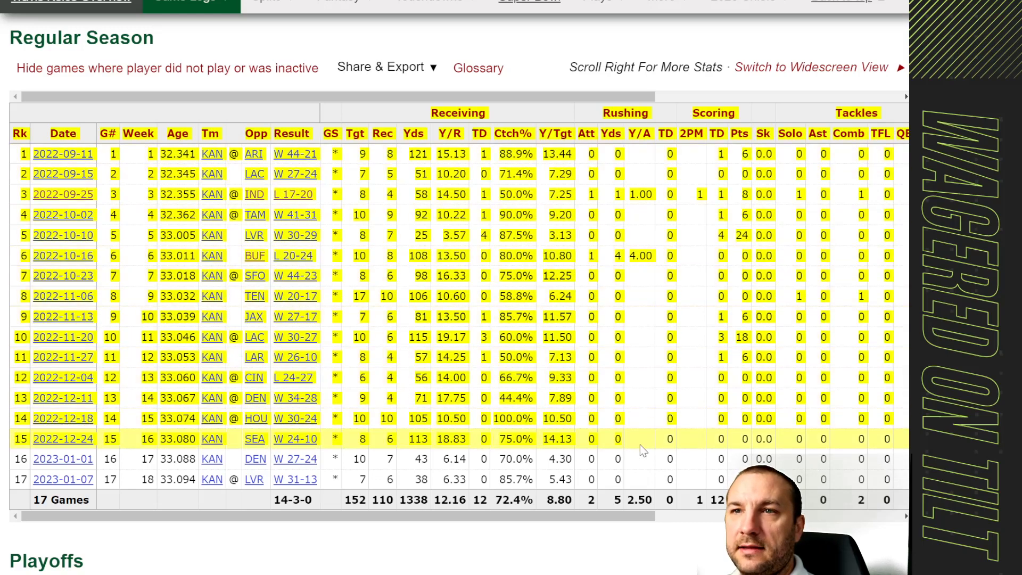
Export the Regular Season game log table from Pro Football Reference as CSV for Excel.
left_click(383, 66)
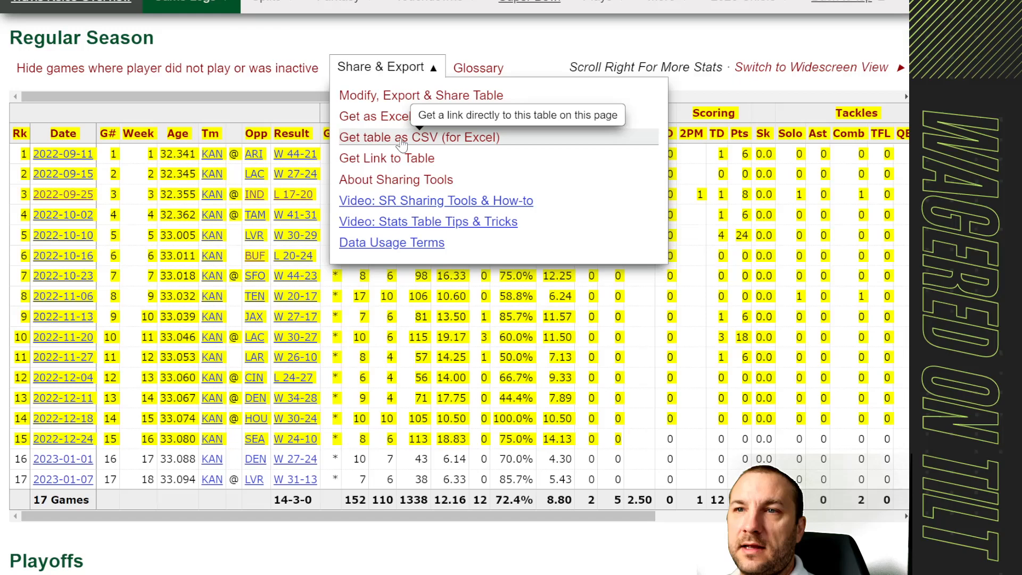
left_click(419, 137)
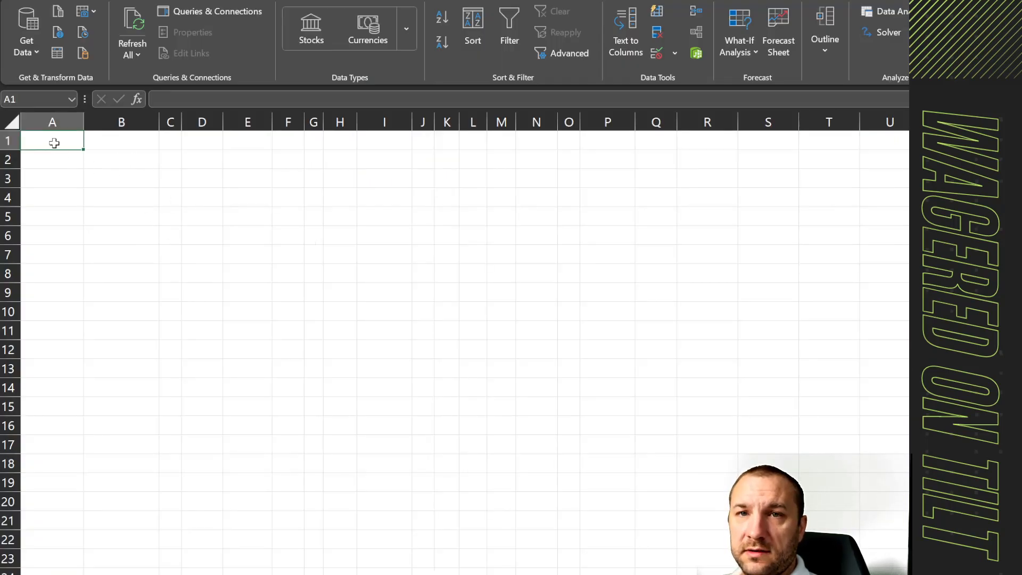
Paste the CSV game log into A1 and split it at commas using delimited Text to Columns.
key("ctrl+v")
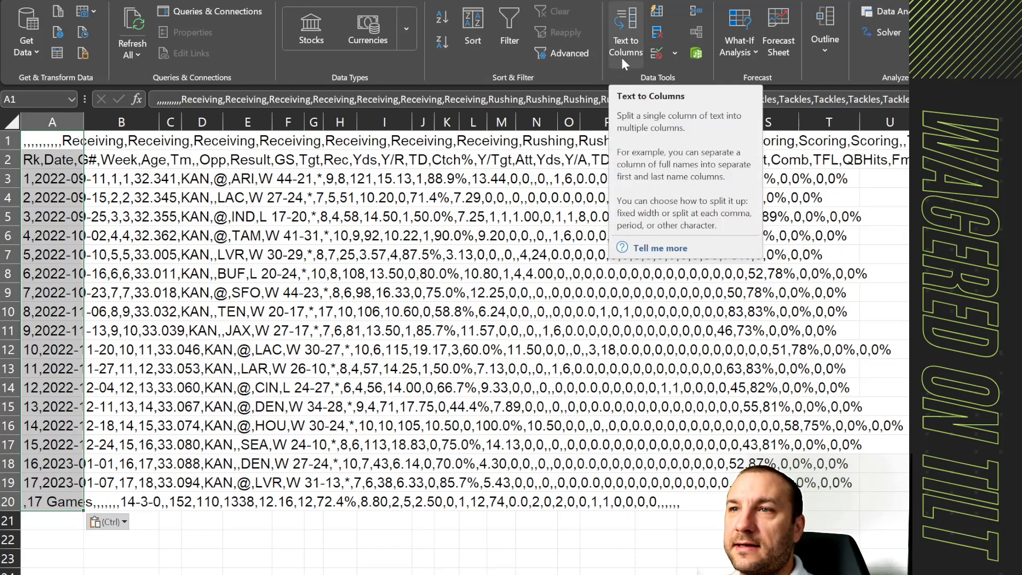
left_click(624, 33)
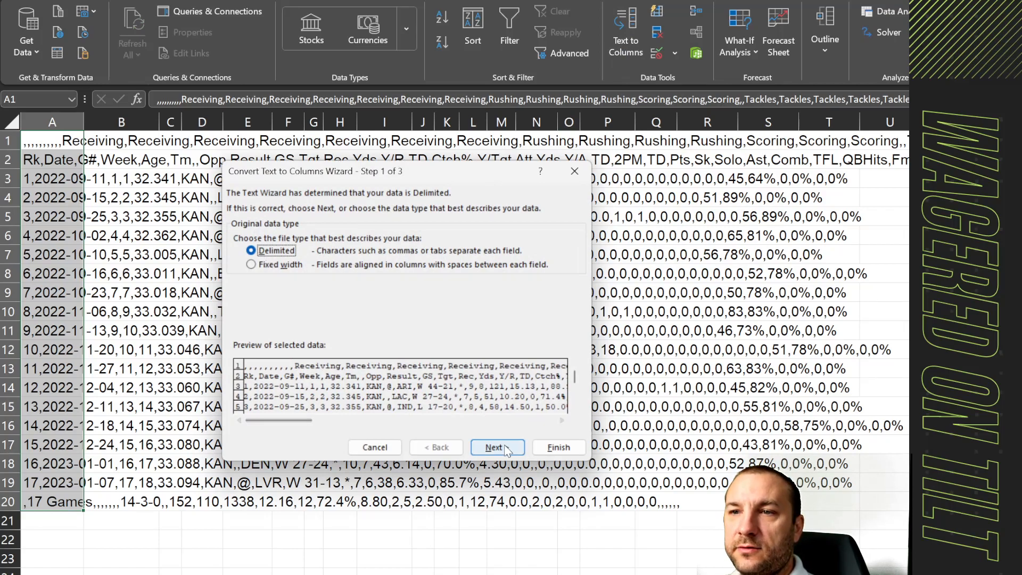
left_click(496, 447)
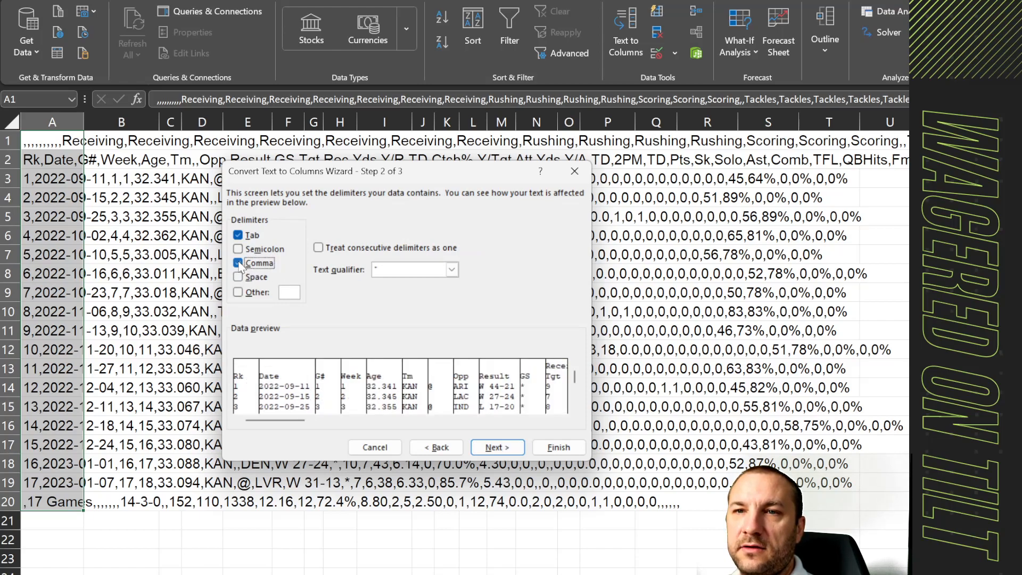
left_click(238, 262)
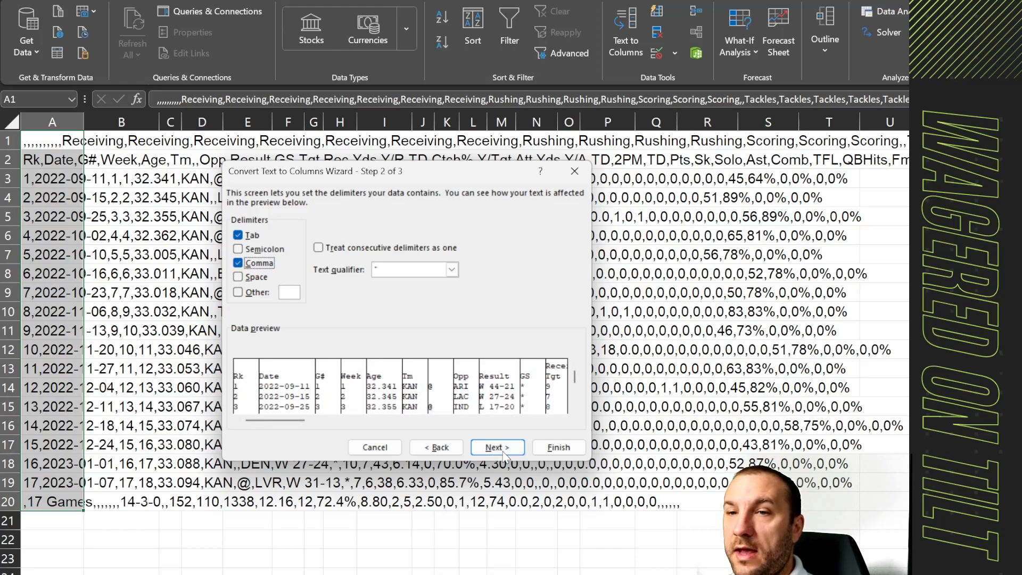
left_click(496, 446)
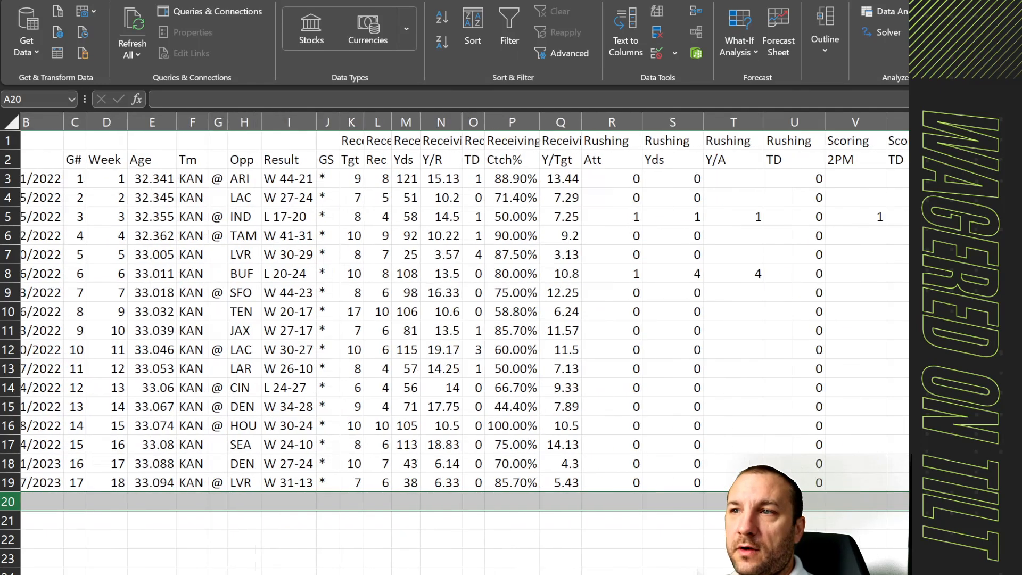
Trim the game log to one receiving-stats header row and make room for function labels in column A.
scroll("right", 3)
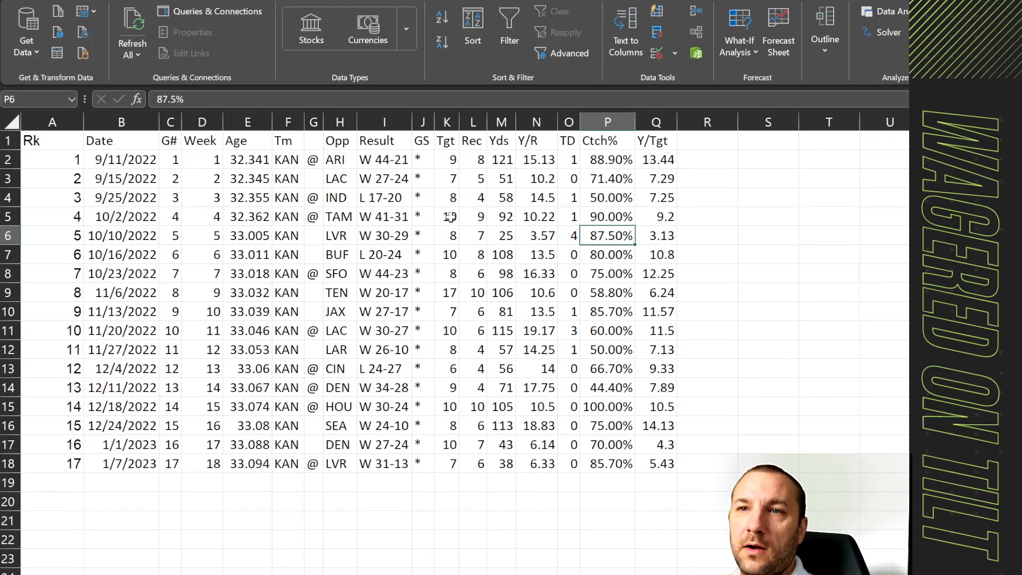
left_click(337, 197)
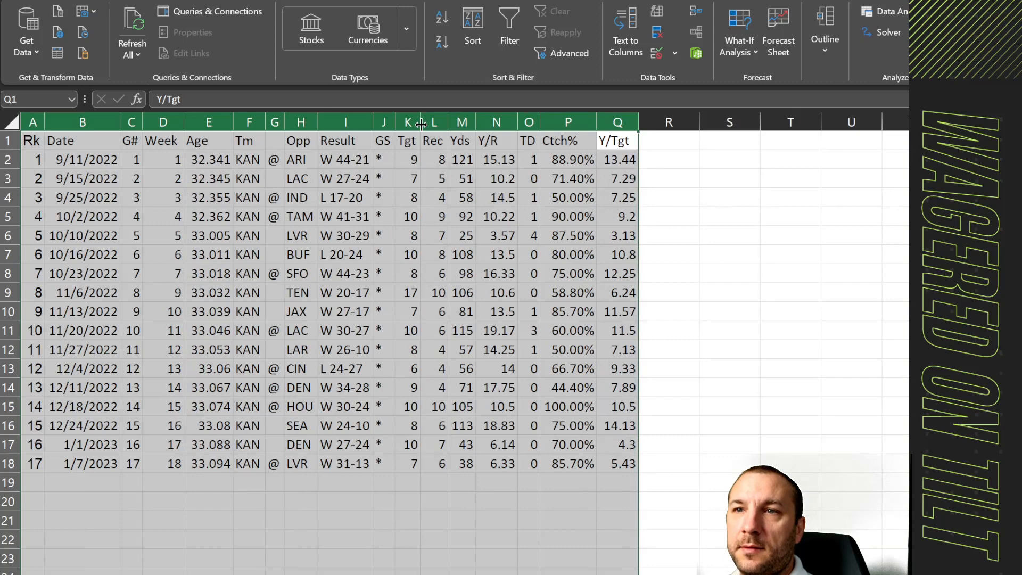
mouse_move(389, 315)
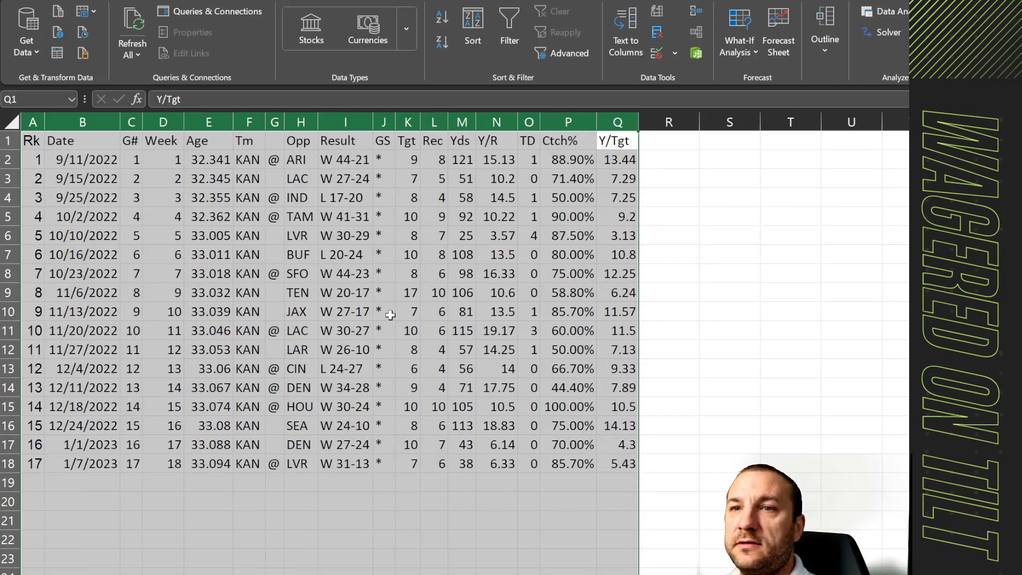
left_click(384, 311)
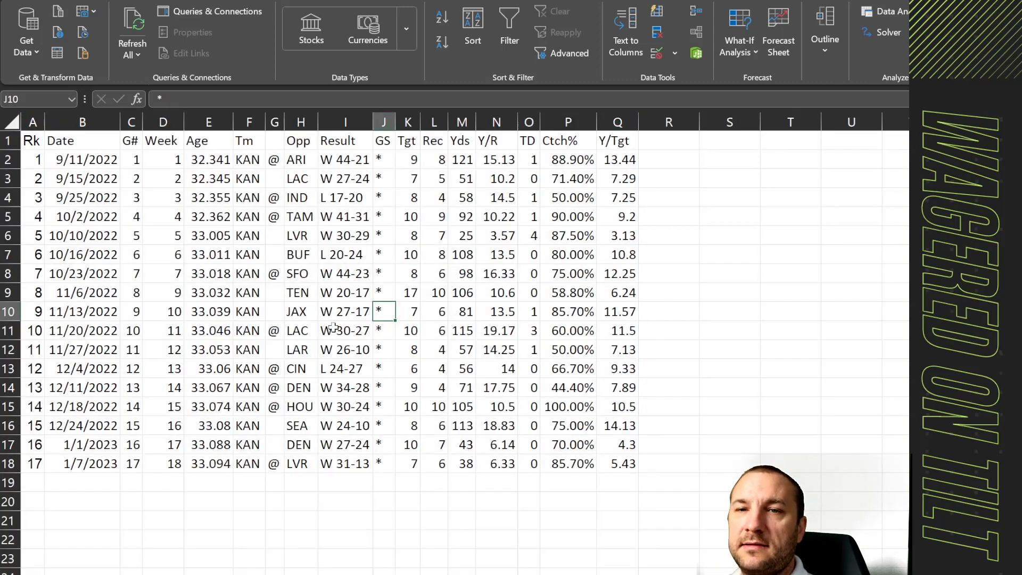
right_click(31, 121)
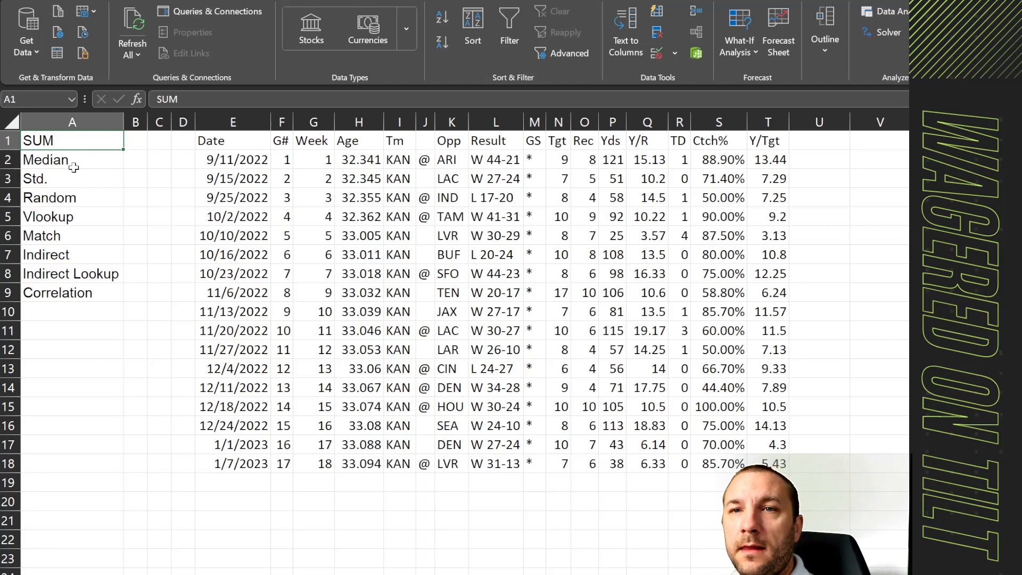
Enter =SUM(N2:N18) in B1 to total the targets, giving 152.
left_click(136, 140)
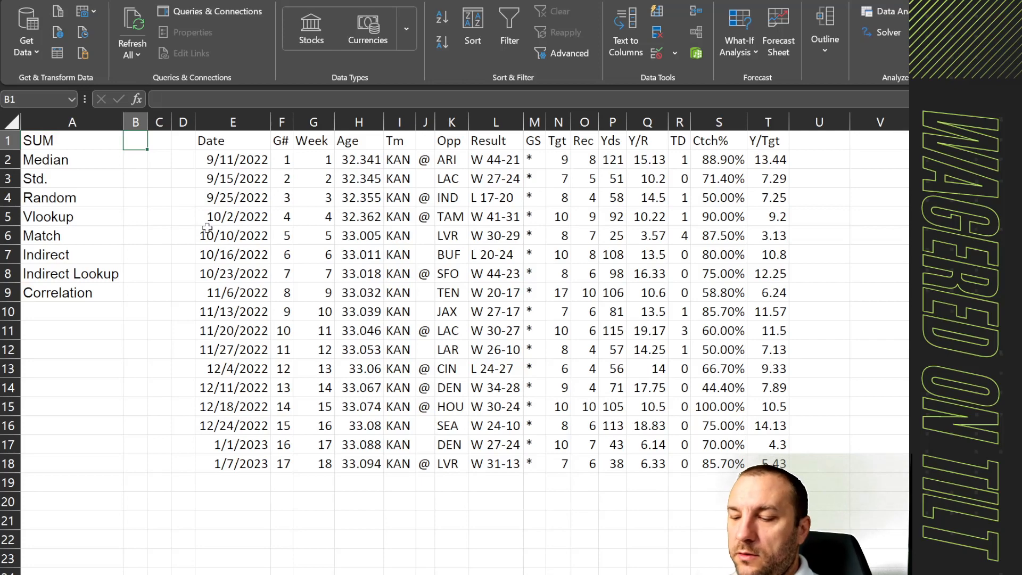
type("=Sum")
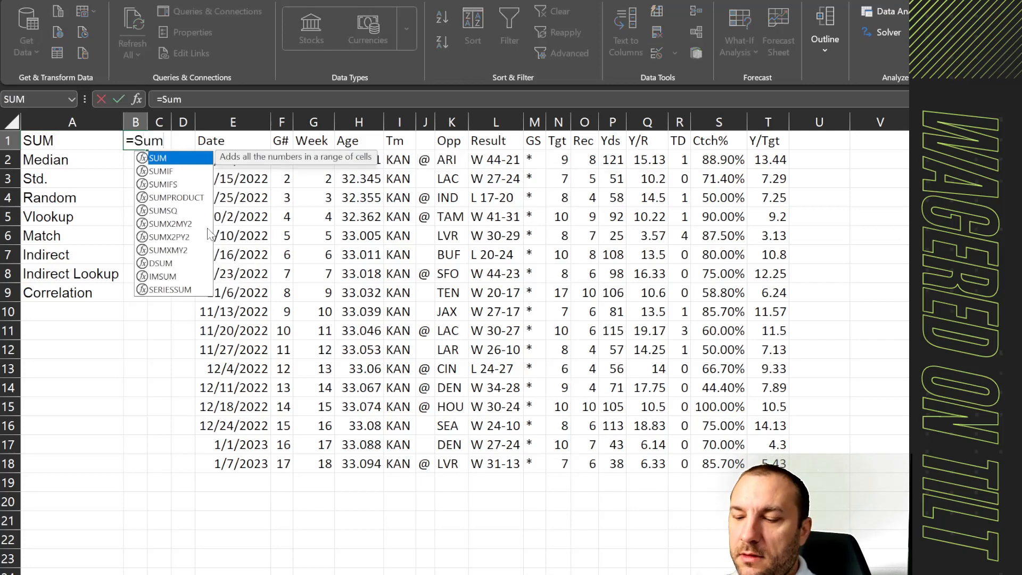
type("(")
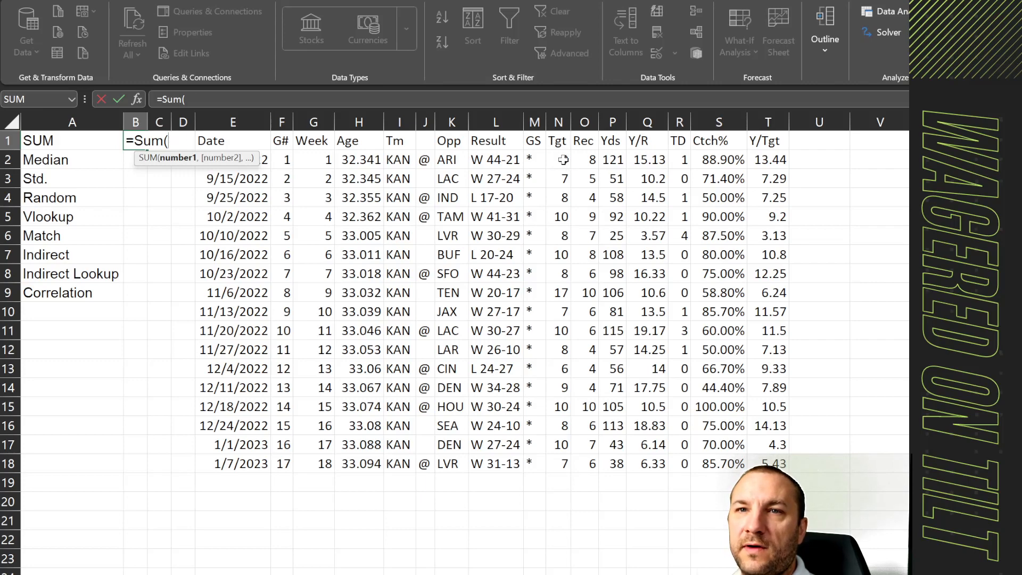
left_click_drag(557, 159, 557, 463)
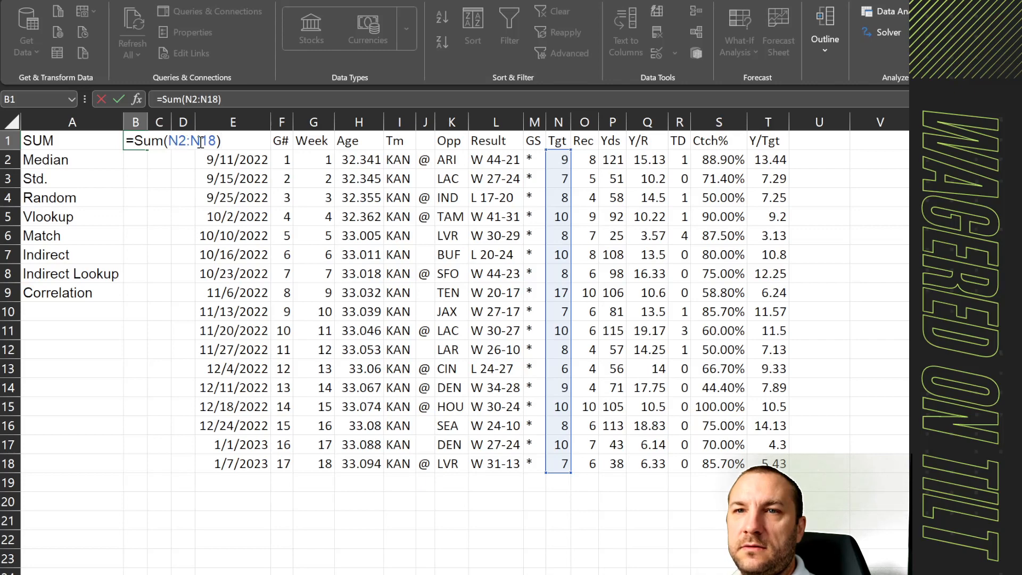
key("Enter")
type("=")
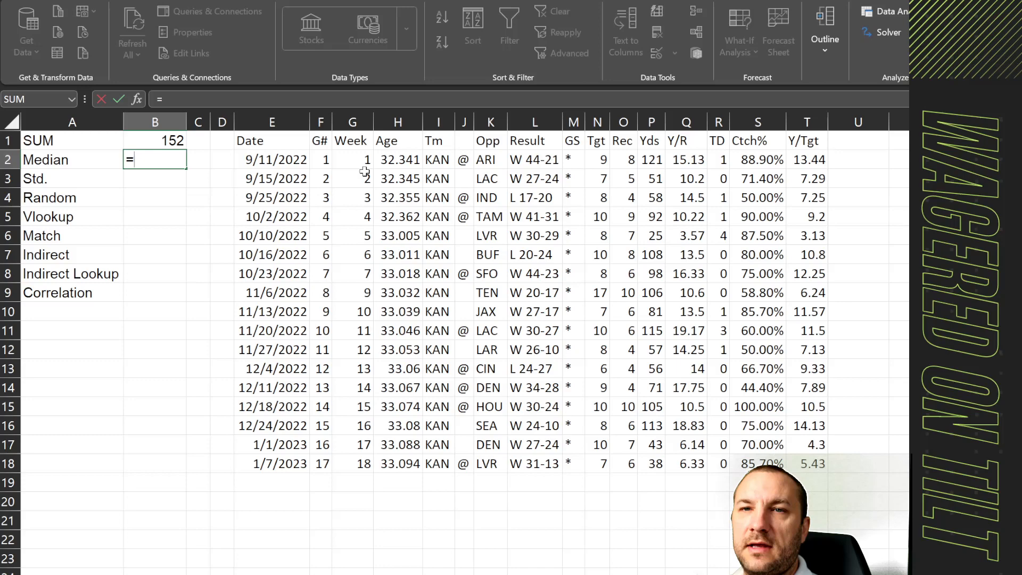
Enter =MEDIAN(N2:N18) in B2, giving median targets of 8.
type("MEDIAN(")
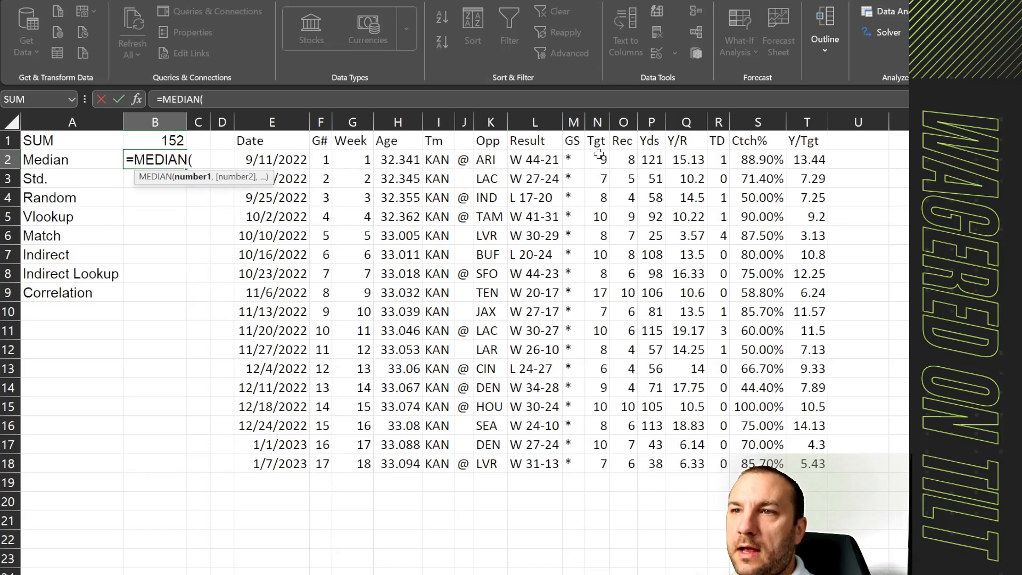
left_click_drag(596, 159, 596, 463)
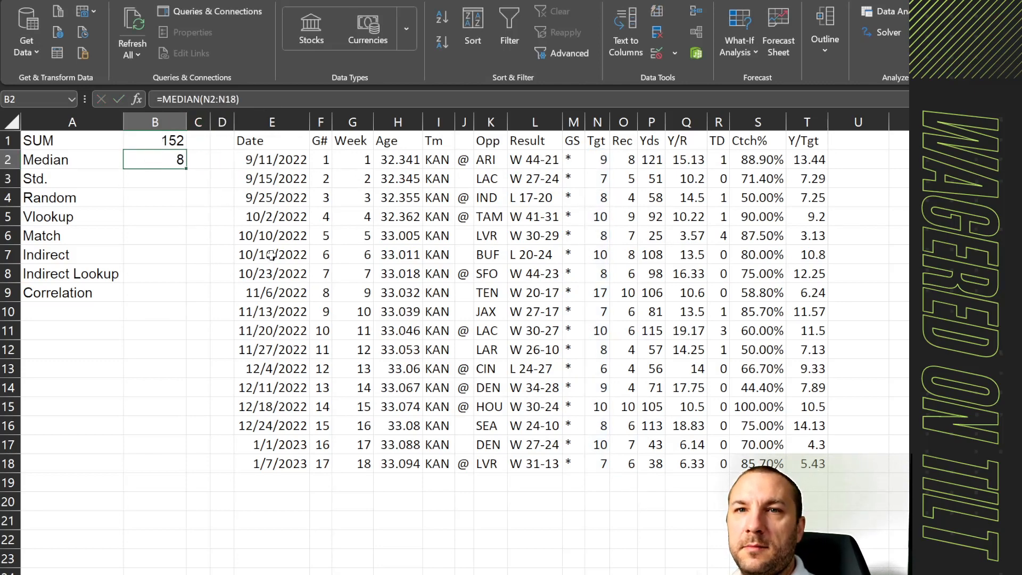
left_click(72, 179)
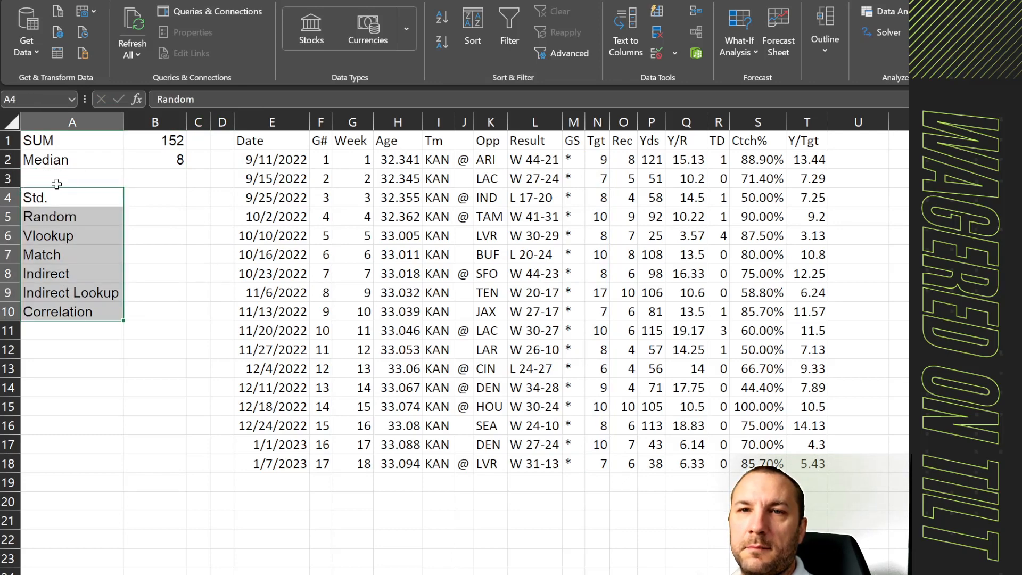
Label row 3 Mean and average the targets in B3, giving 8.94118.
type("Mean")
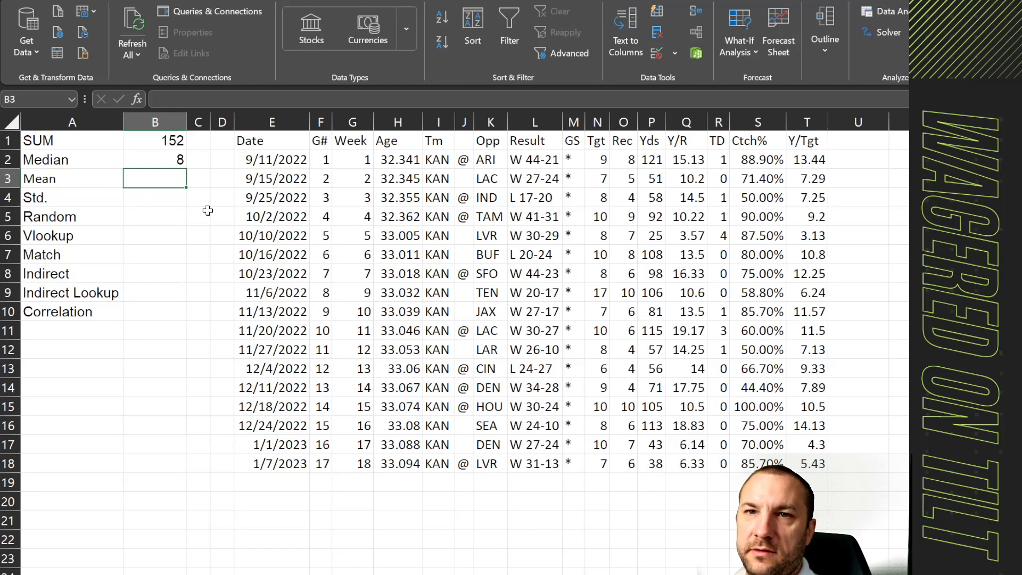
type("=")
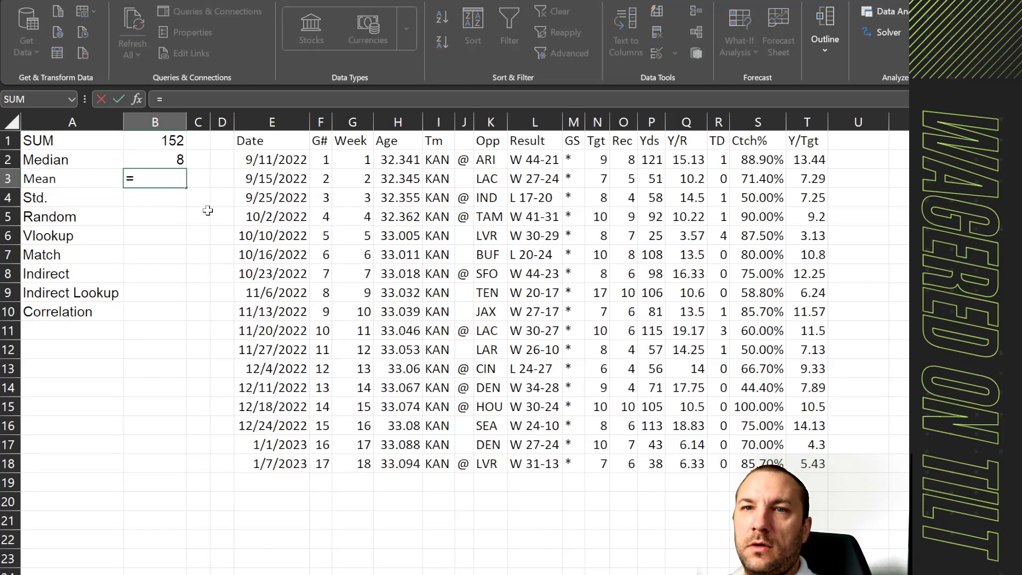
type("=AVERAGE(")
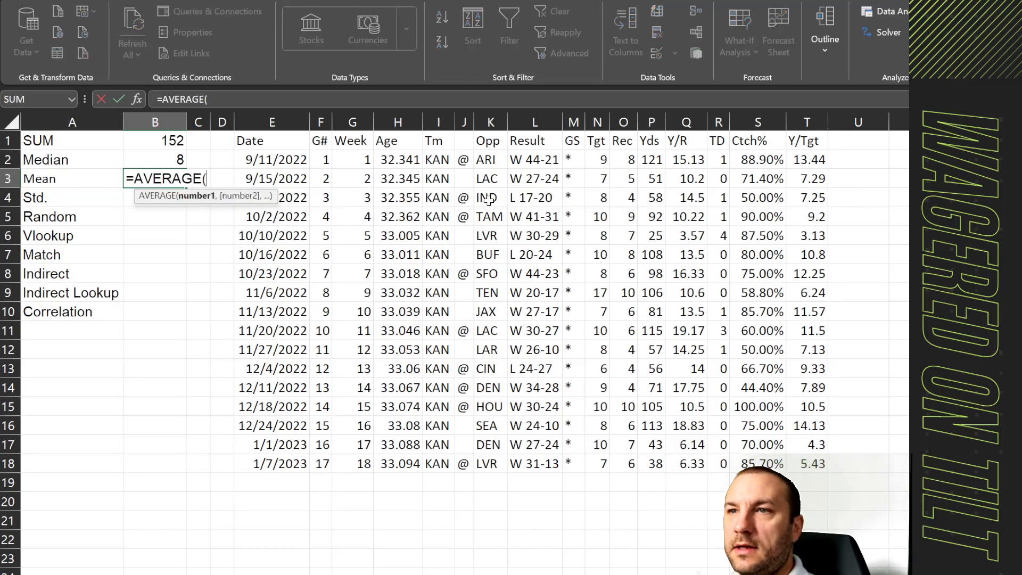
left_click_drag(596, 159, 595, 425)
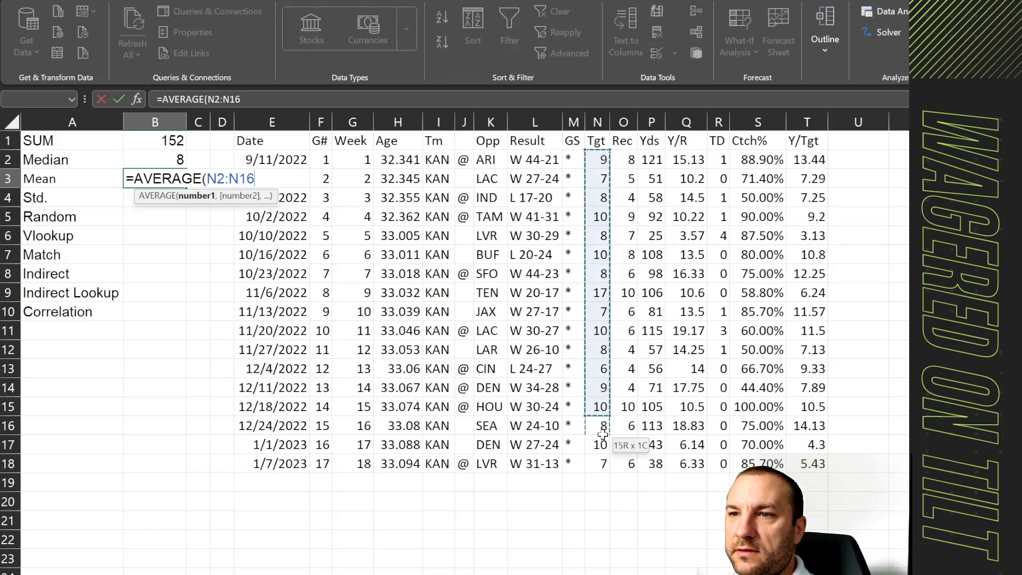
key("Enter")
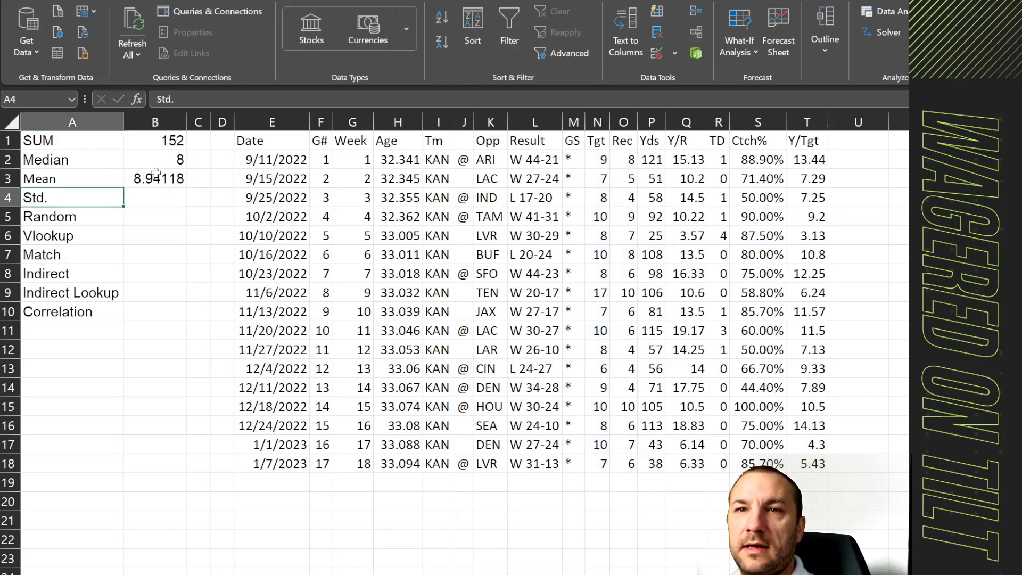
left_click(155, 177)
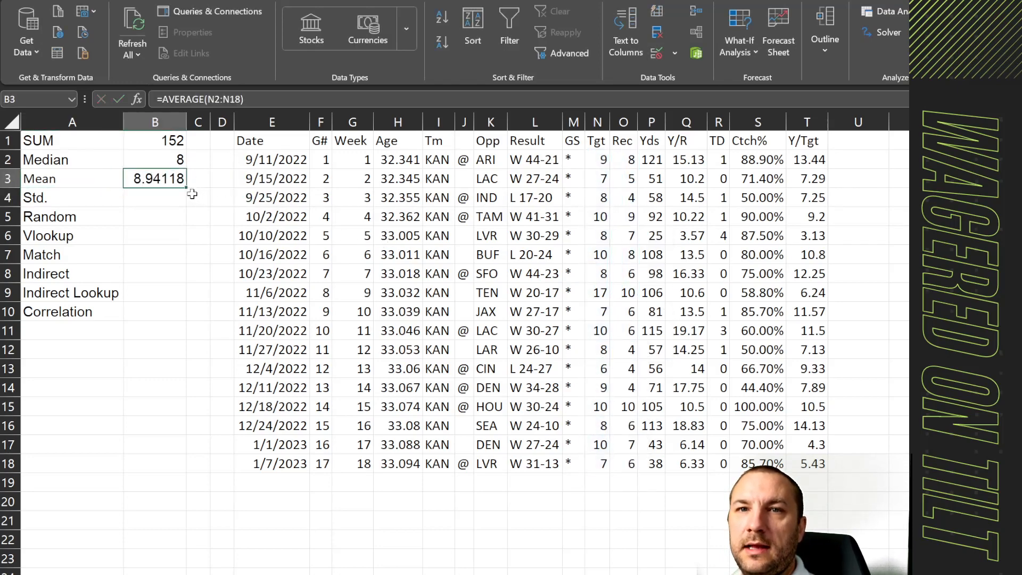
Enter =STDEV.S over the targets in B4, giving 2.43594.
type("=sta")
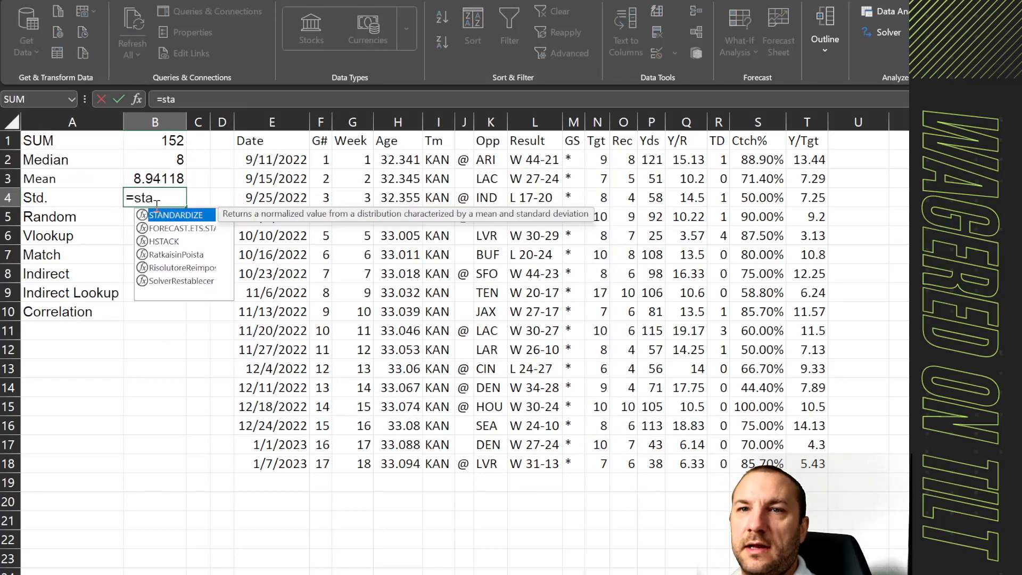
key("backspace")
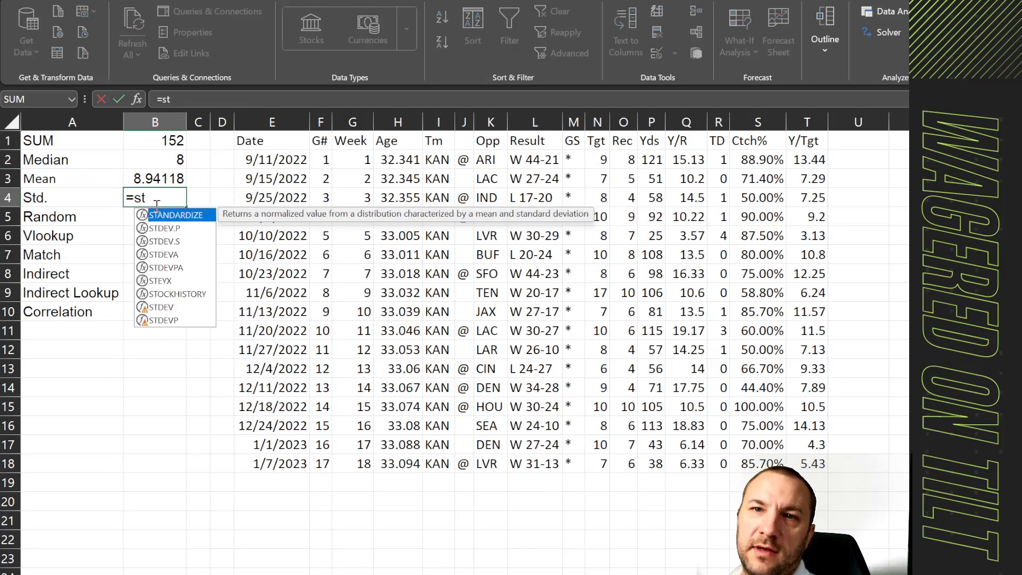
type("d")
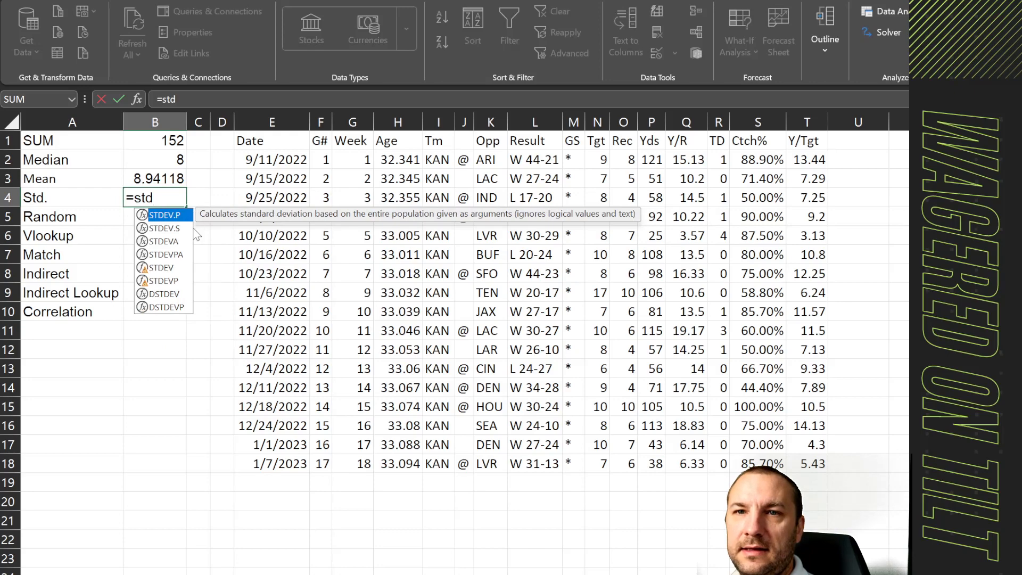
type("ev")
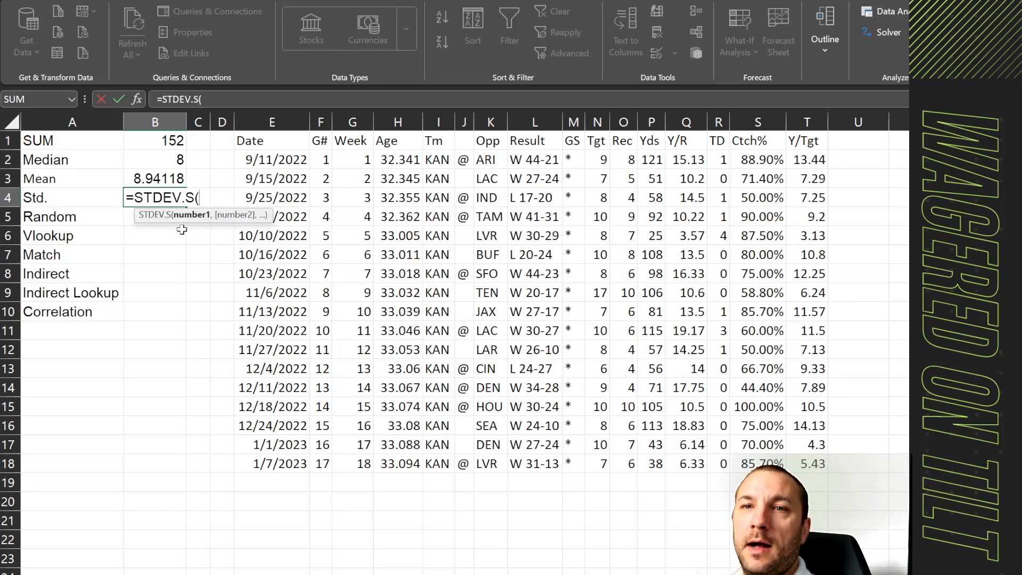
mouse_move(593, 159)
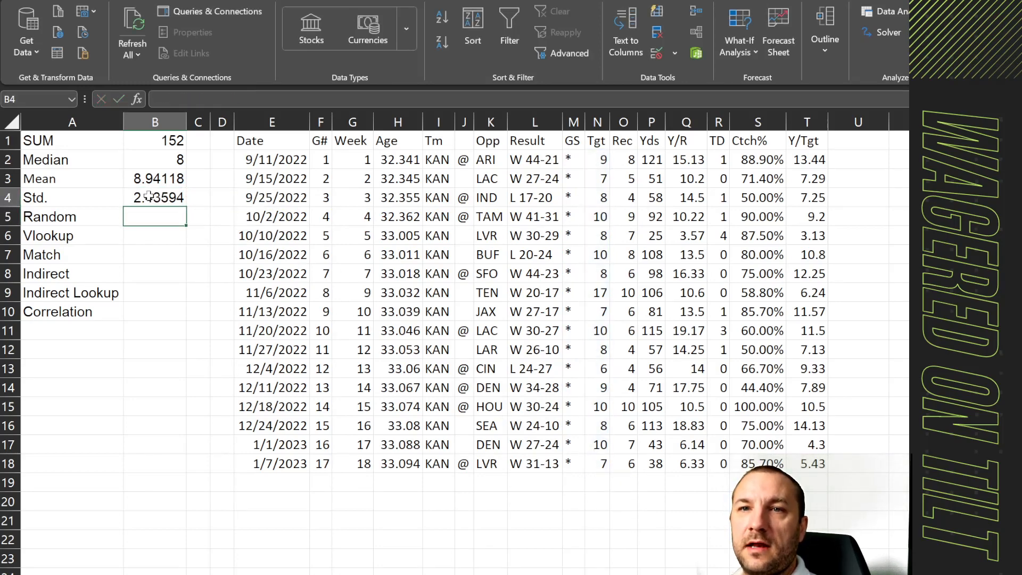
left_click(154, 198)
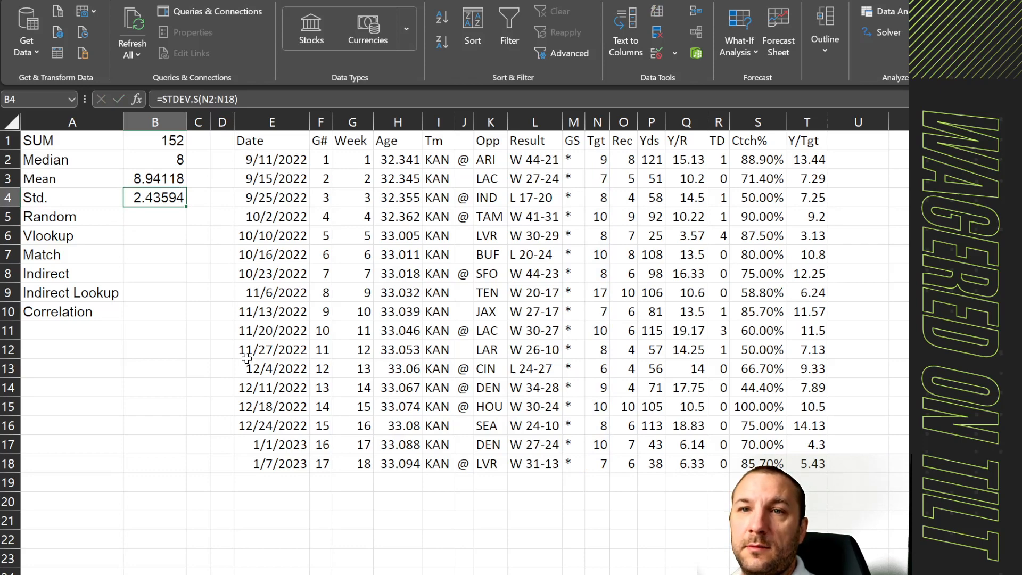
left_click(154, 217)
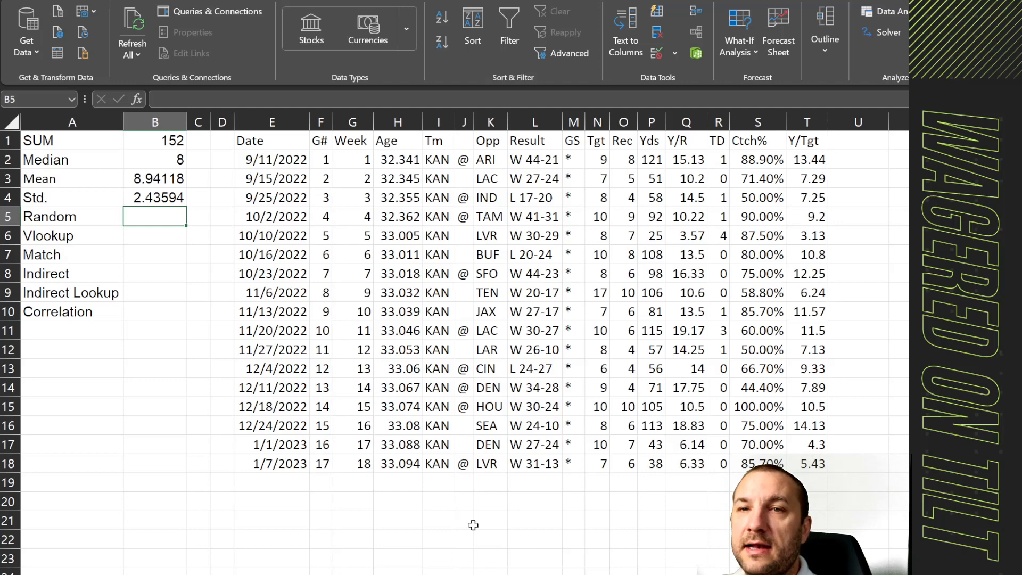
Enter =RANDBETWEEN(100,200) in B5 for a random whole number.
type("=R")
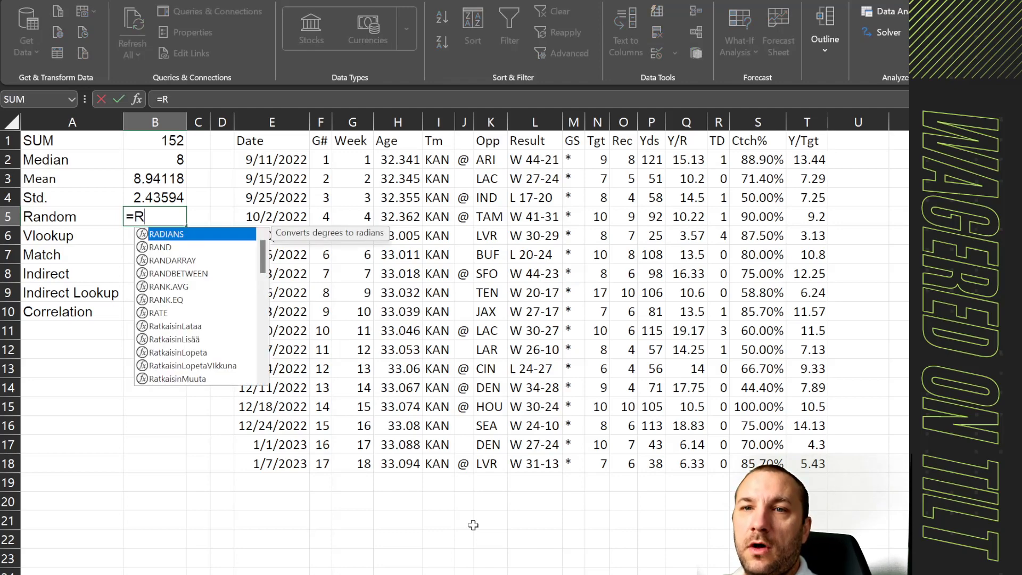
type("and")
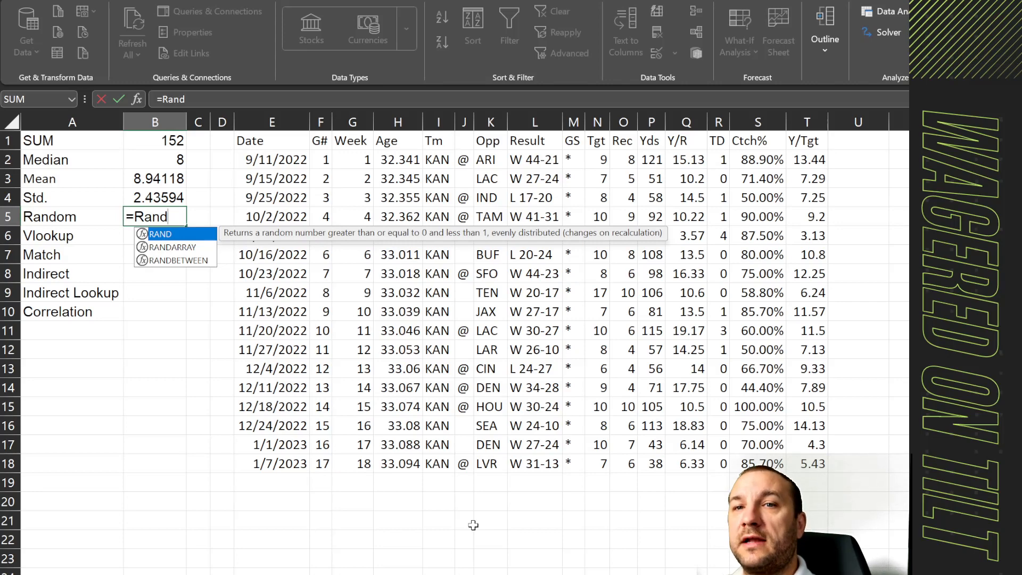
type("(")
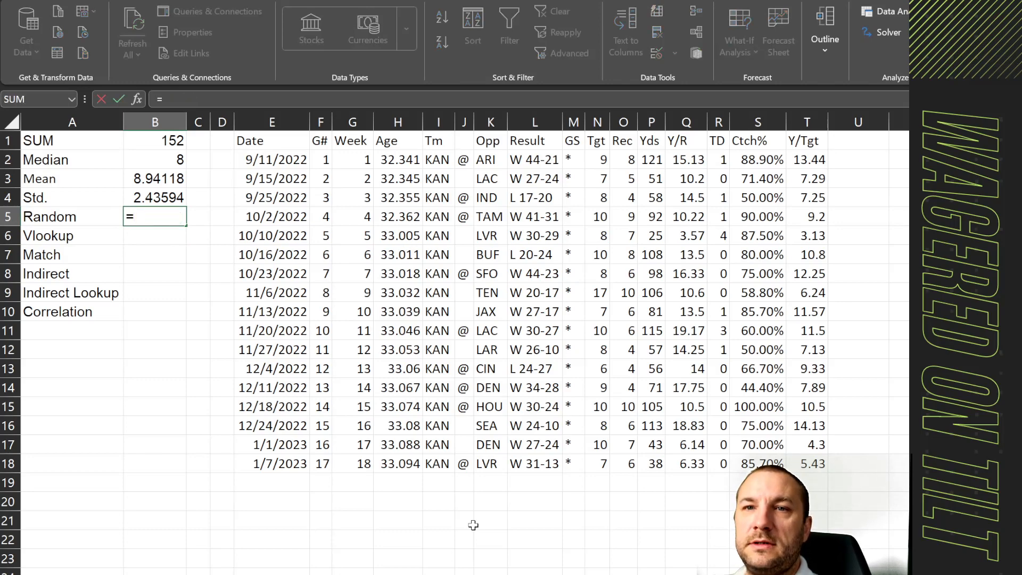
type("RANDBETWEEN(")
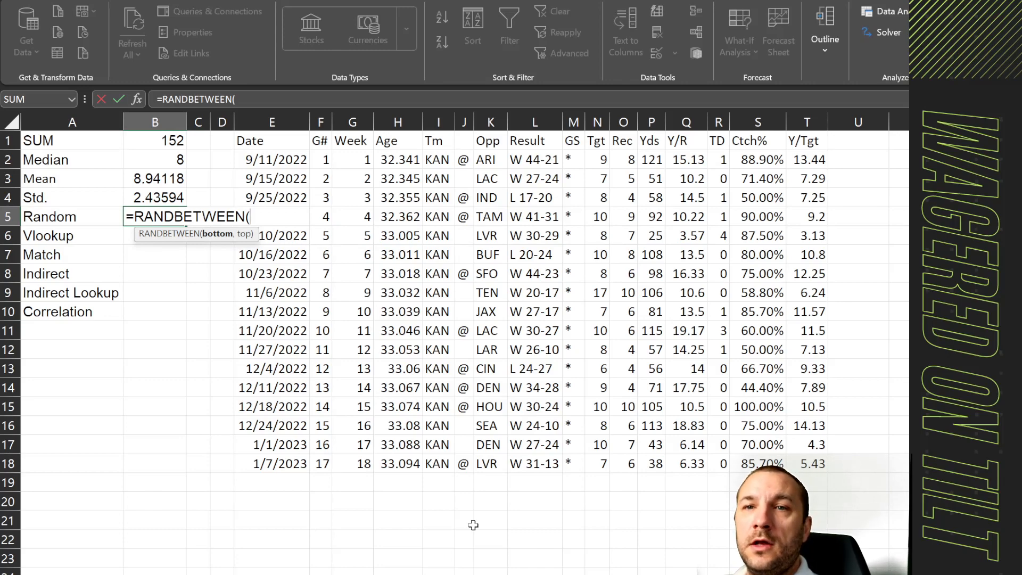
type("100")
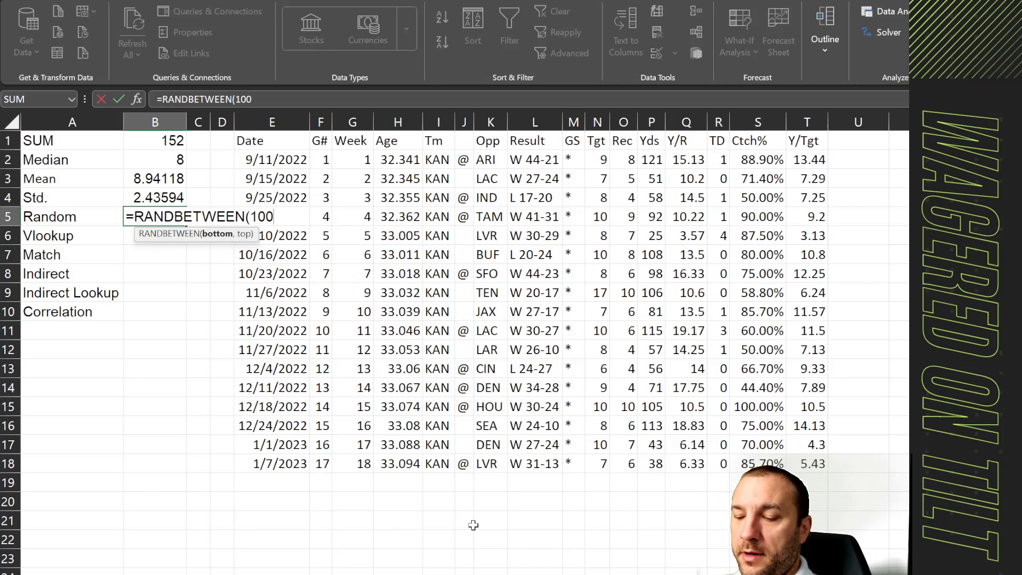
type(",200")
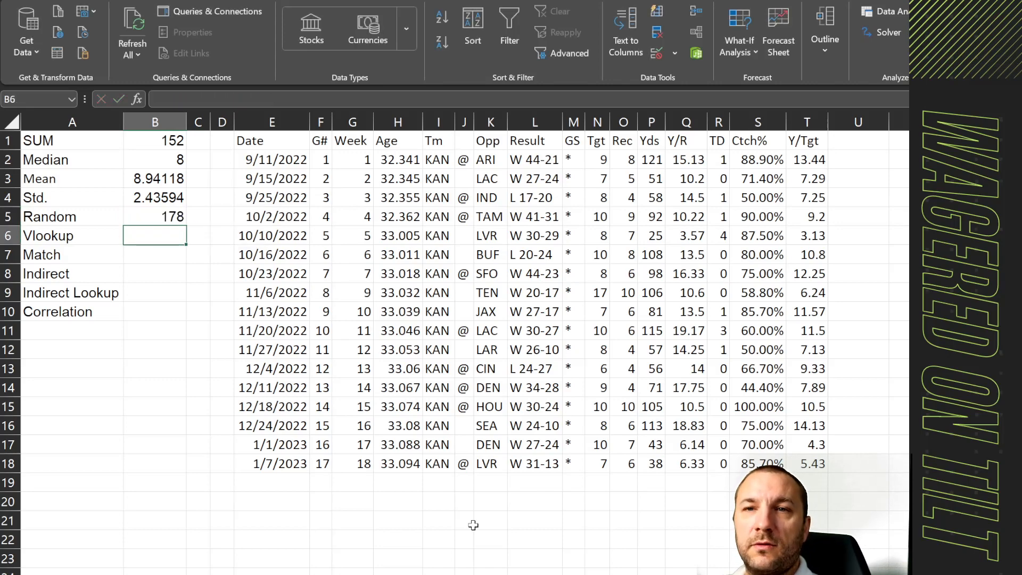
Re-edit the RANDBETWEEN arguments in B5, keeping the lower bound at 100.
left_click(155, 216)
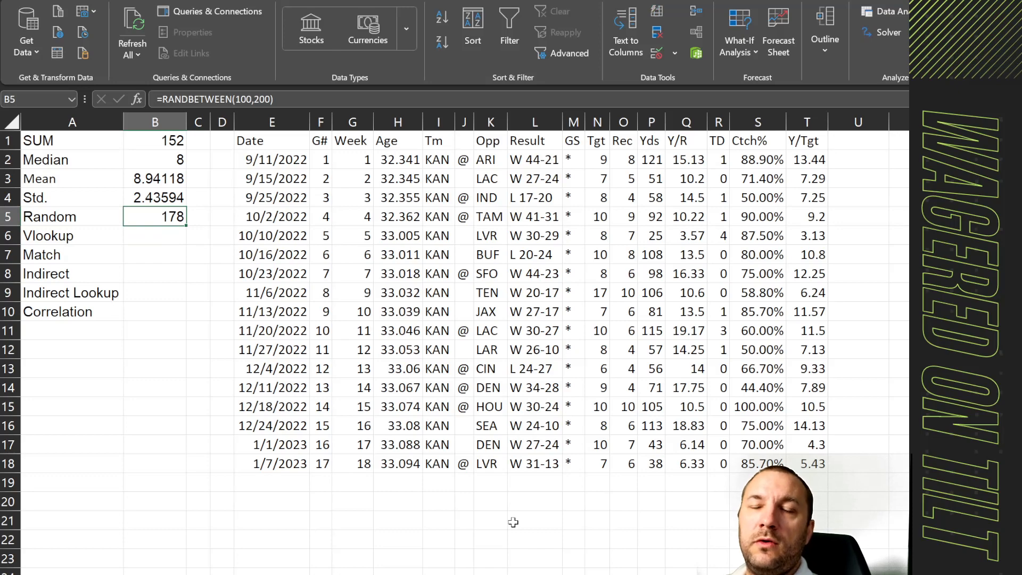
type("=ra")
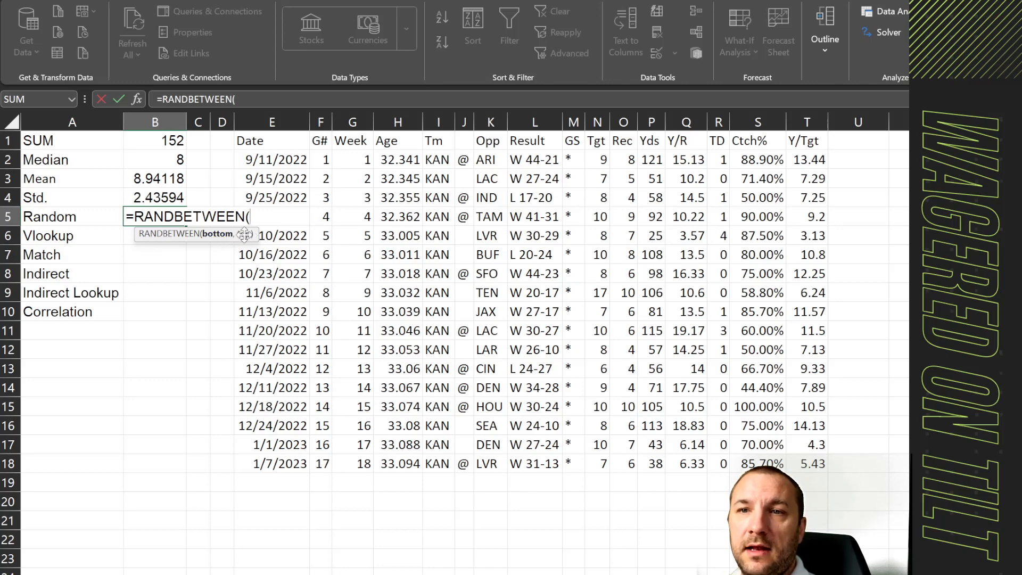
type("1")
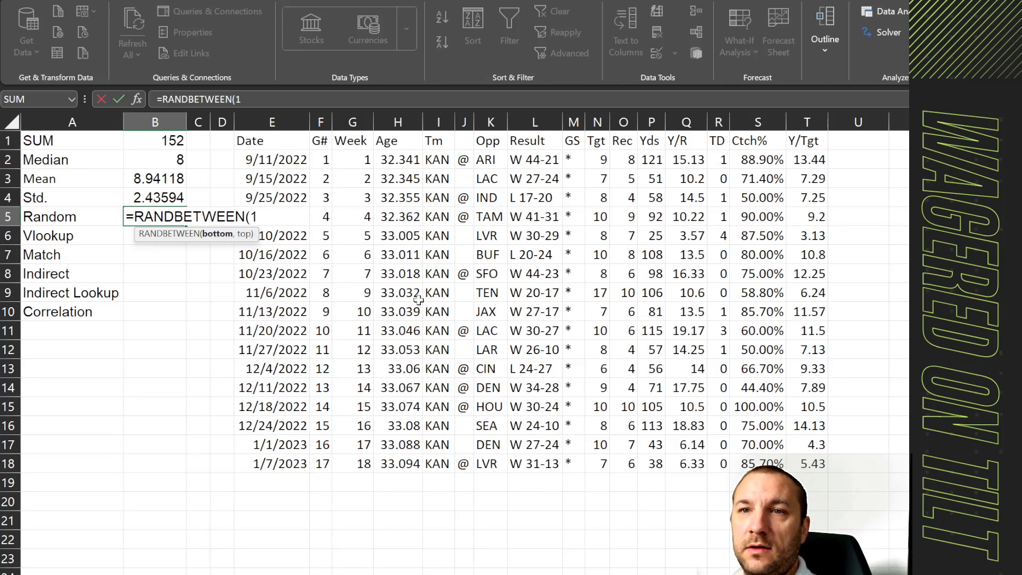
type("00")
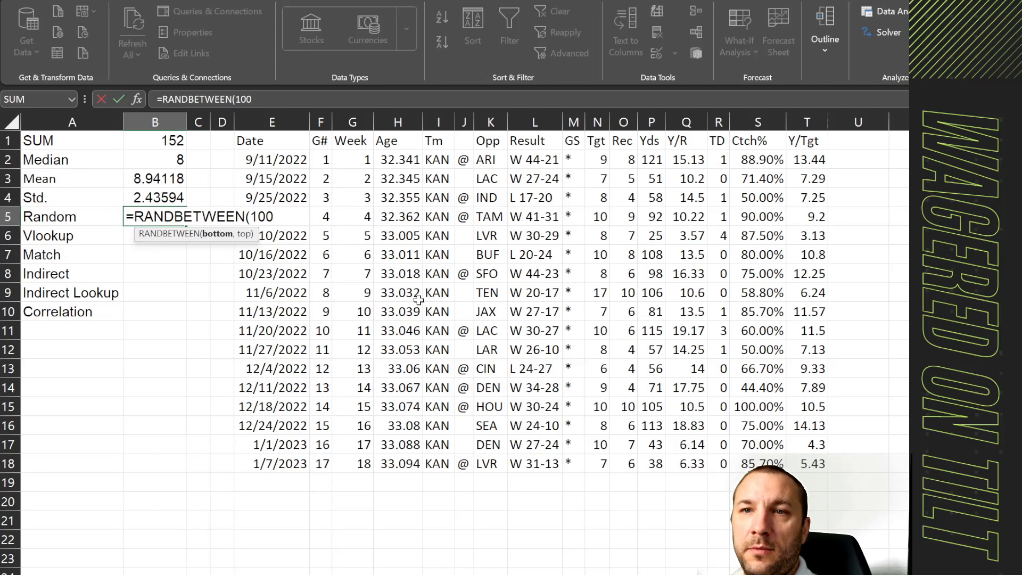
type(",")
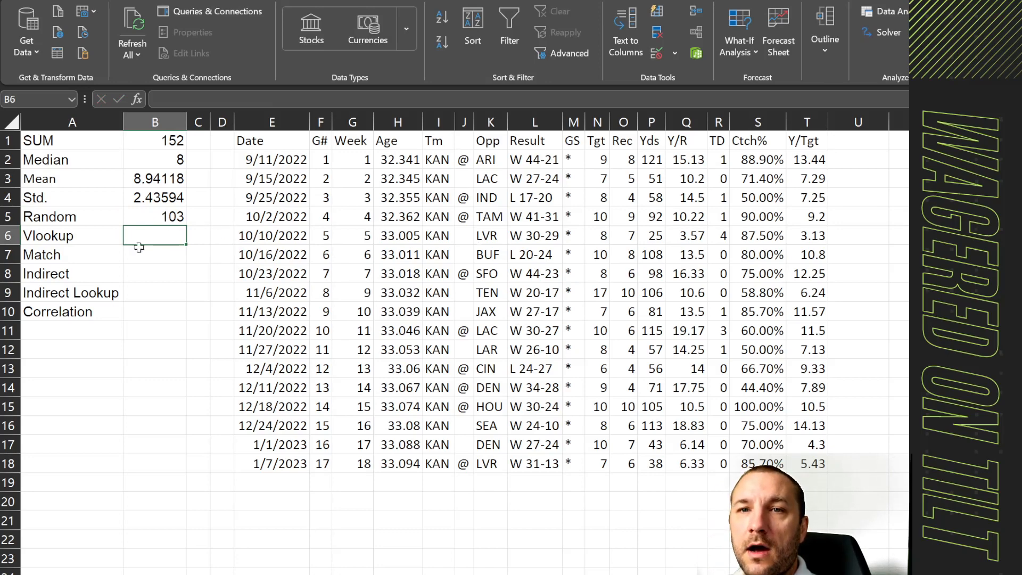
Copy the 10/16/2022 game date from the log into C6 beside the Vlookup label.
left_click(72, 235)
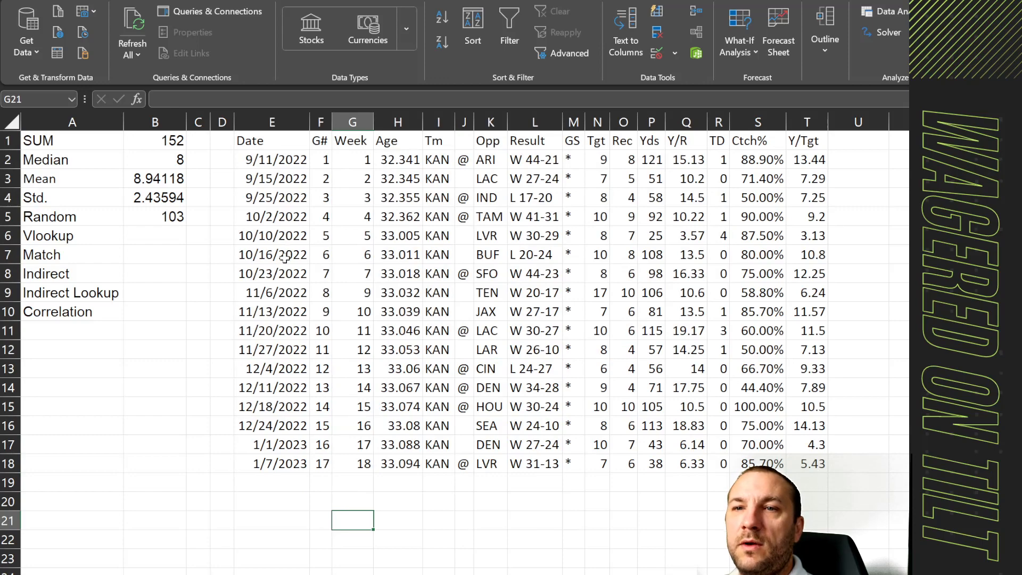
left_click(272, 255)
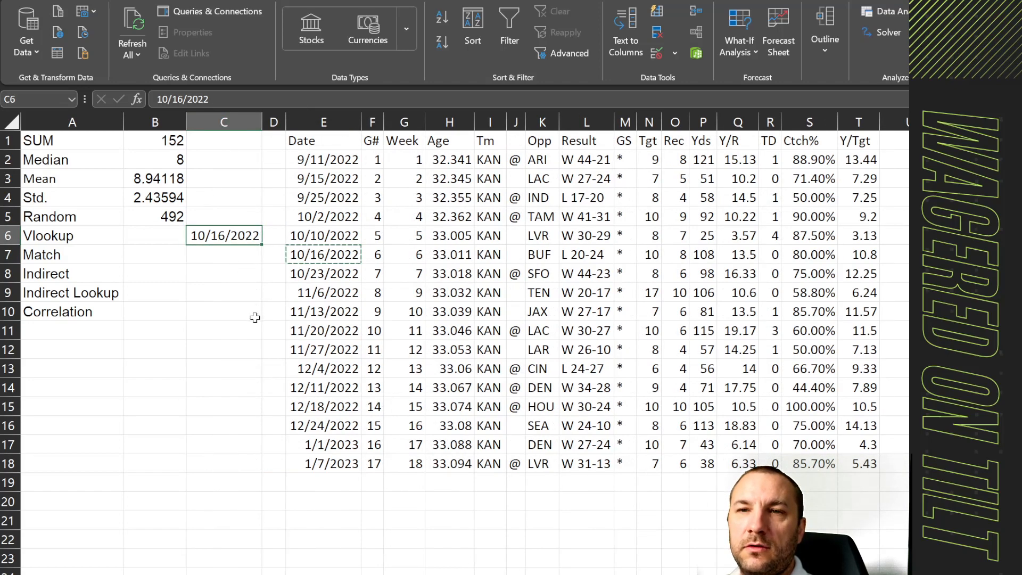
Enter =VLOOKUP(C6,E1:T18,10,FALSE) in B6 to return the game's target count.
left_click(154, 236)
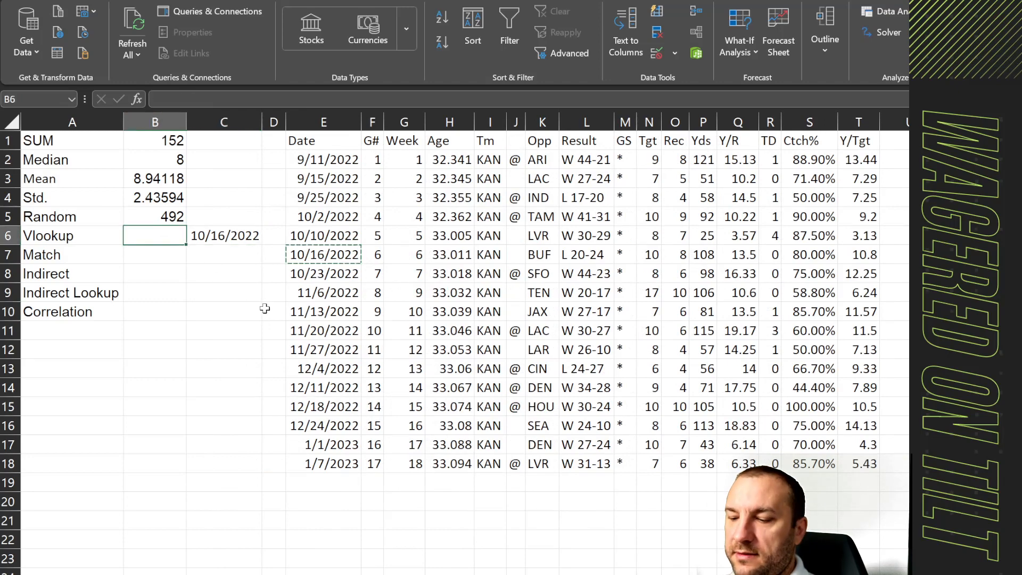
type("=vlook")
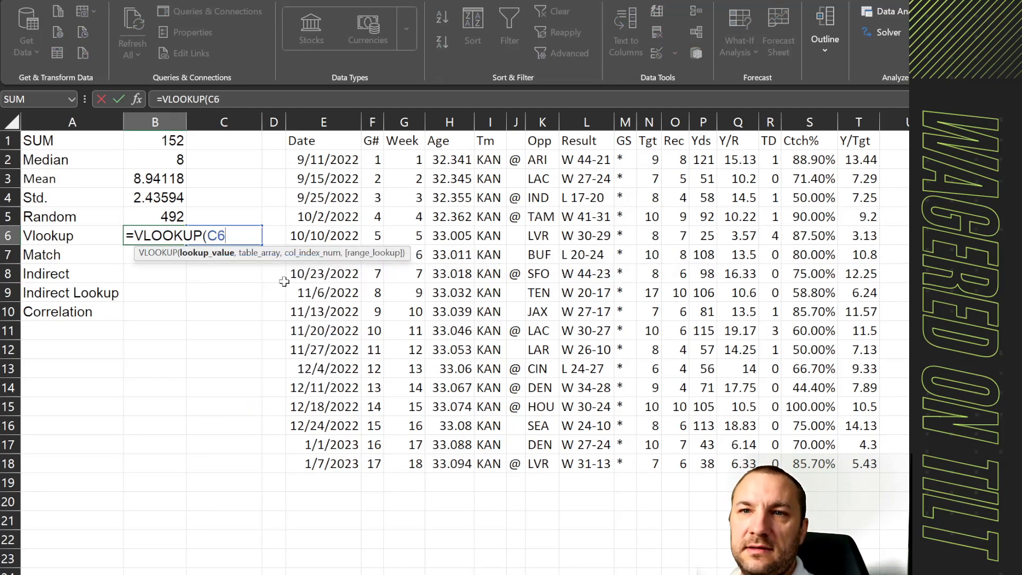
type(",E1:M18")
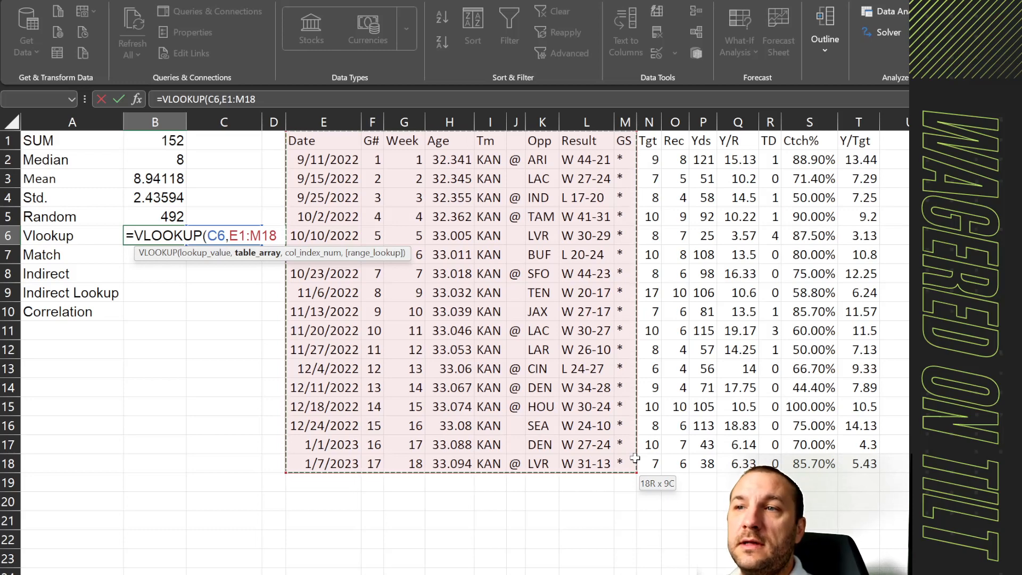
left_click_drag(624, 462, 860, 463)
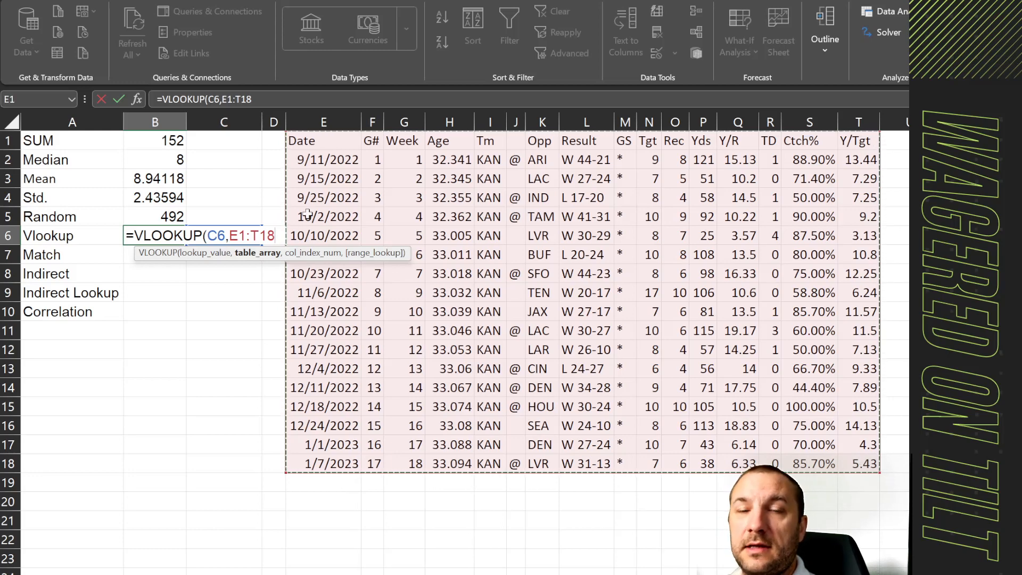
type(",")
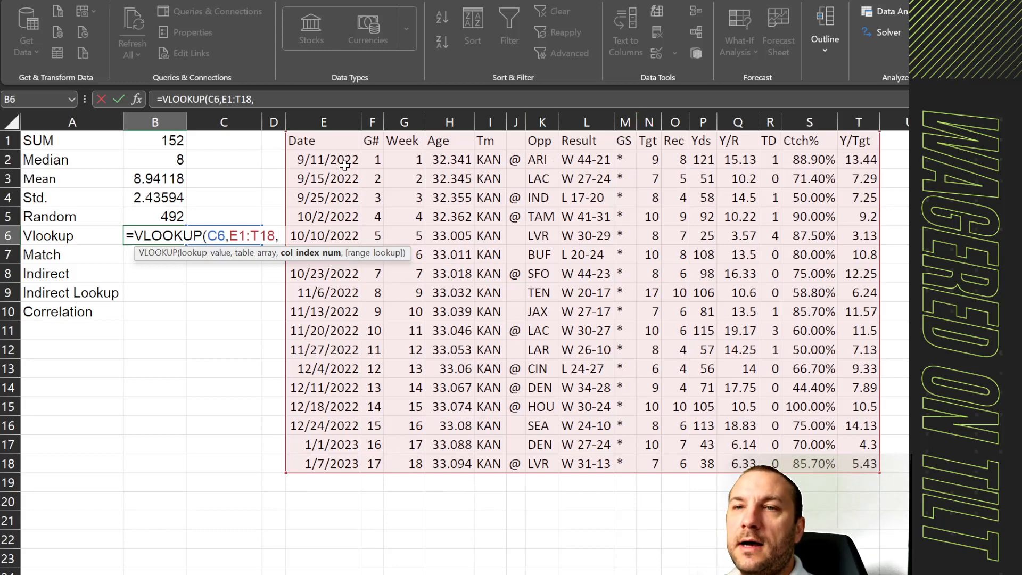
left_click(403, 122)
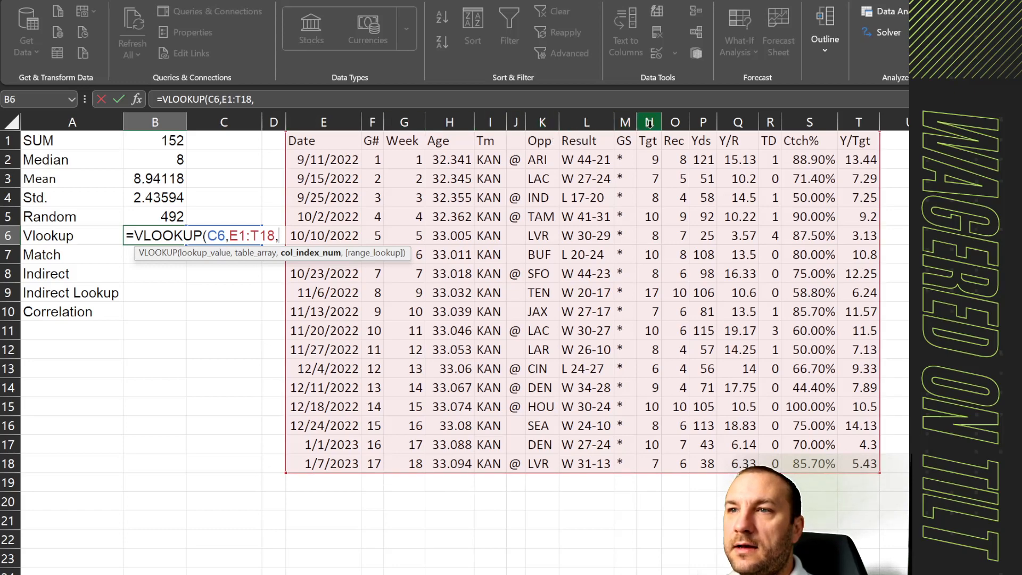
type("10")
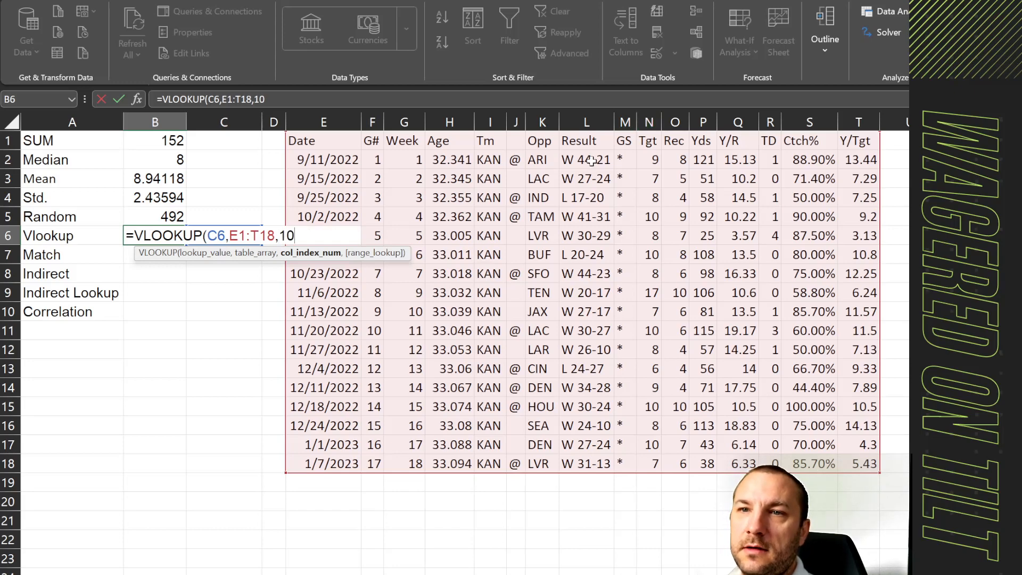
type(",")
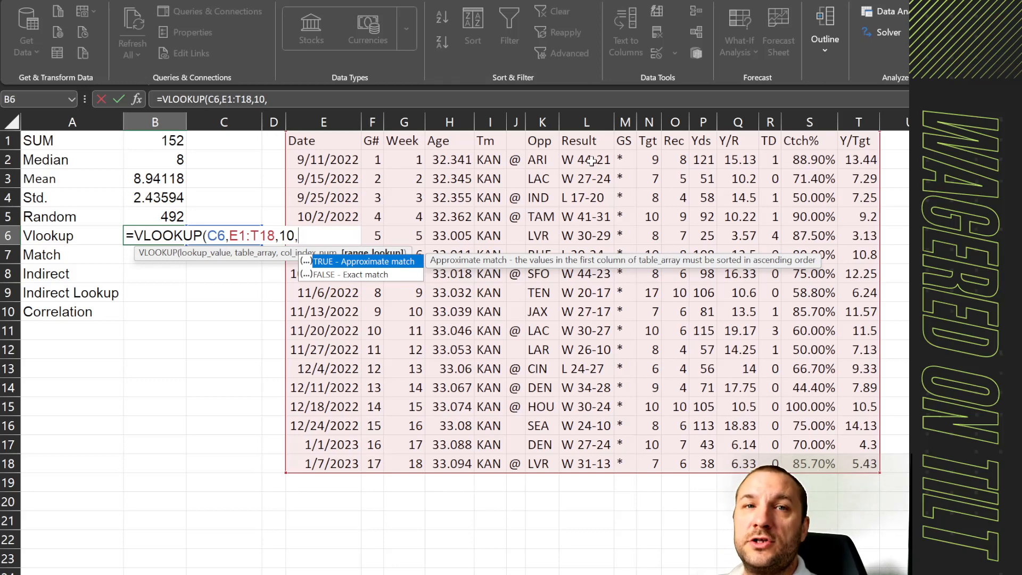
type("FALSE")
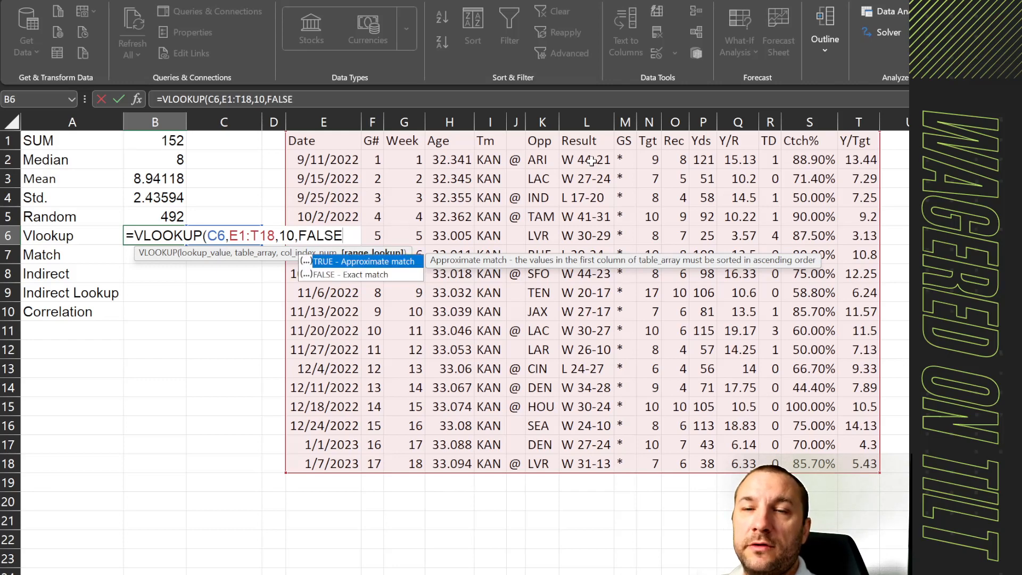
type(")")
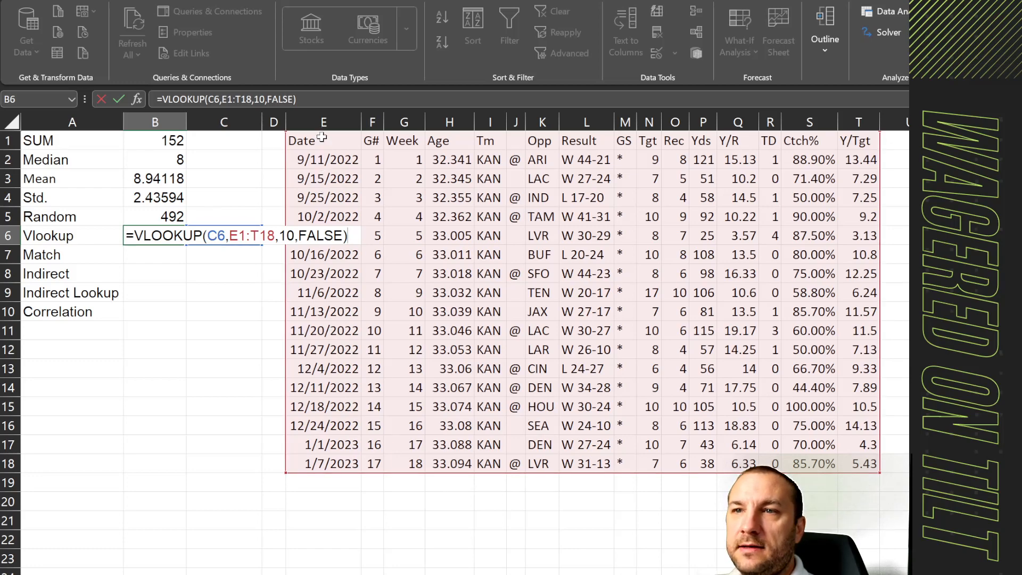
mouse_move(294, 460)
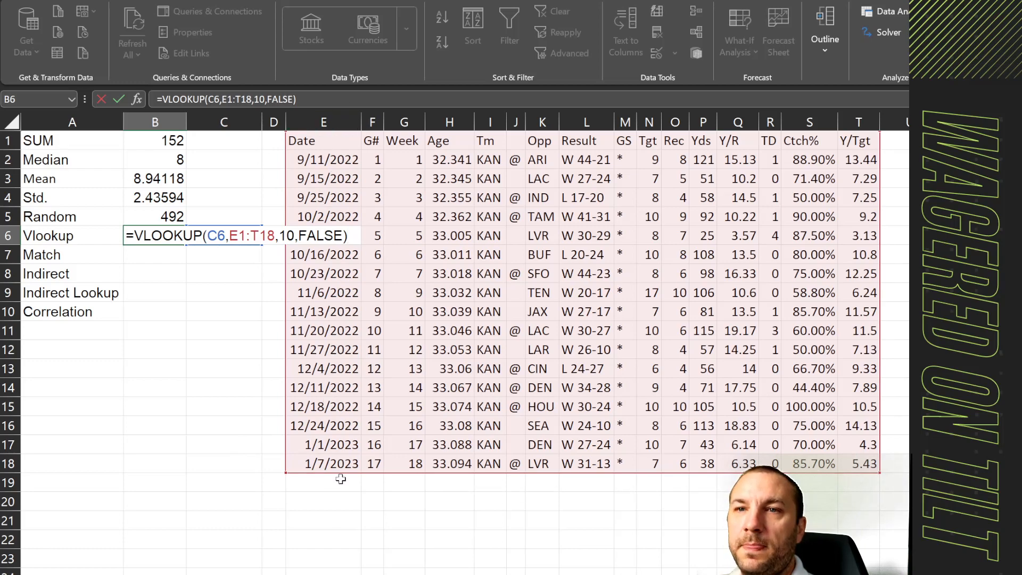
mouse_move(648, 135)
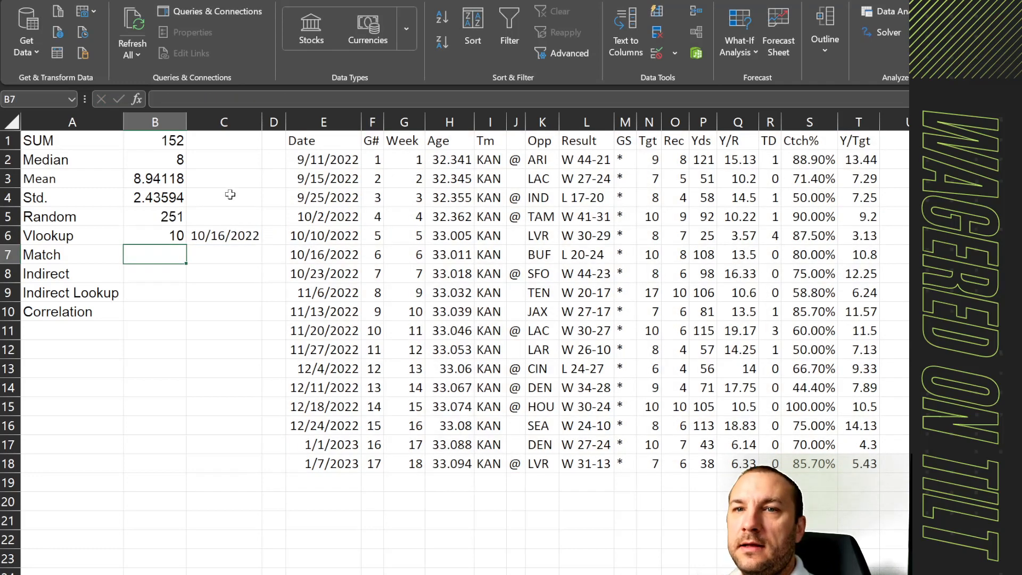
left_click(323, 254)
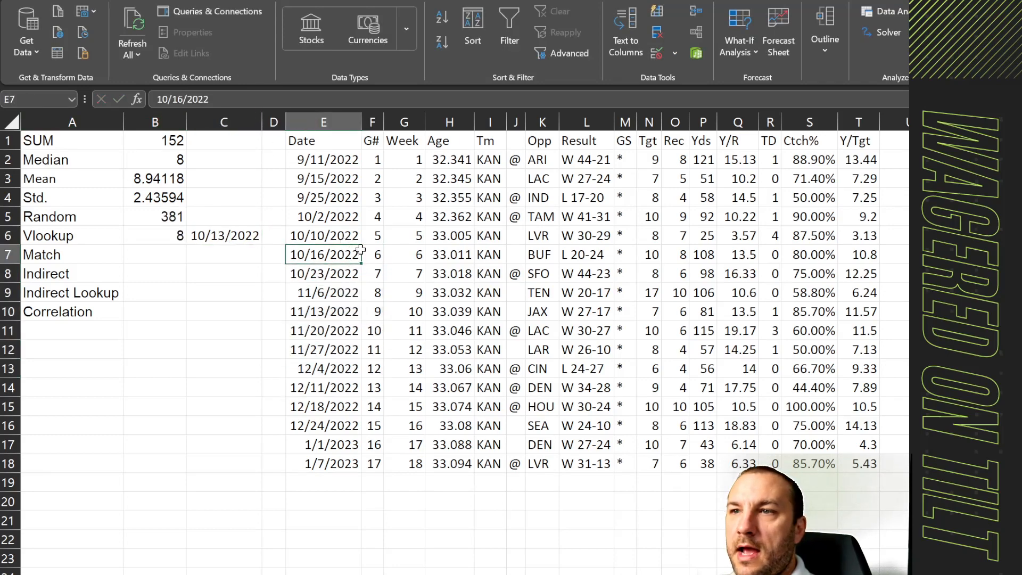
left_click_drag(323, 254, 702, 254)
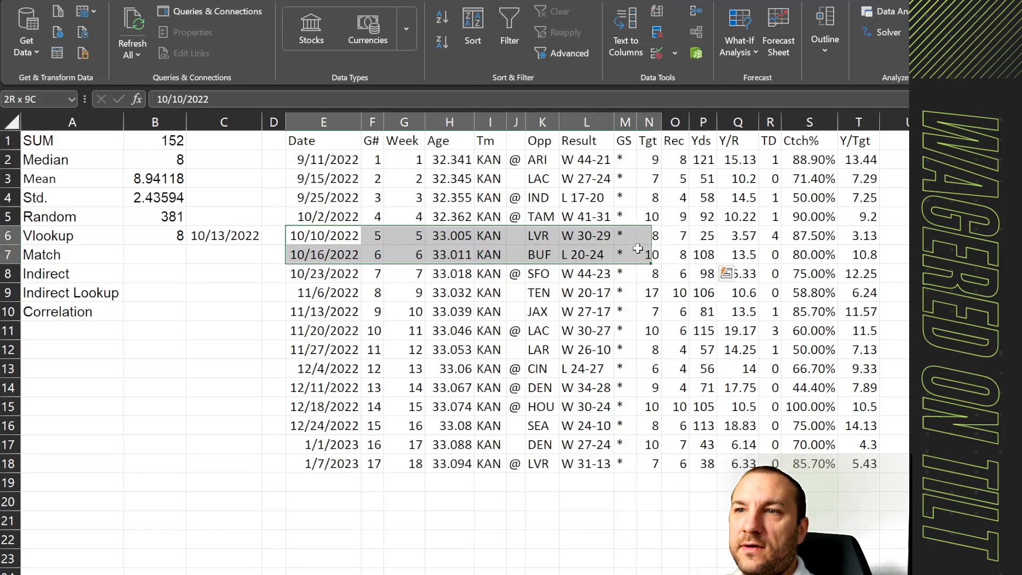
left_click(676, 235)
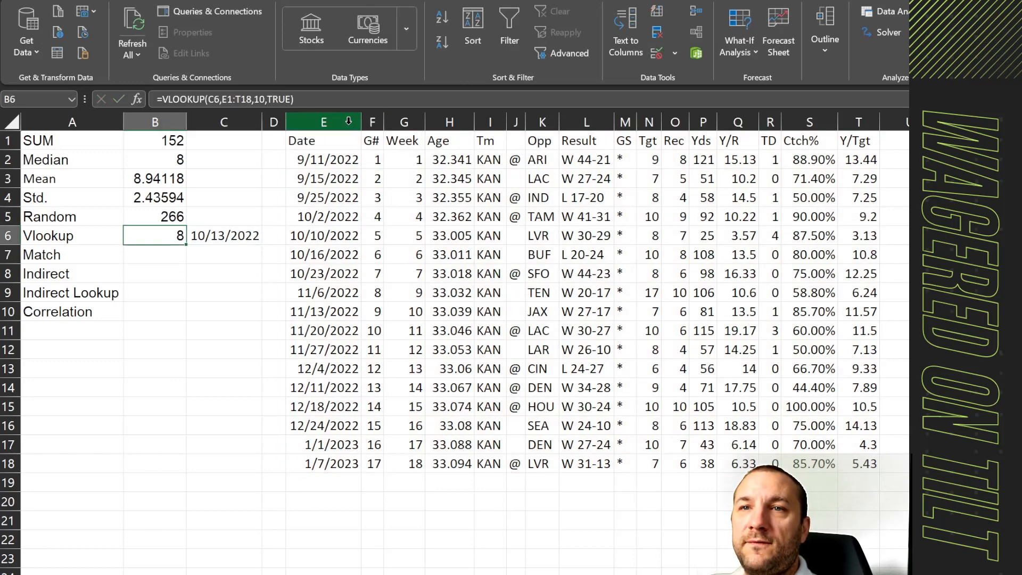
type("FALS")
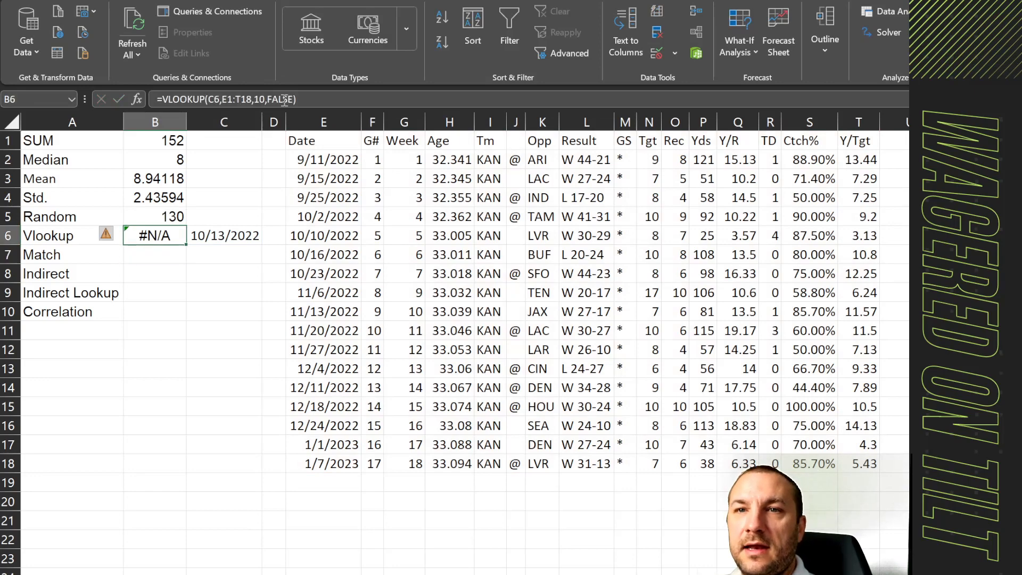
left_click(223, 235)
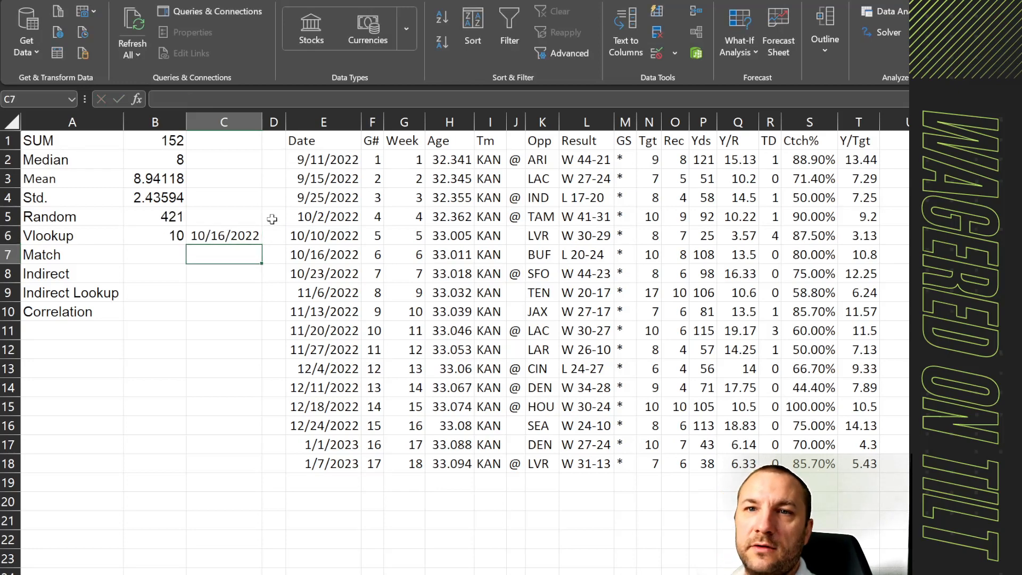
left_click(155, 255)
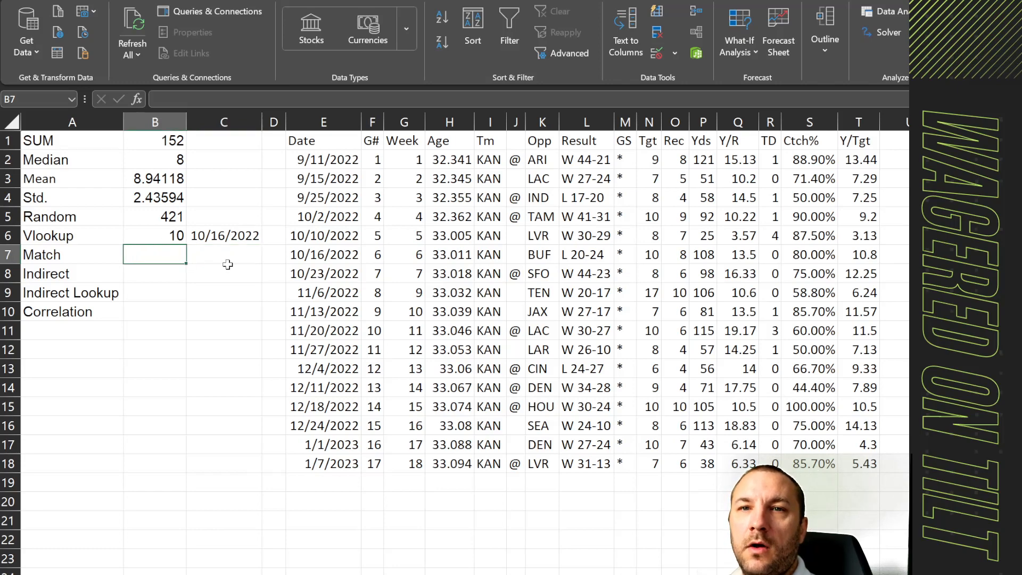
mouse_move(249, 233)
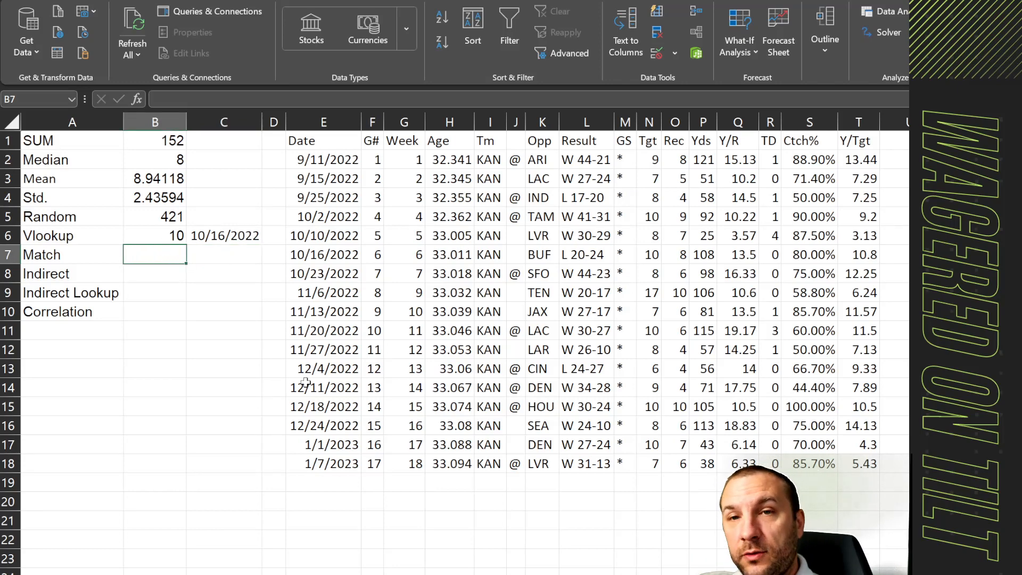
Enter =MATCH(C6,E:E,0) in B7 to find the 10/16/2022 date's position.
type("=")
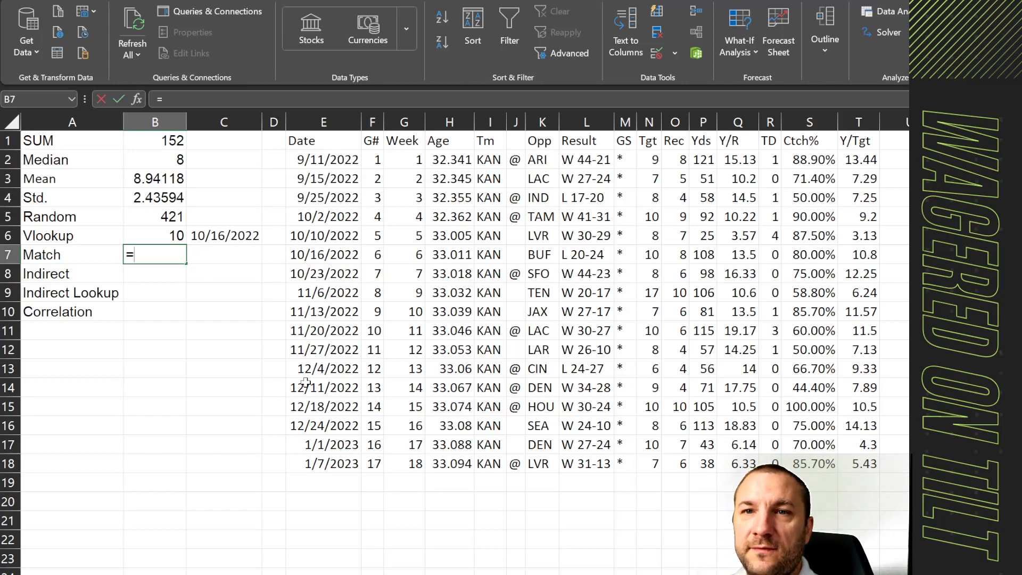
type("match(")
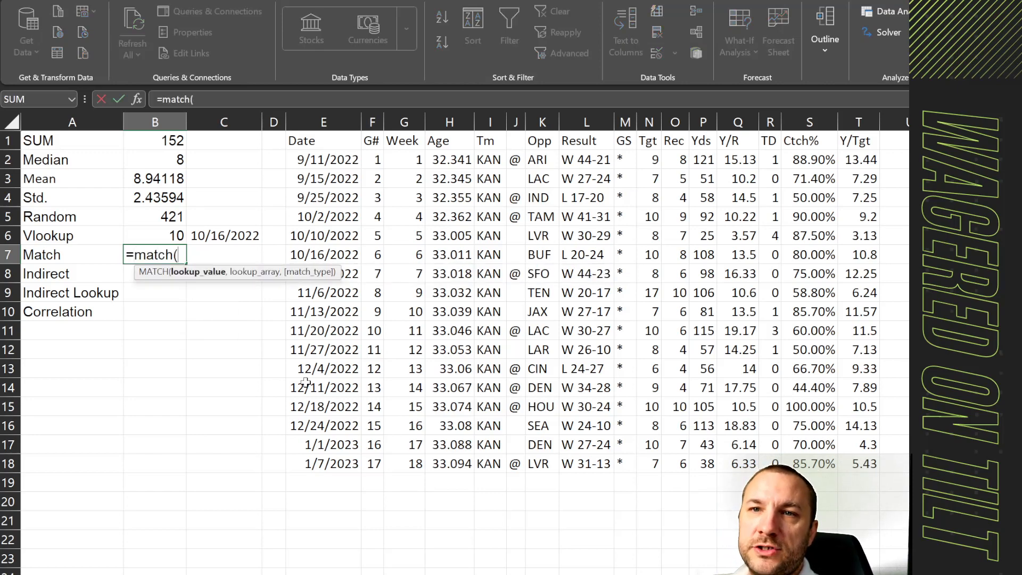
left_click(223, 235)
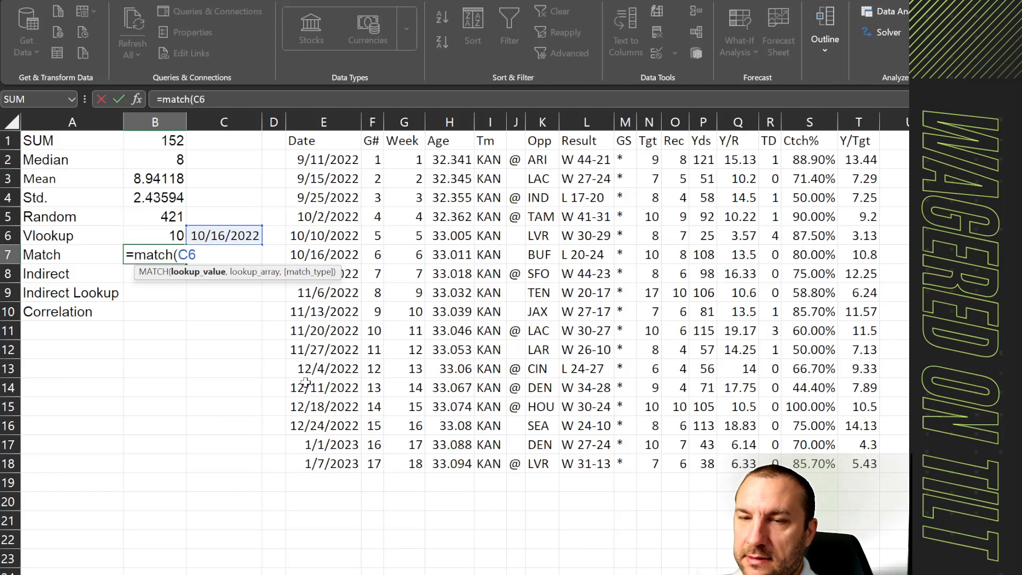
type(",")
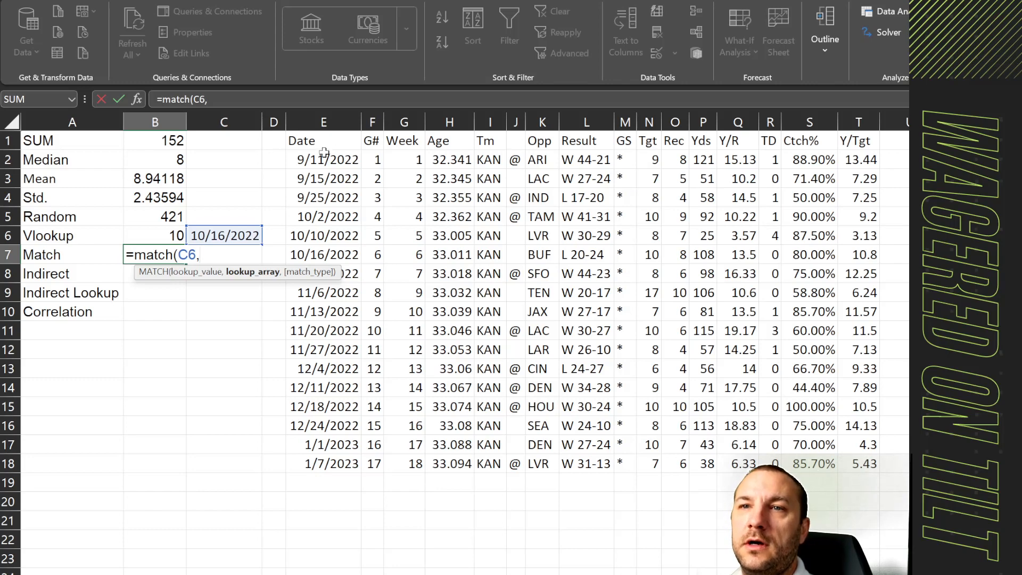
left_click_drag(323, 139, 323, 331)
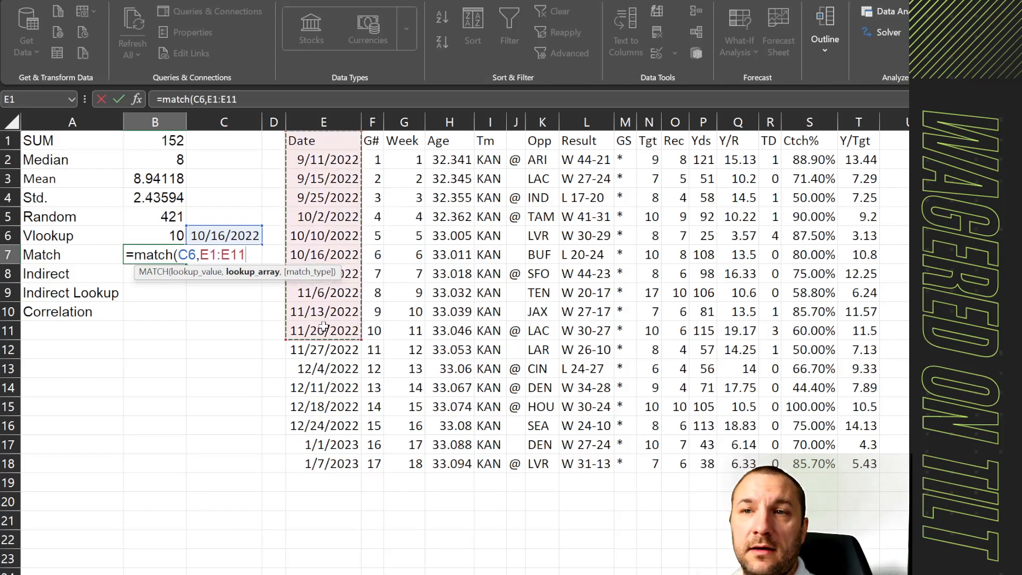
mouse_move(326, 458)
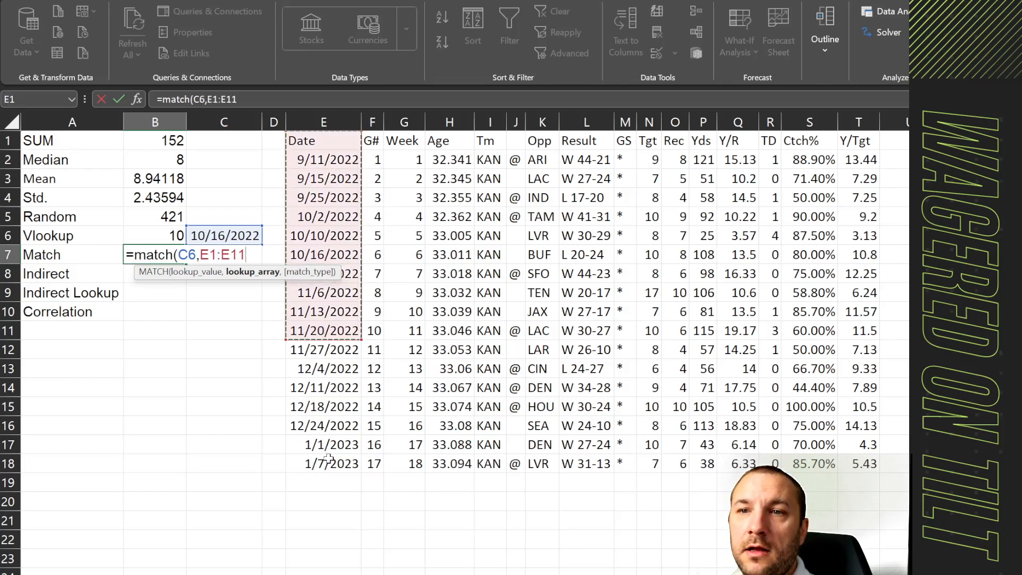
left_click_drag(323, 330, 323, 464)
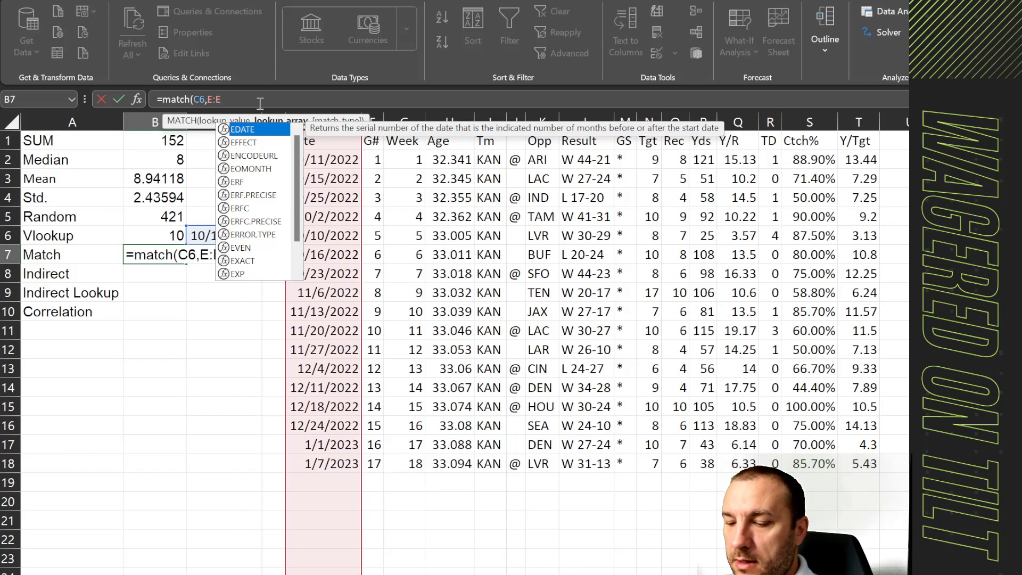
type(",")
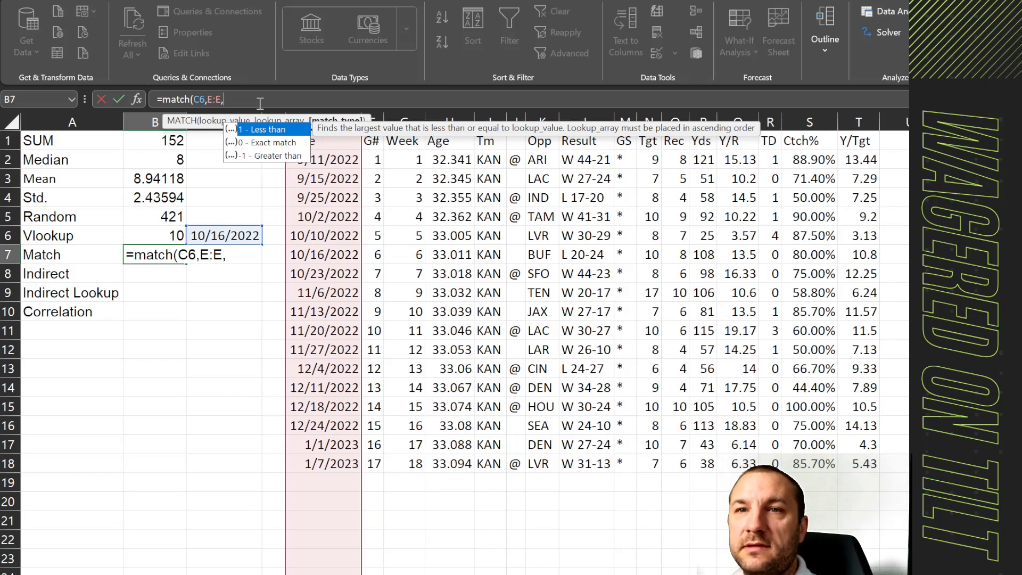
type("0")
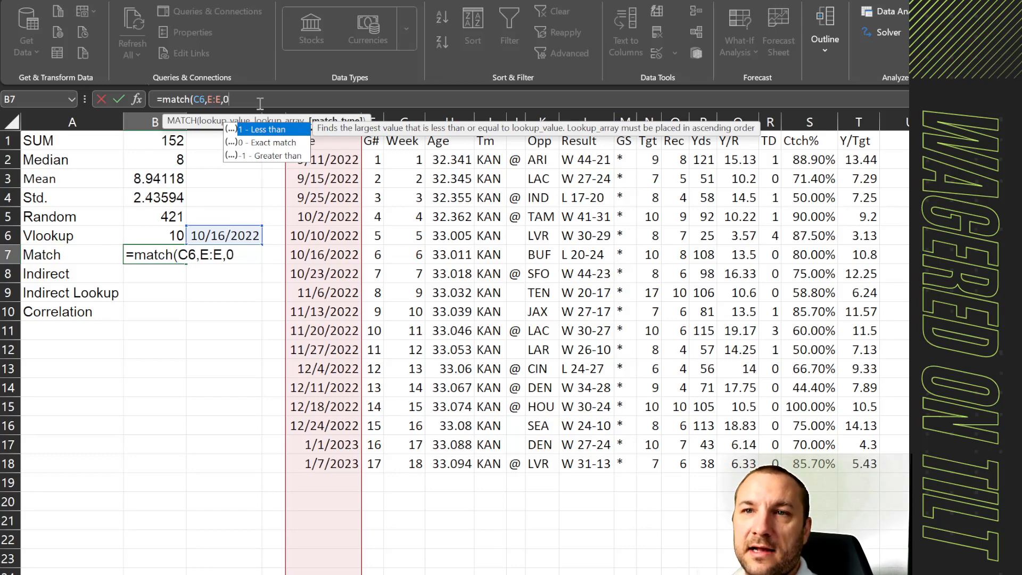
key("Enter")
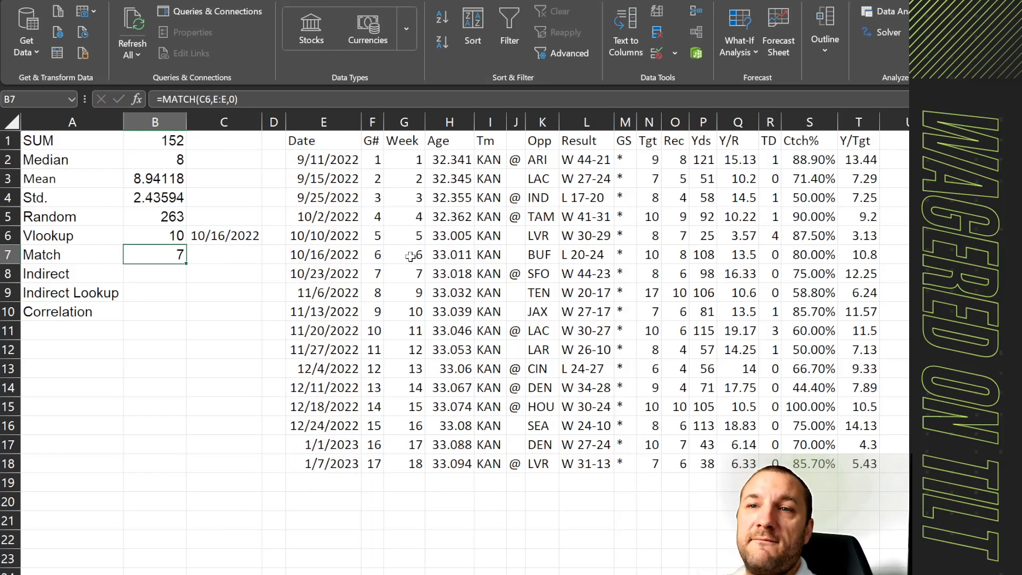
Step down the Date column to confirm 10/16/2022 sits at position 7.
left_click(323, 159)
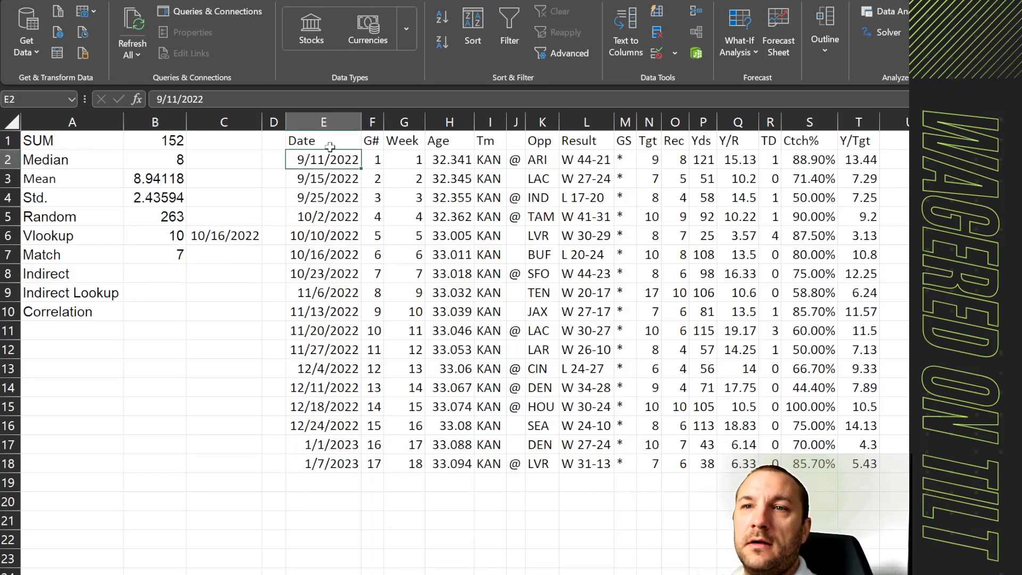
left_click(323, 198)
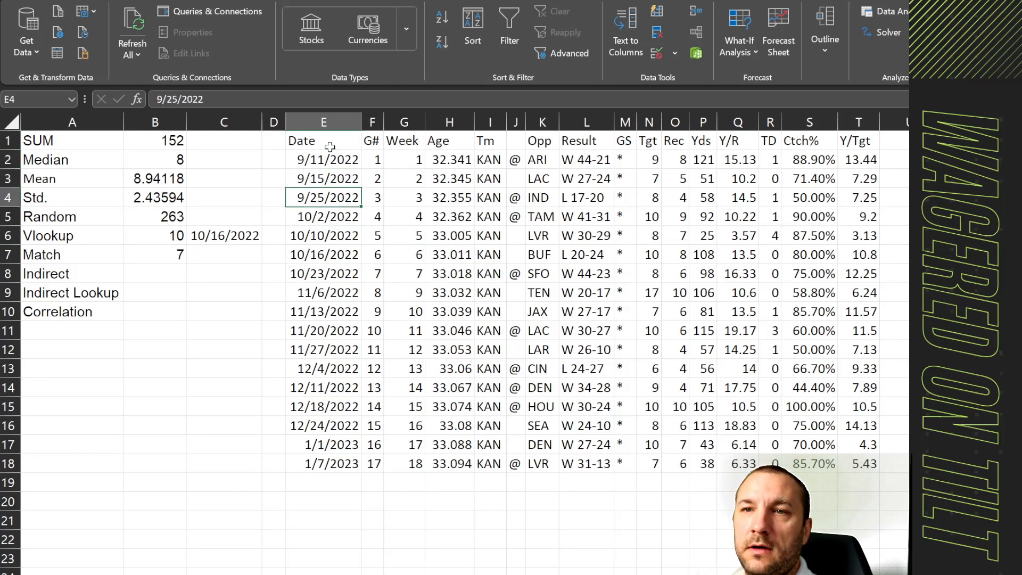
left_click(323, 255)
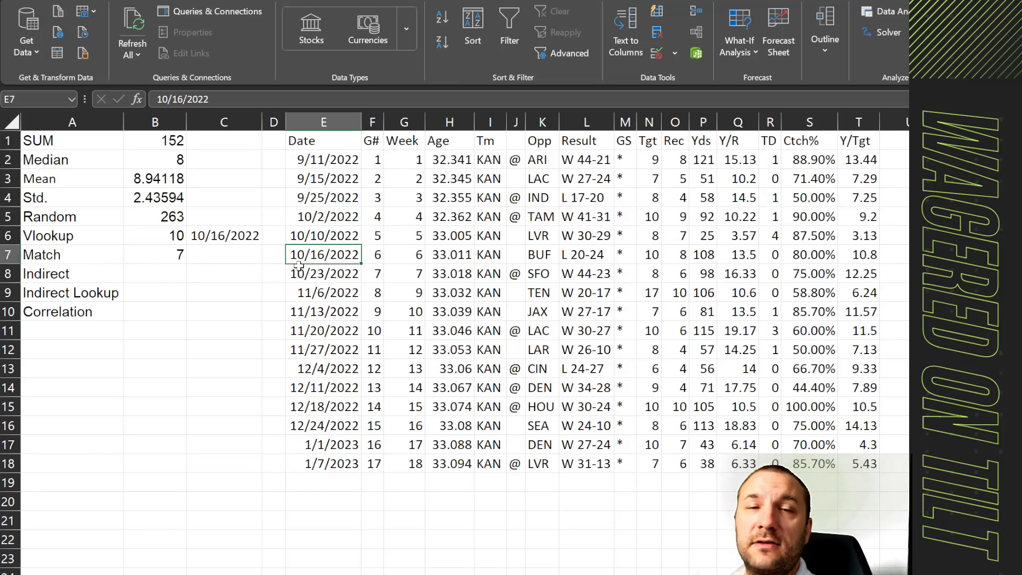
mouse_move(233, 293)
type("=")
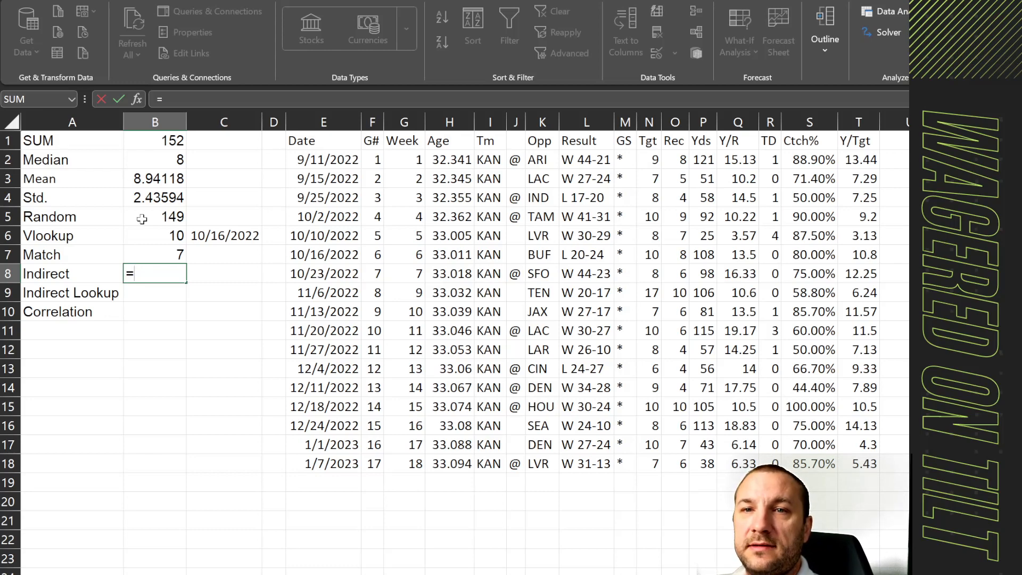
Enter an INDIRECT formula in B8 building the reference "K"&11.
type("indirect(\"")
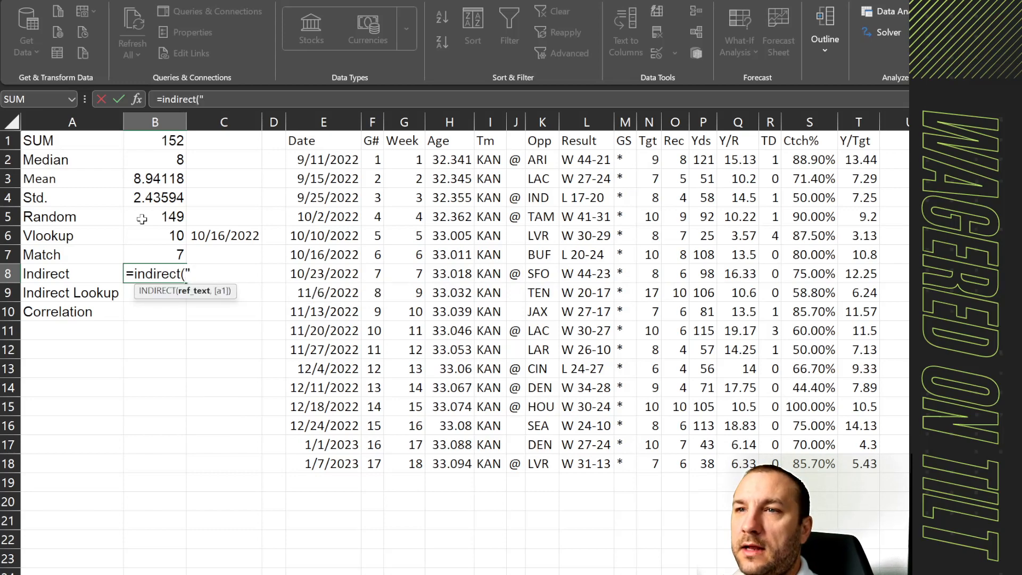
type("K")
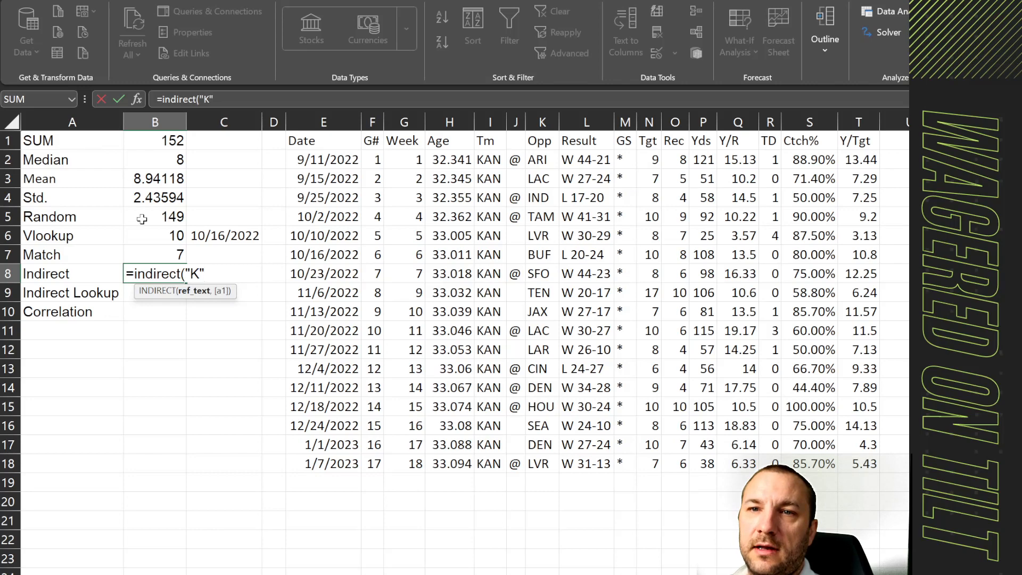
type("&")
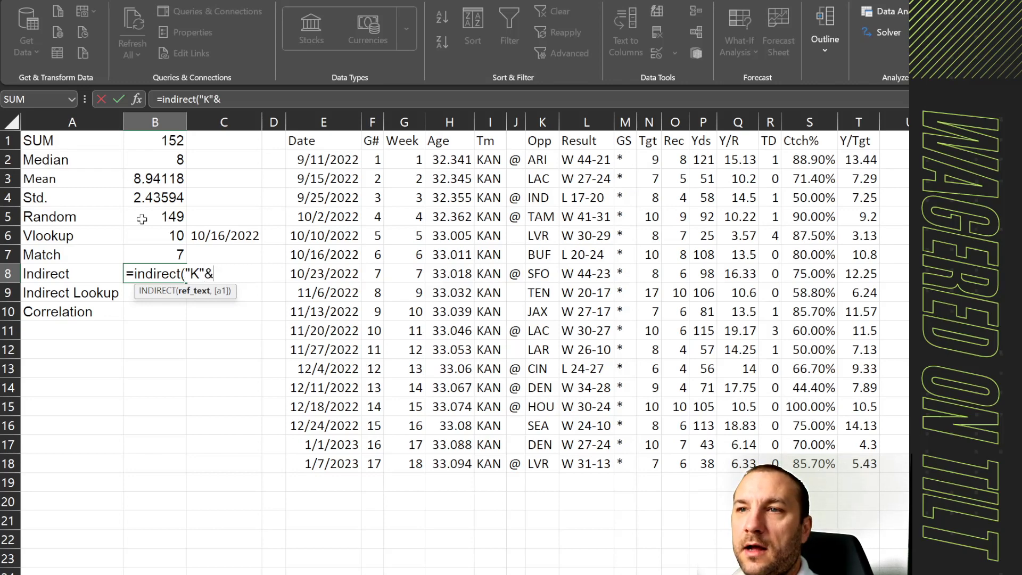
type("11")
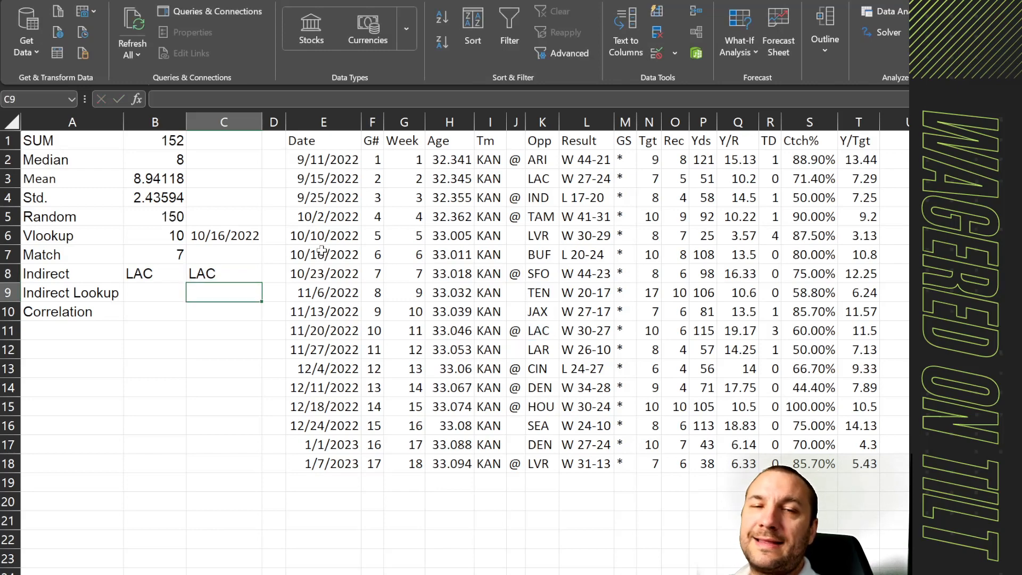
Confirm the Indirect result LAC matches K11, then select B9.
left_click(223, 273)
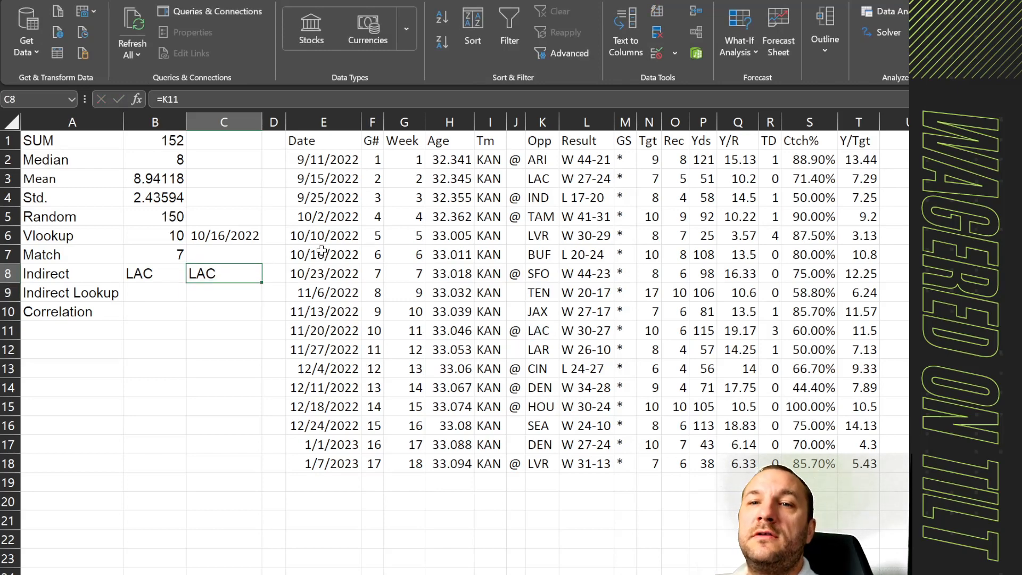
left_click(154, 273)
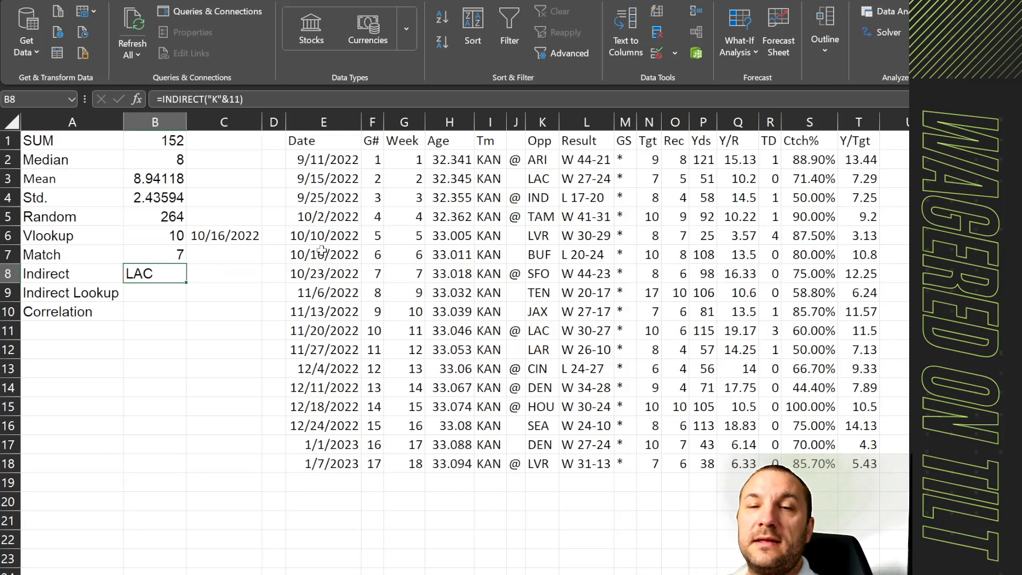
left_click(72, 255)
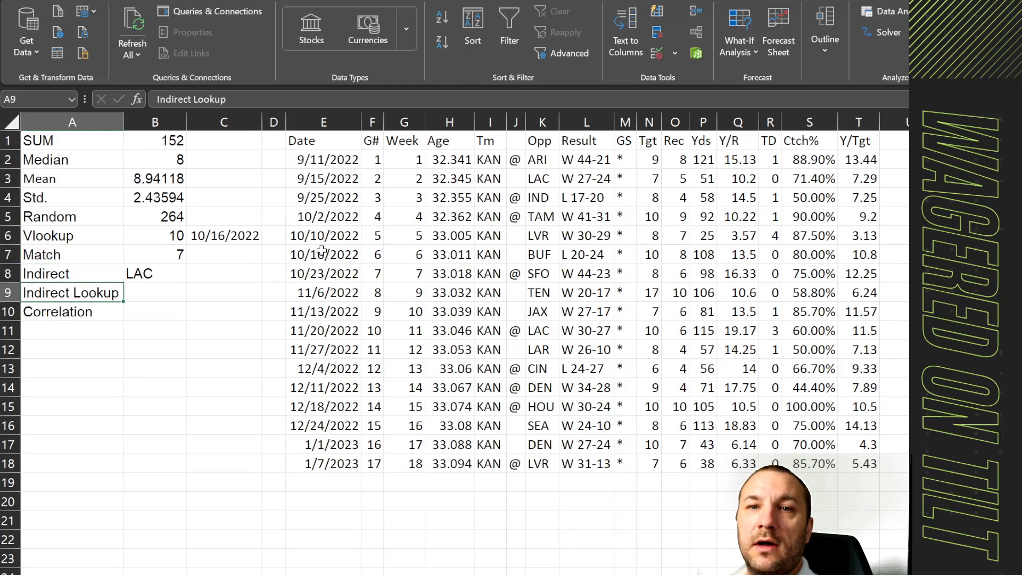
left_click(155, 292)
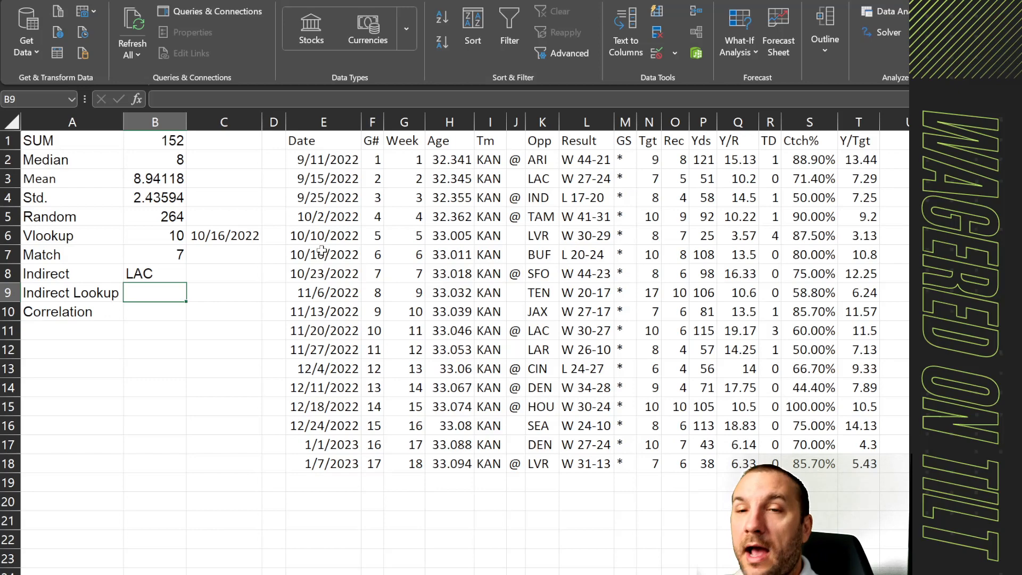
Enter =INDIRECT("N"&MATCH(C6,E:E,0)) in B9 to return 10 targets.
type("=")
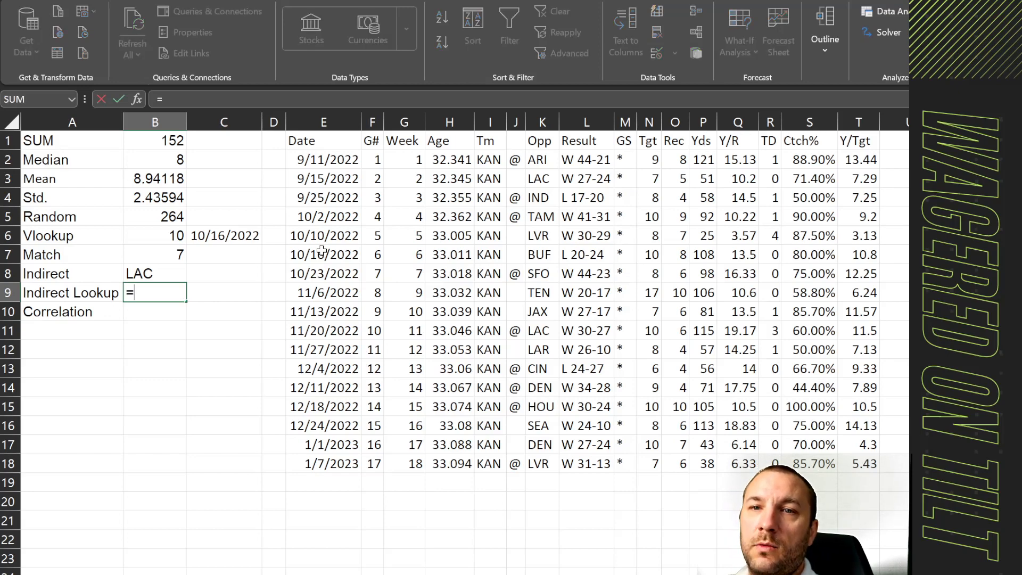
type("Indirect(")
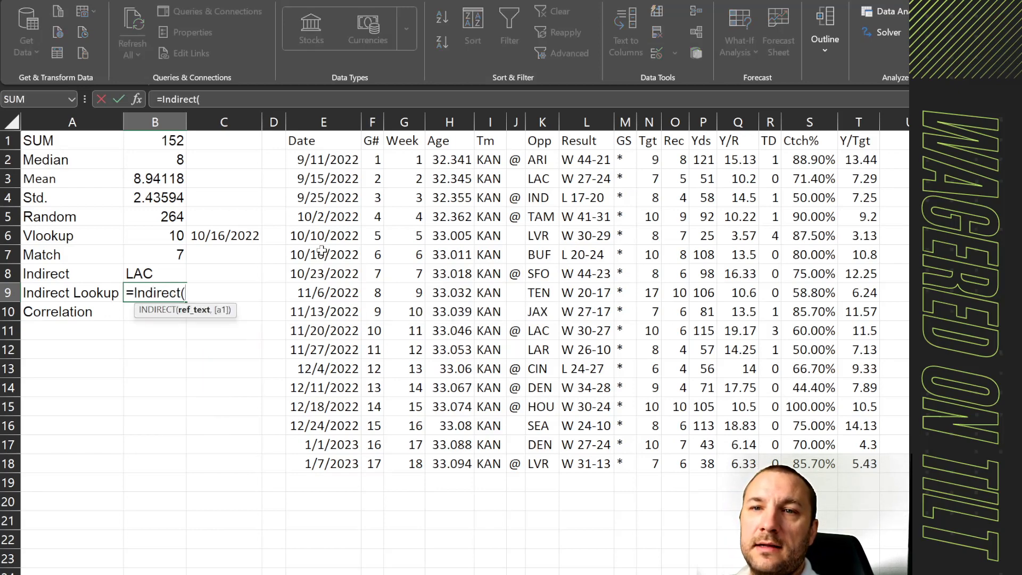
type("\"")
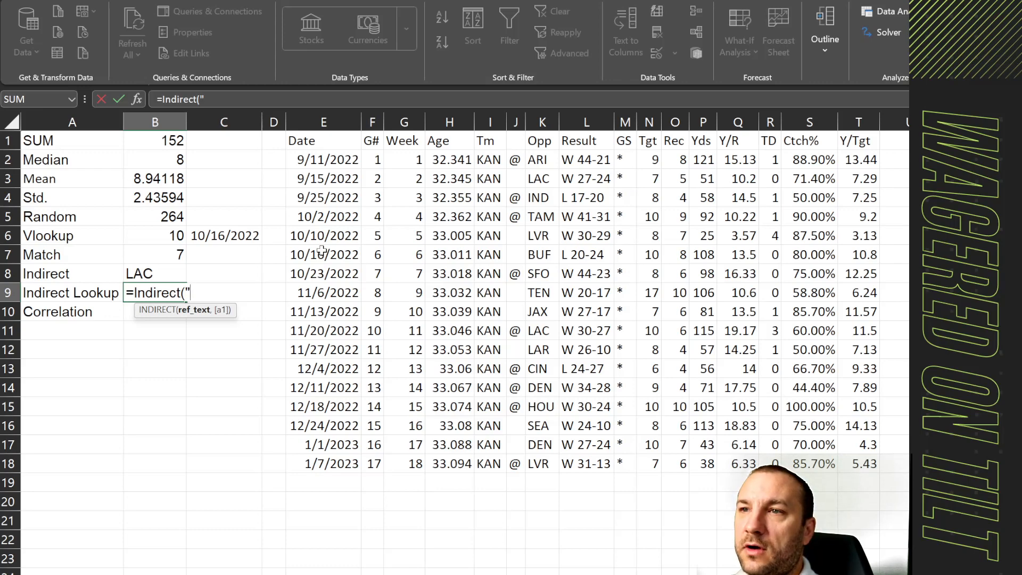
type("N")
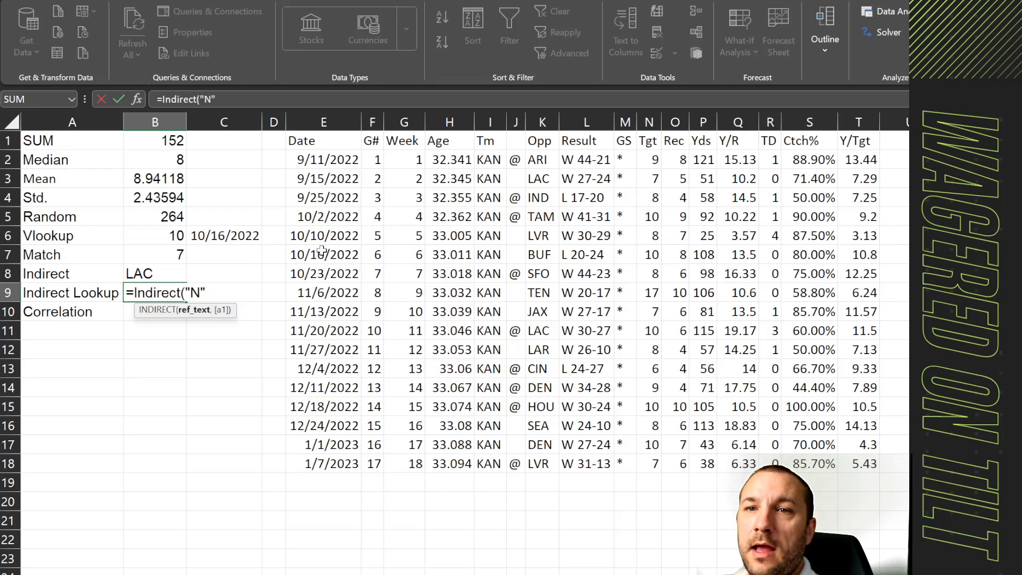
type("&")
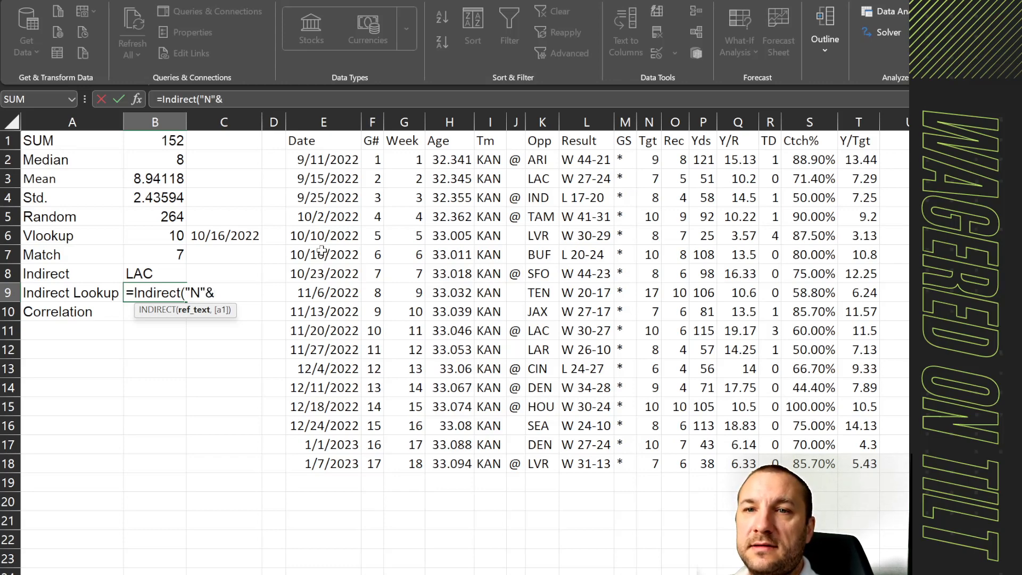
type("match(C6,")
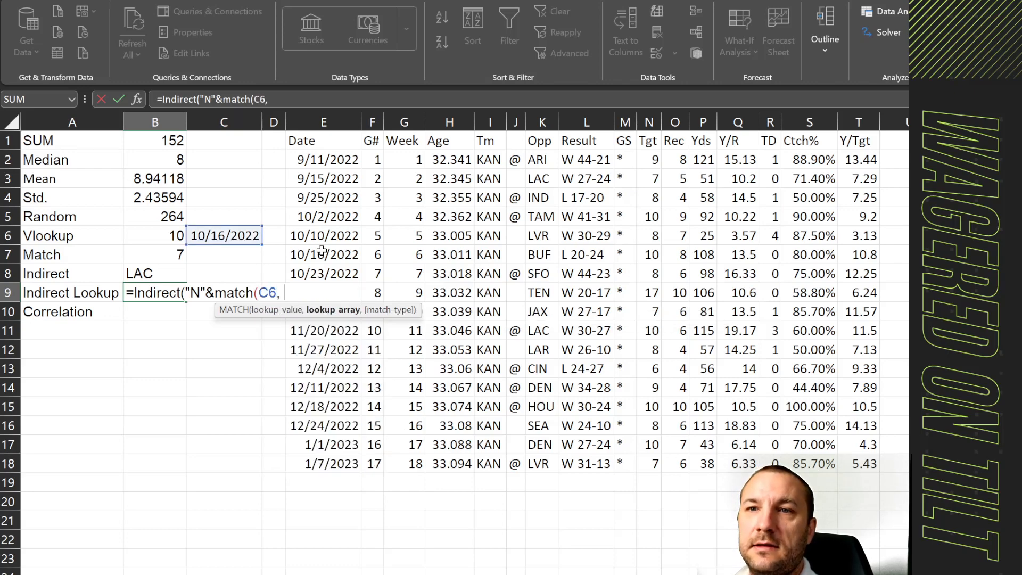
left_click(323, 122)
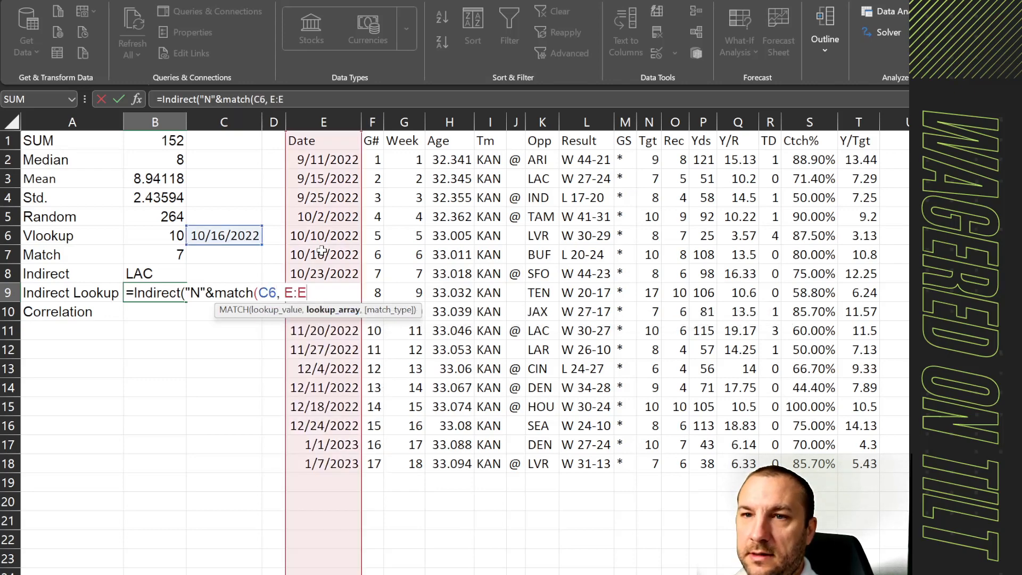
type(",")
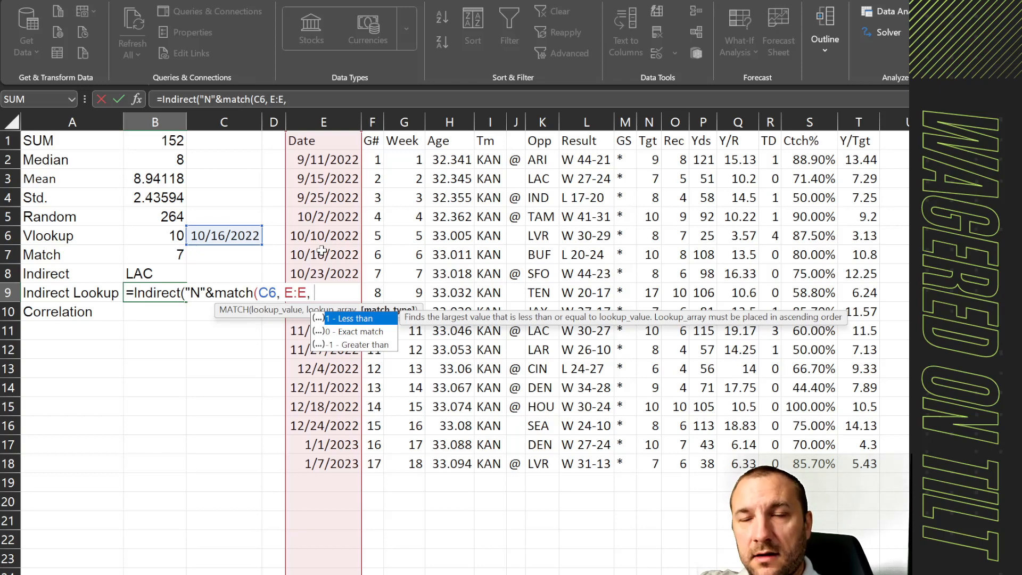
type("0")
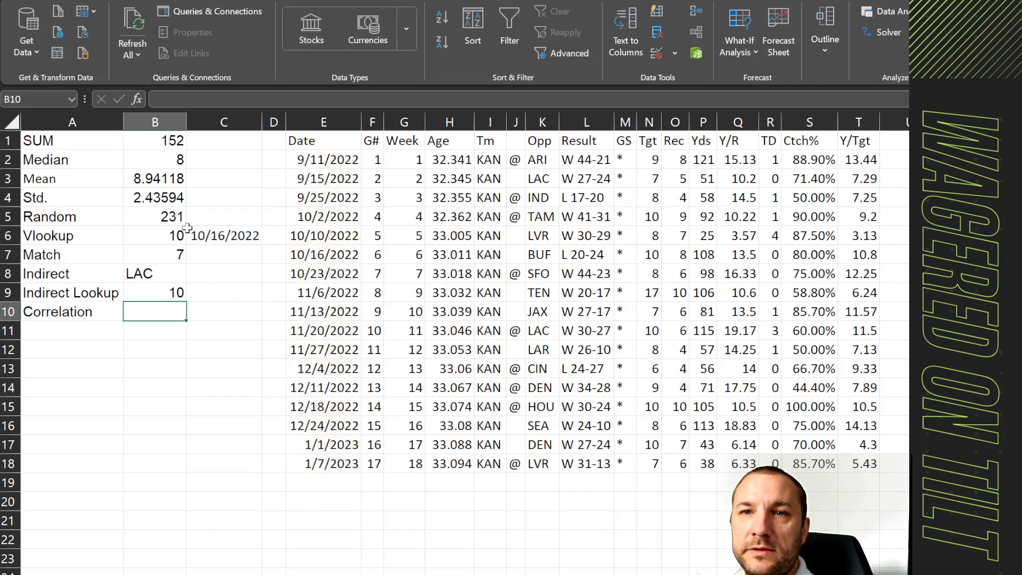
Move the Tgt column before GS and verify Vlookup and Indirect Lookup still show 10.
left_click(154, 235)
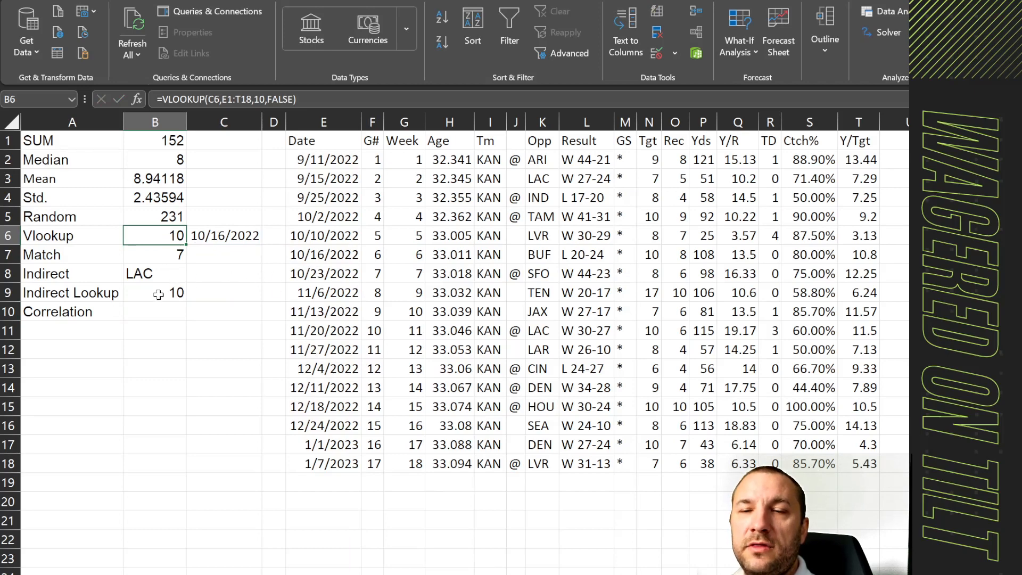
left_click(154, 292)
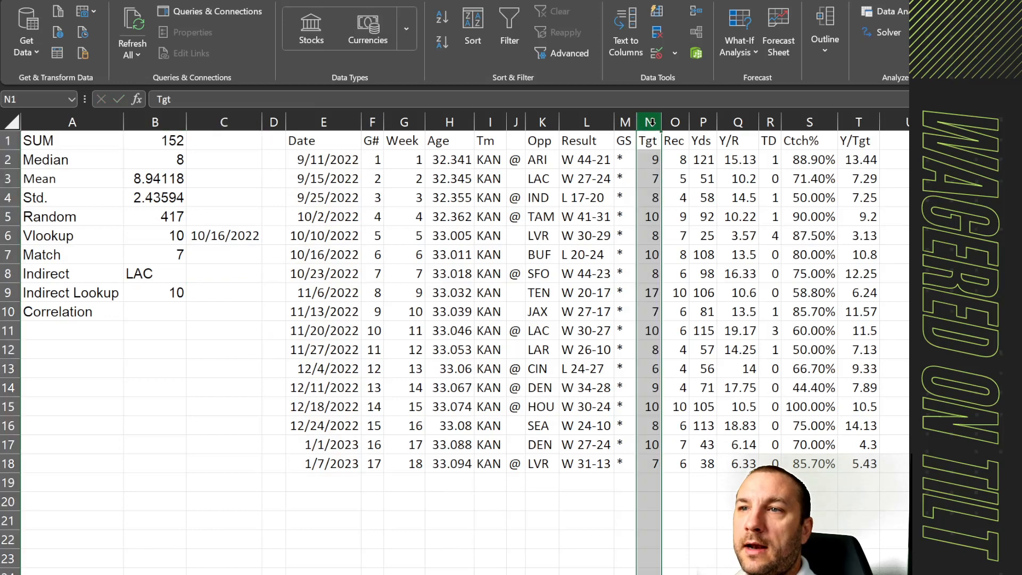
left_click(624, 122)
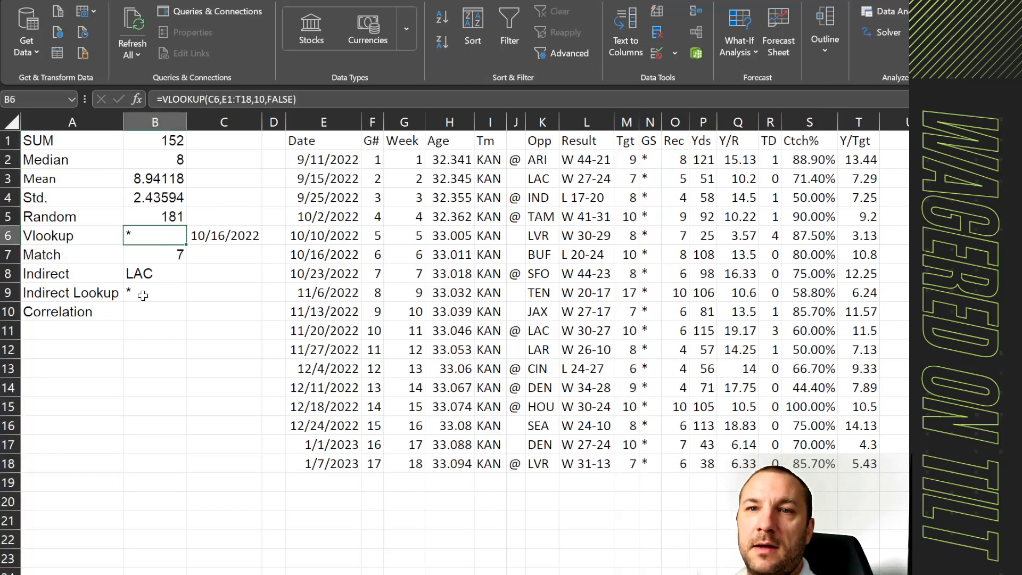
left_click(154, 293)
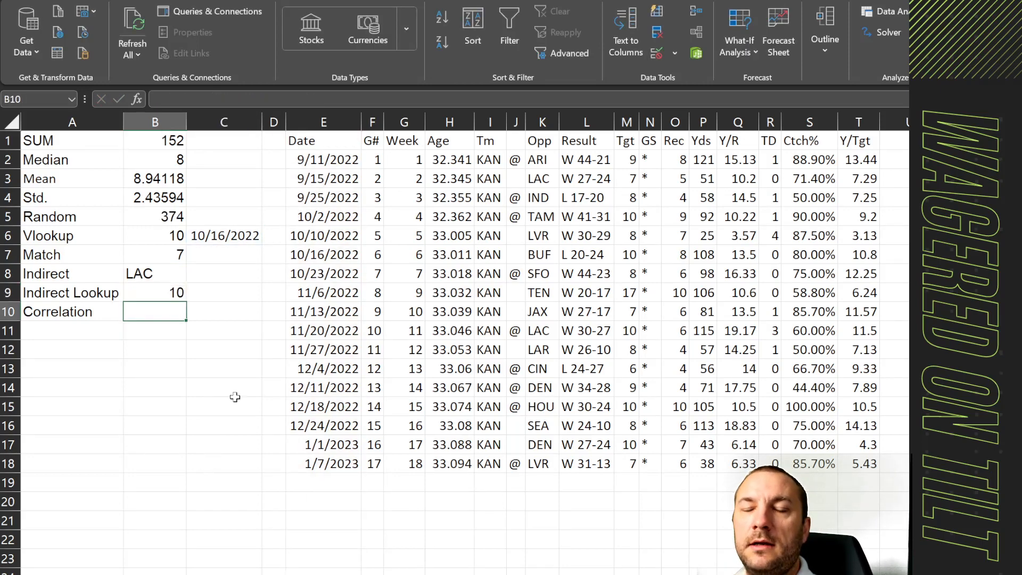
left_click(154, 292)
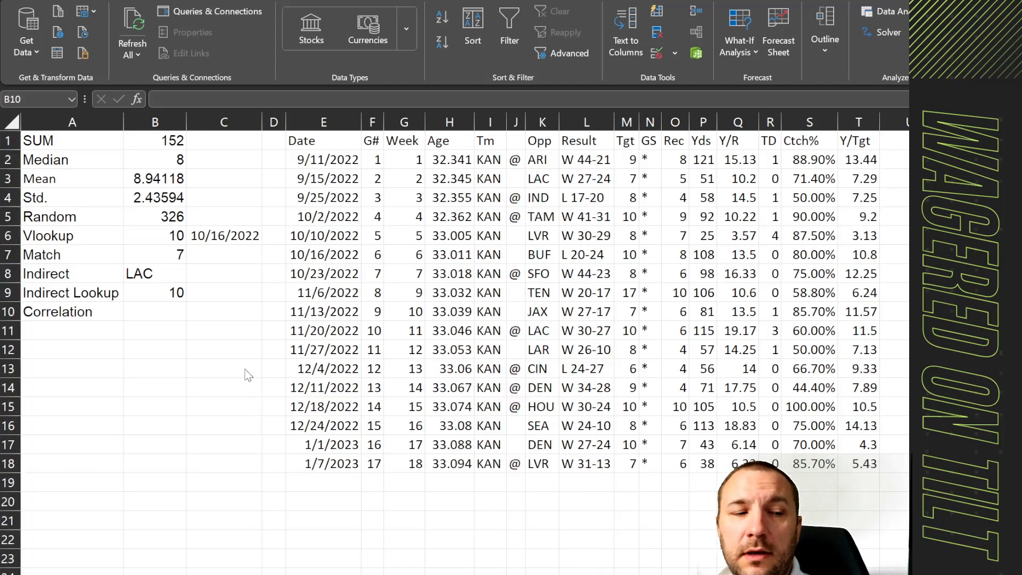
left_click(154, 311)
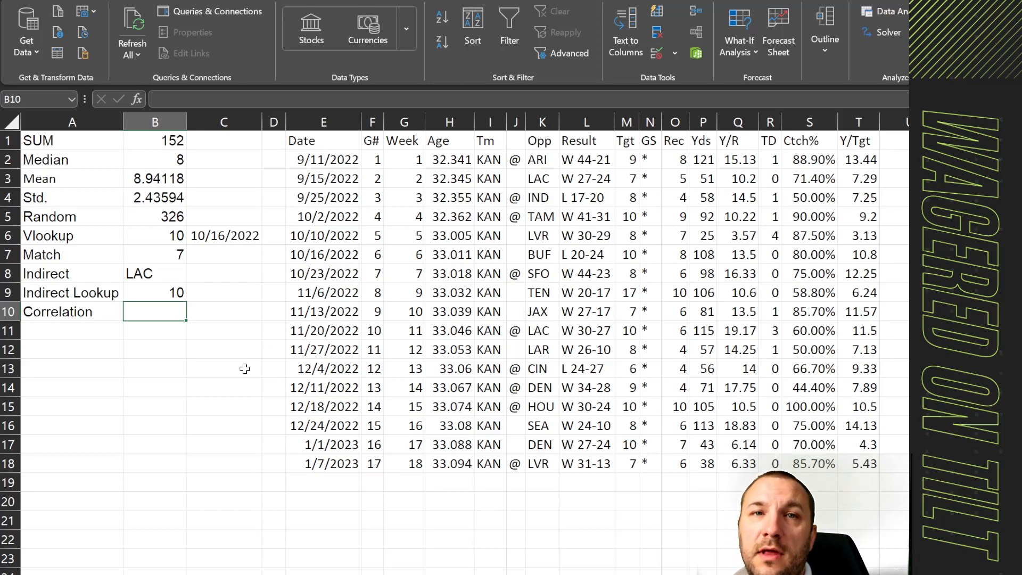
Enter =CORREL(O2:O18,P2:P18) in B10, correlating Rec with Yds.
type("=")
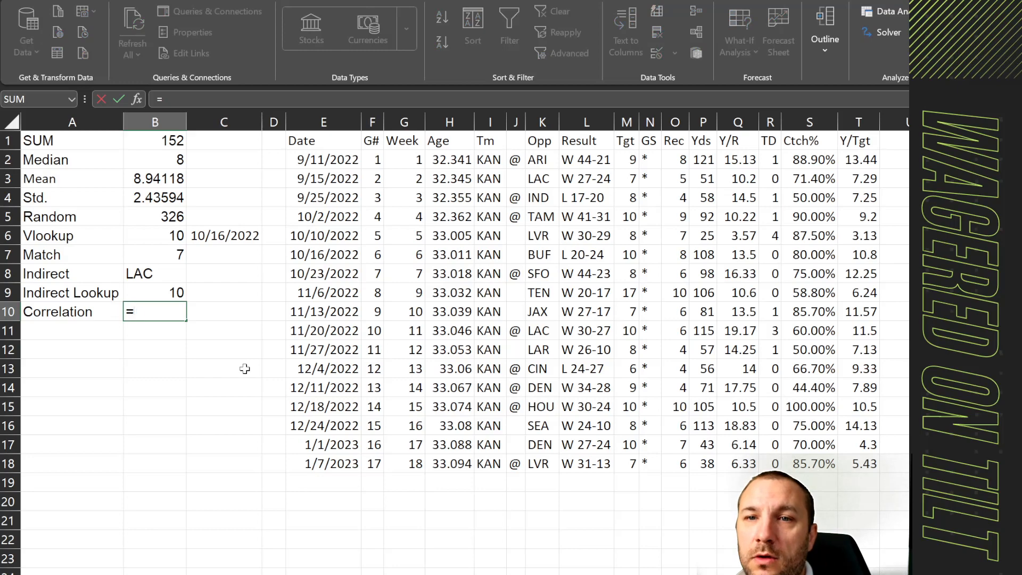
type("CORREL(")
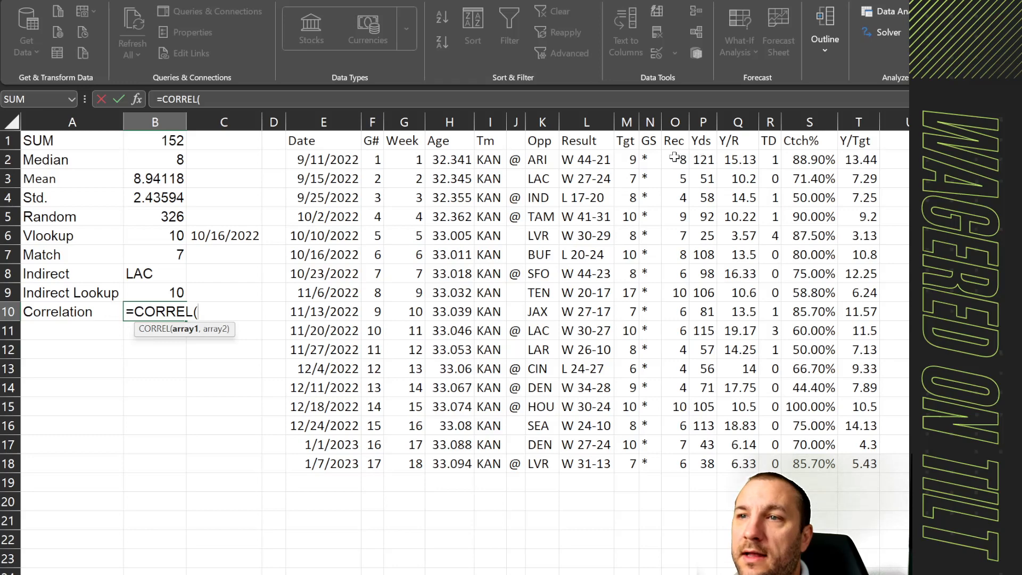
left_click_drag(674, 160, 674, 463)
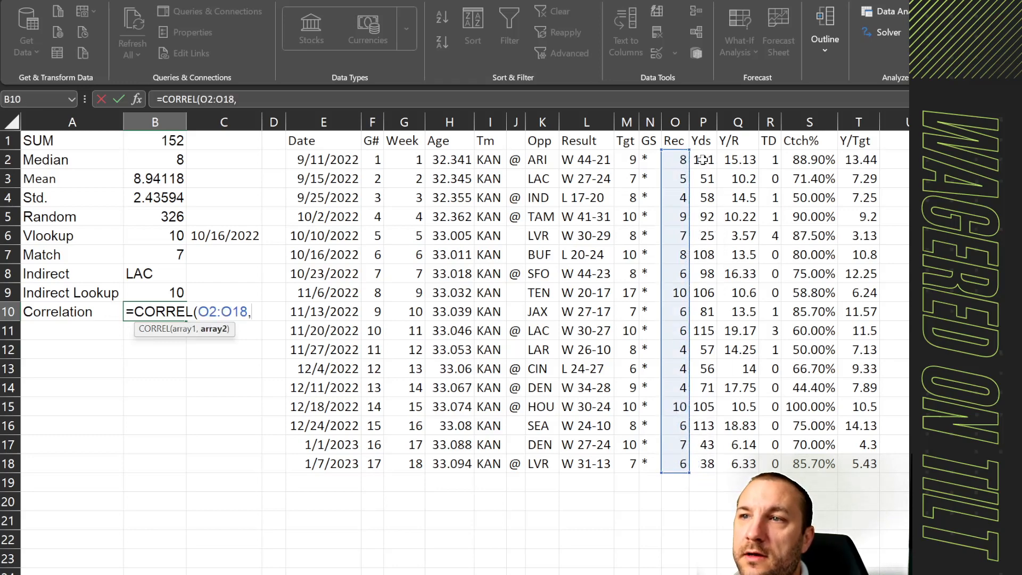
left_click_drag(702, 159, 703, 462)
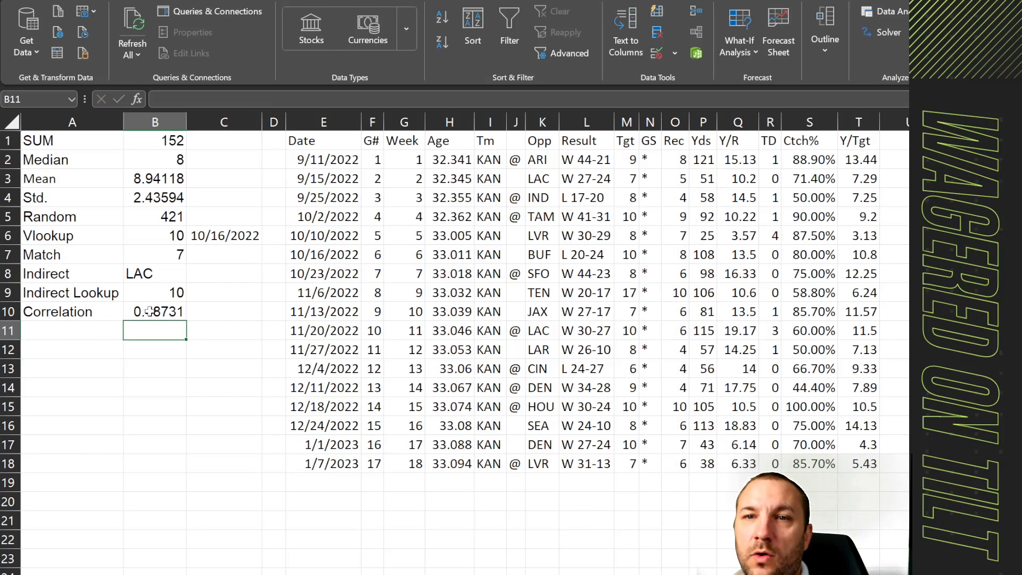
Change the first CORREL range to targets M2:M18, giving 0.44193.
left_click(155, 310)
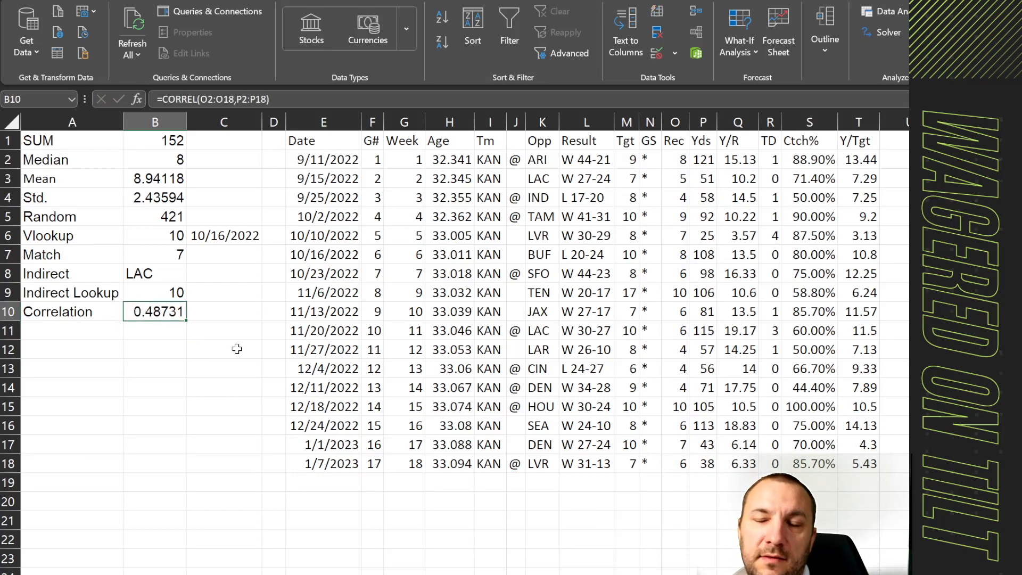
left_click(675, 159)
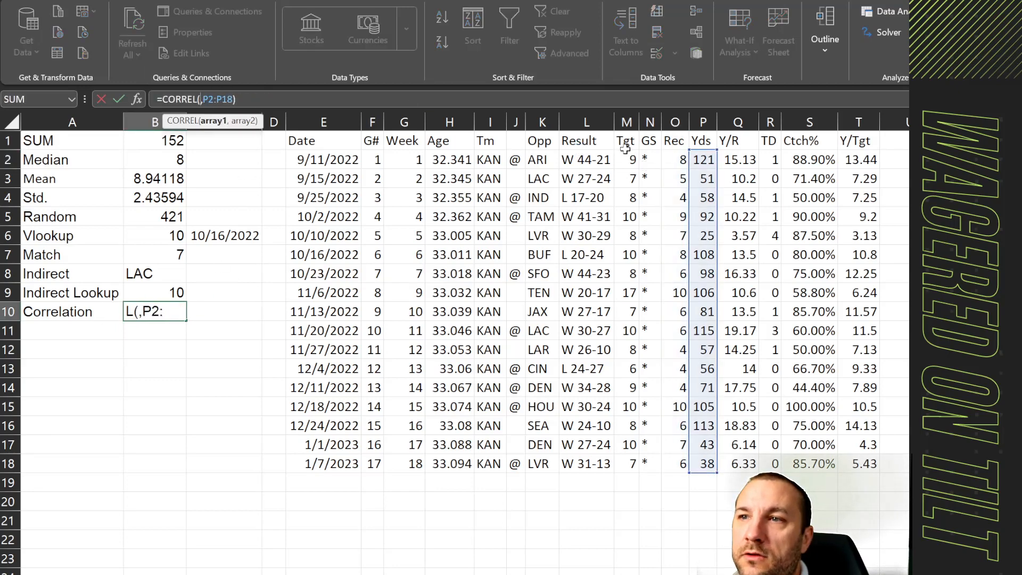
left_click_drag(625, 140, 625, 444)
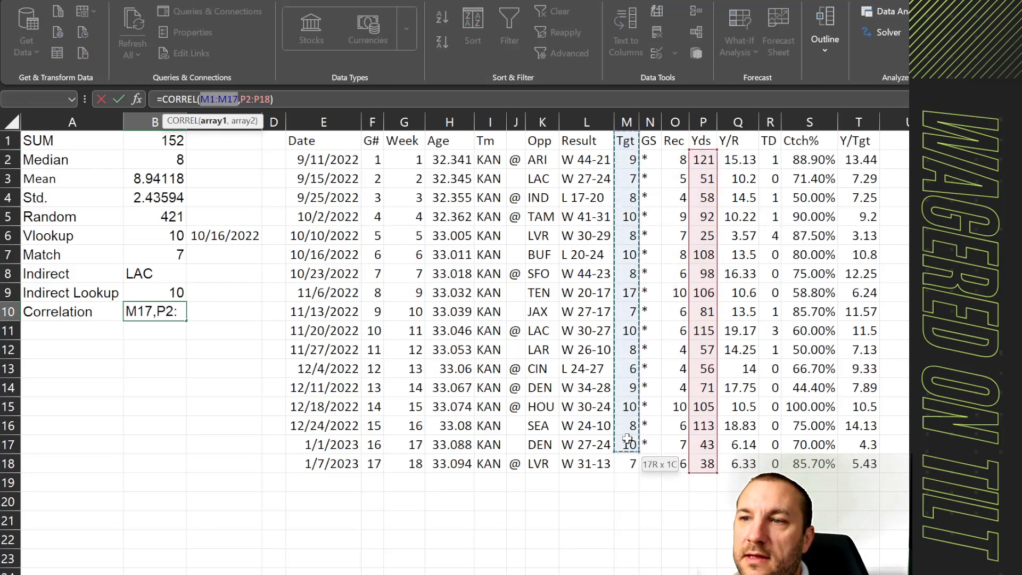
left_click_drag(626, 444, 625, 463)
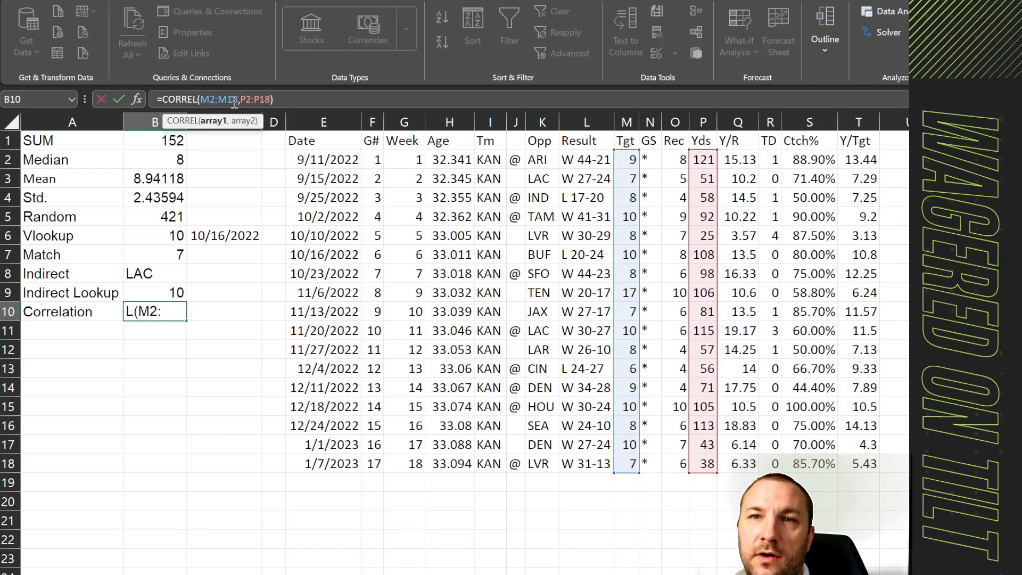
key("enter")
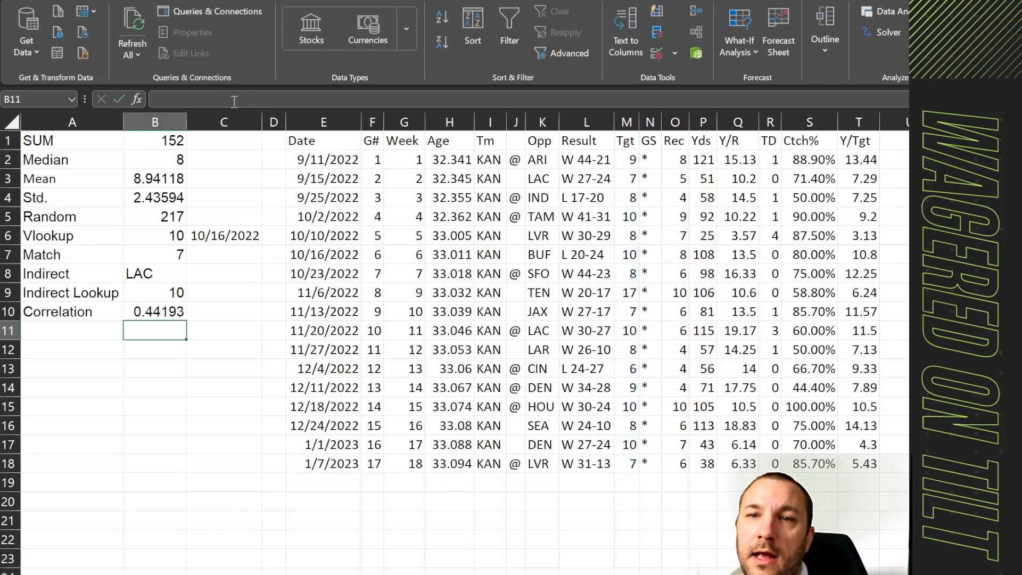
left_click(703, 159)
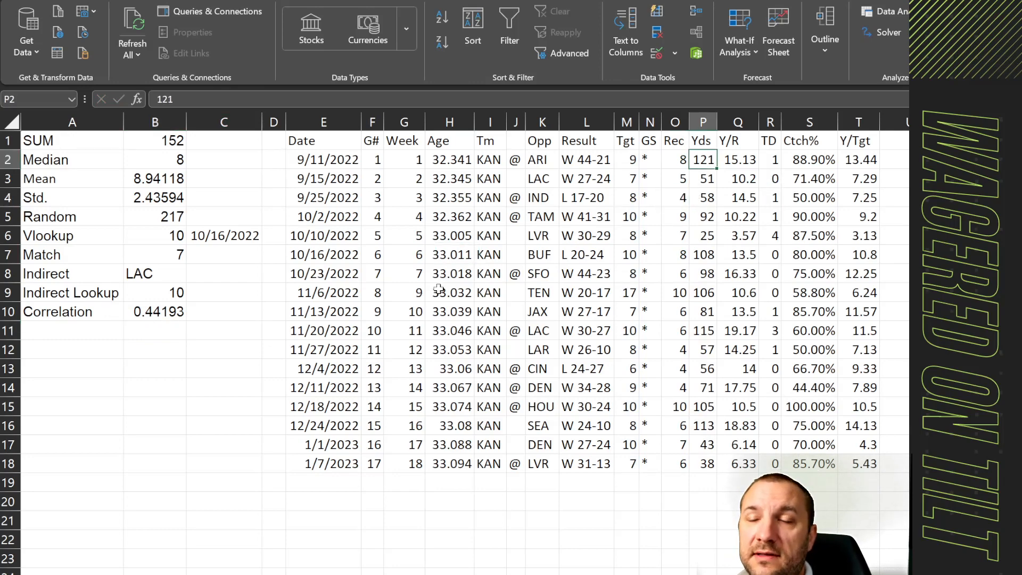
left_click(155, 311)
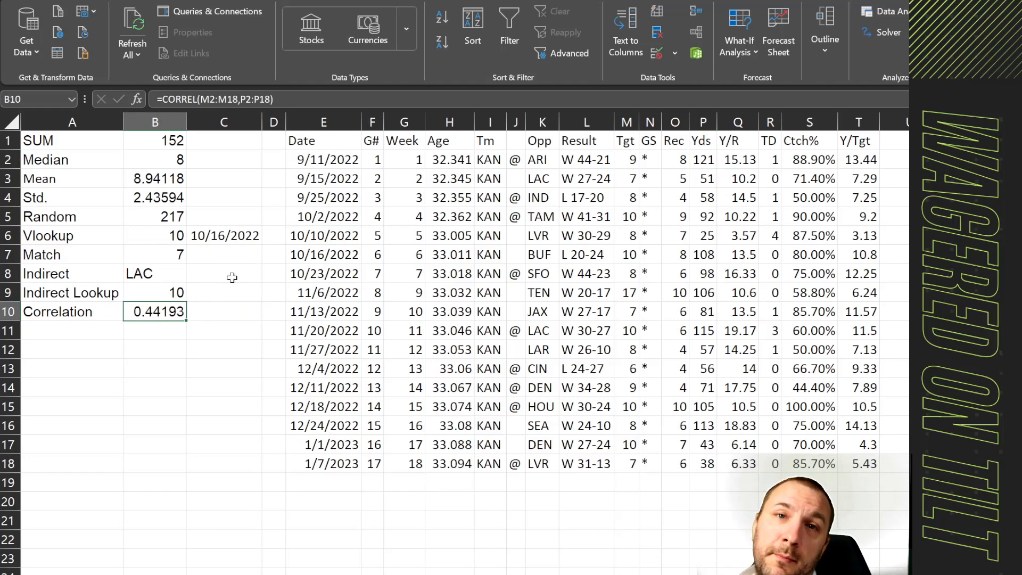
mouse_move(283, 266)
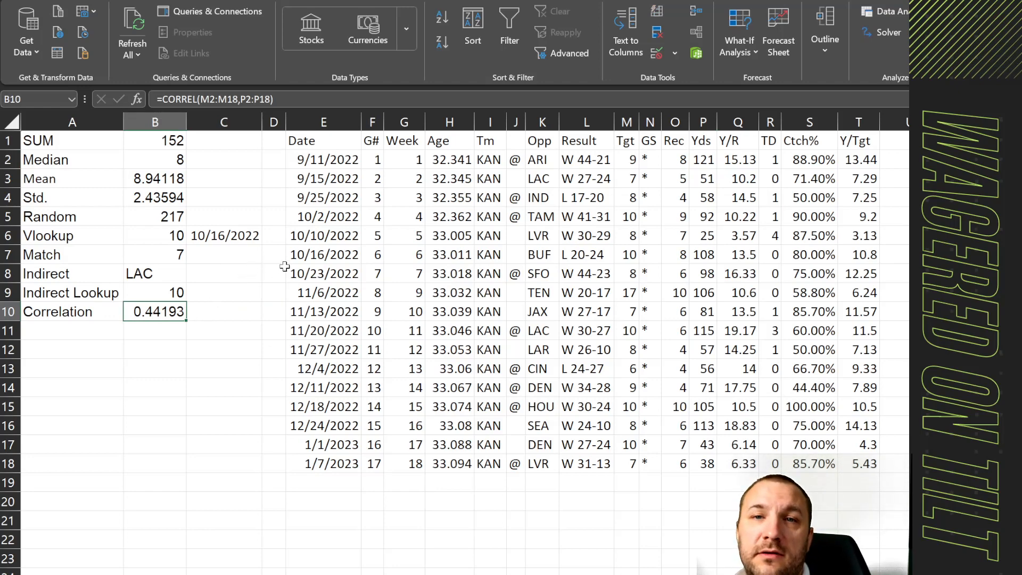
left_click(273, 273)
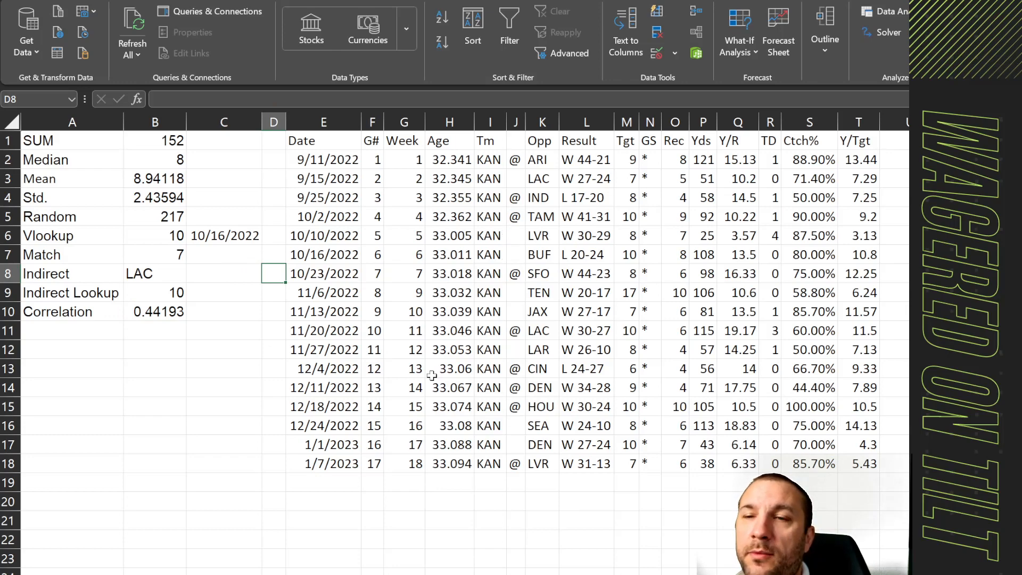